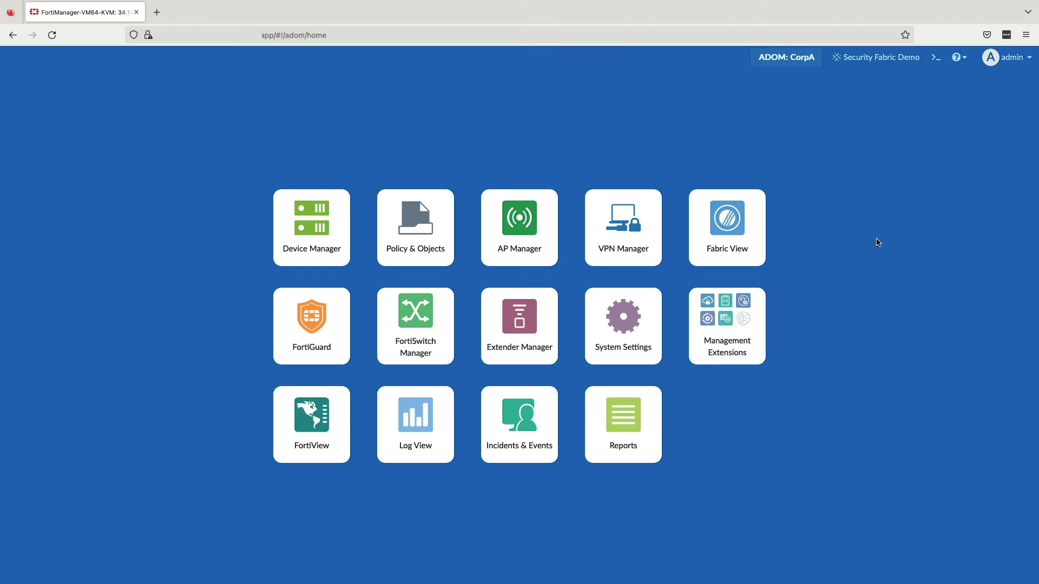
pyautogui.moveTo(203, 240)
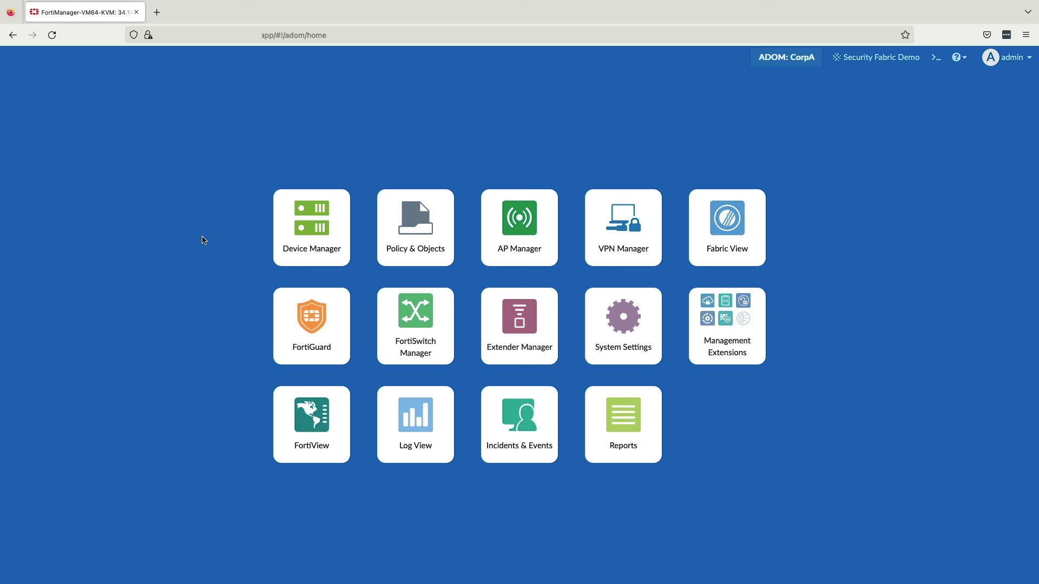
# Go to Device Manager and the SD-WAN Overlay Templates list showing CorpA.
pyautogui.click(311, 227)
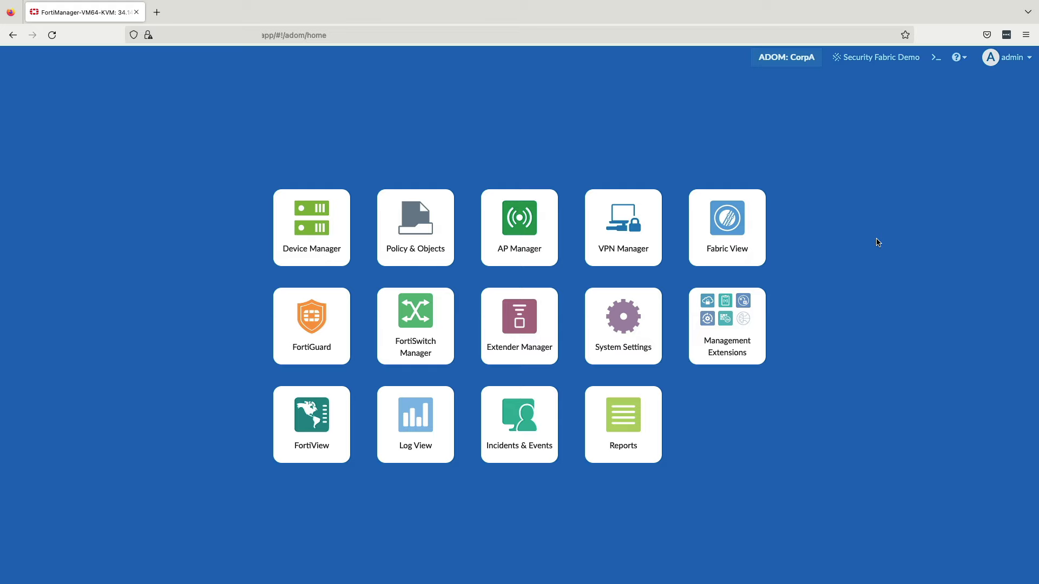
pyautogui.click(310, 219)
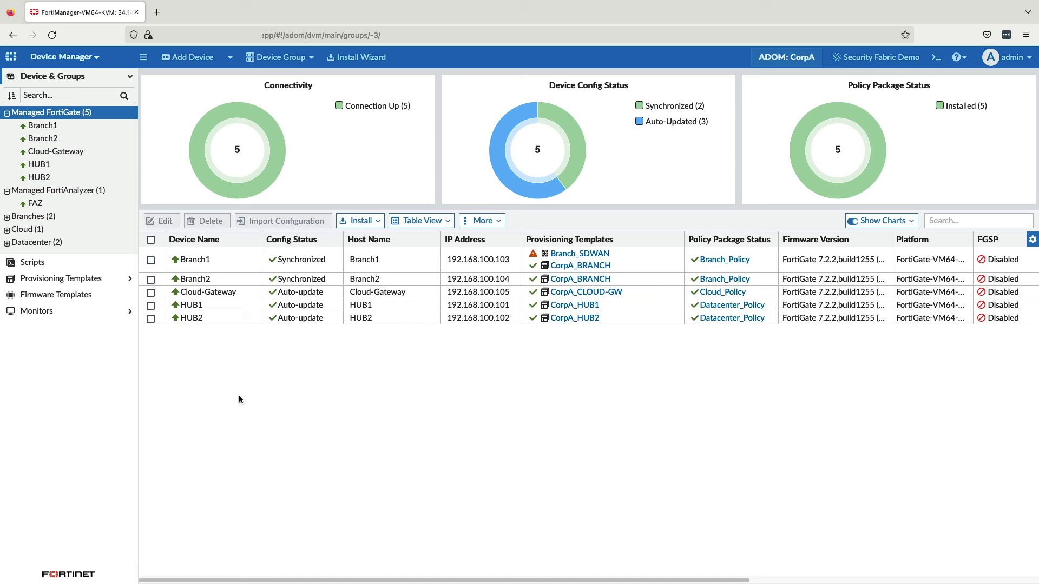
pyautogui.moveTo(132, 334)
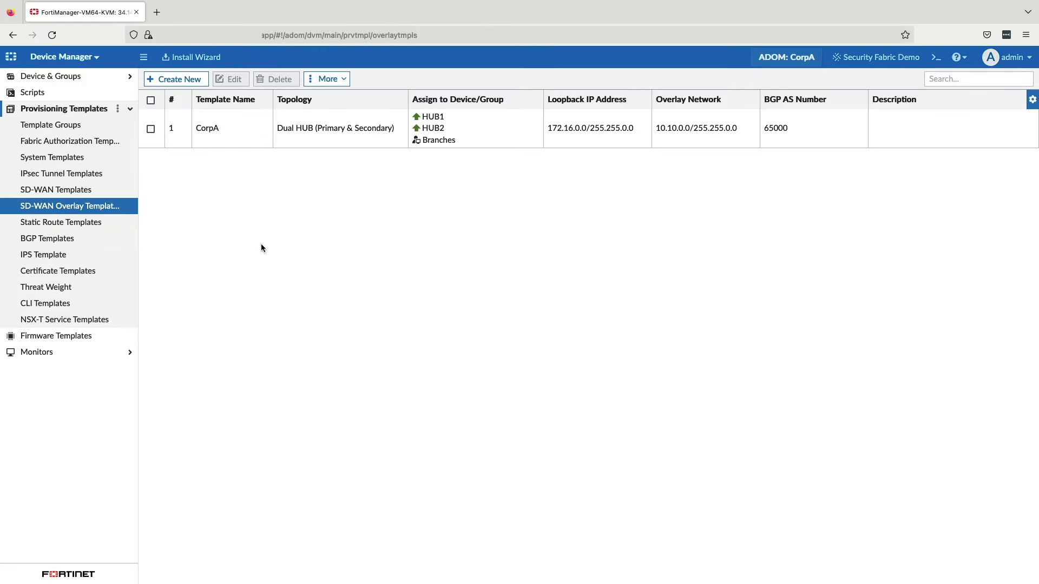
# Edit the CorpA overlay template and step through role assignment to network configuration.
pyautogui.click(234, 127)
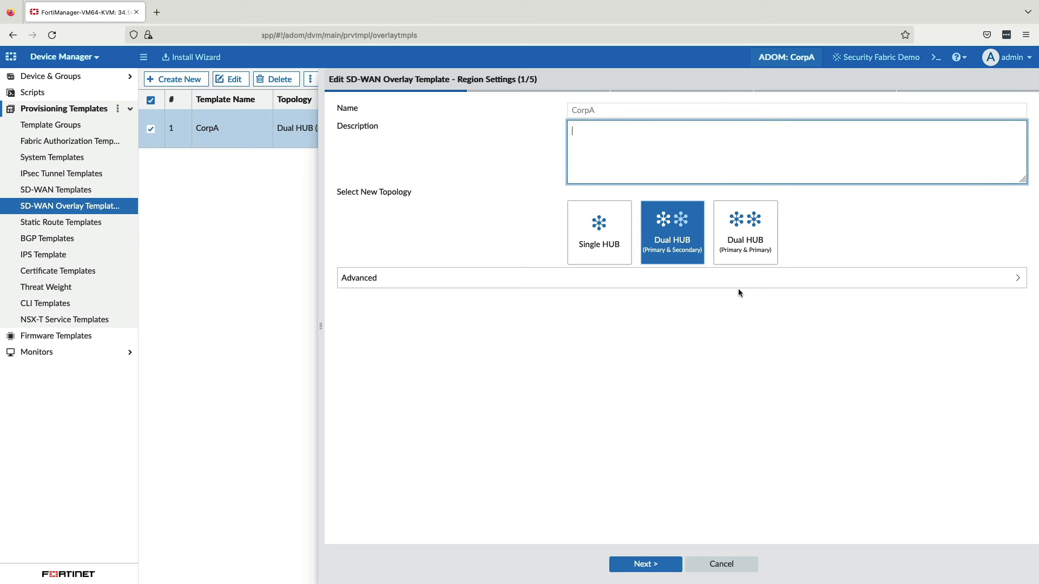
pyautogui.moveTo(742, 260)
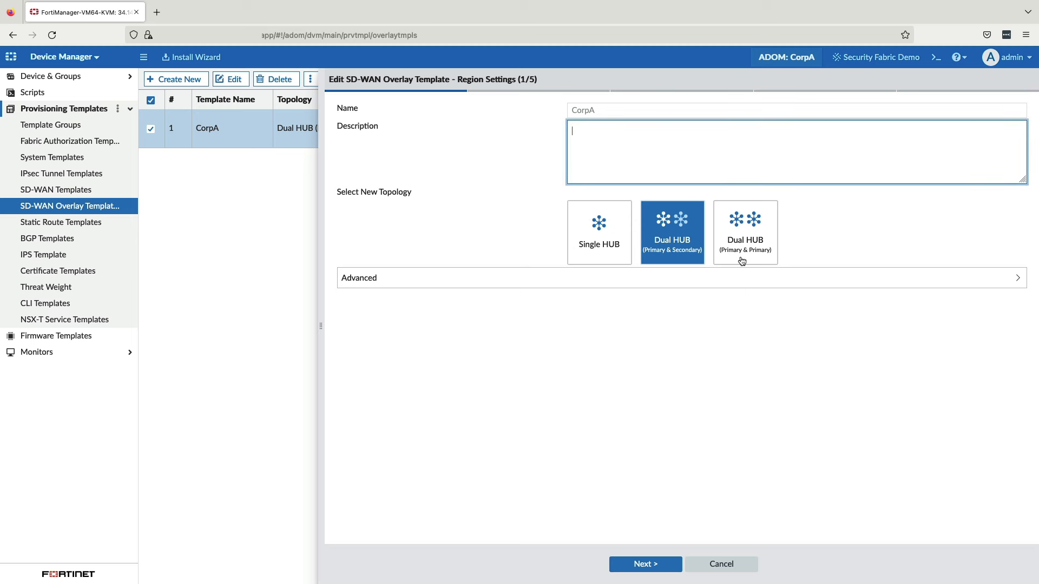
pyautogui.moveTo(575, 240)
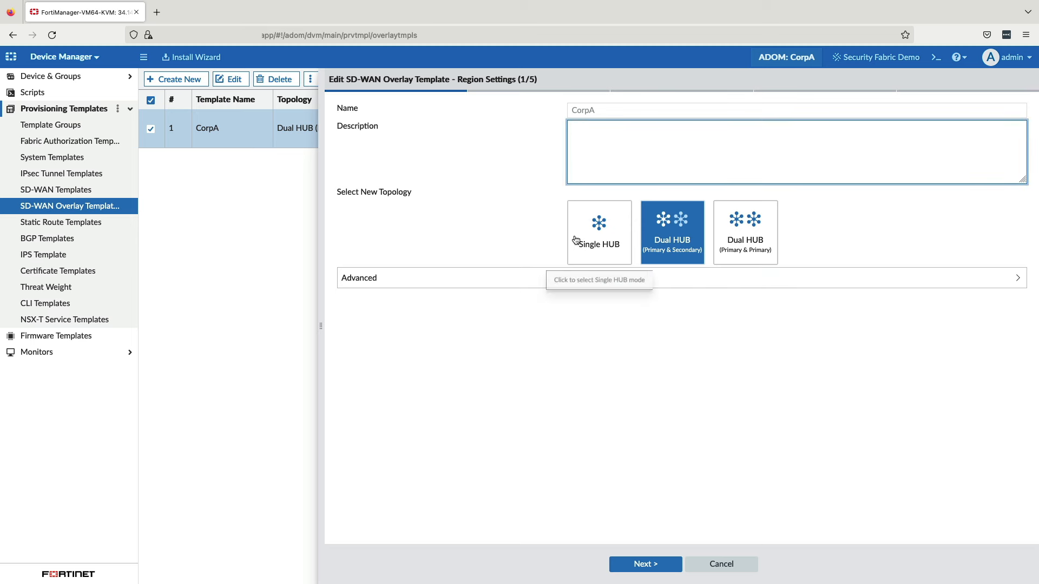
pyautogui.moveTo(524, 290)
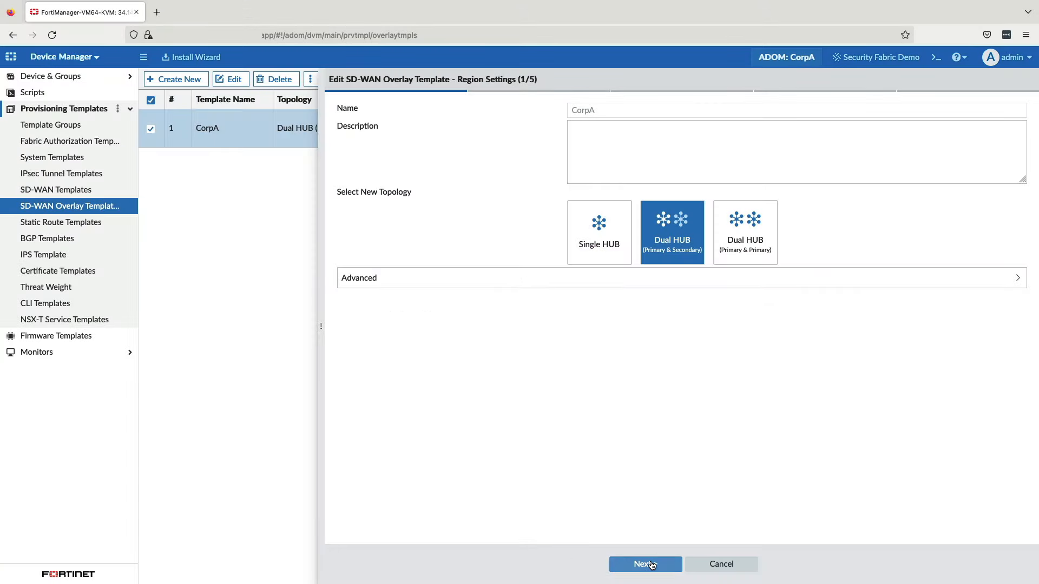
pyautogui.click(644, 564)
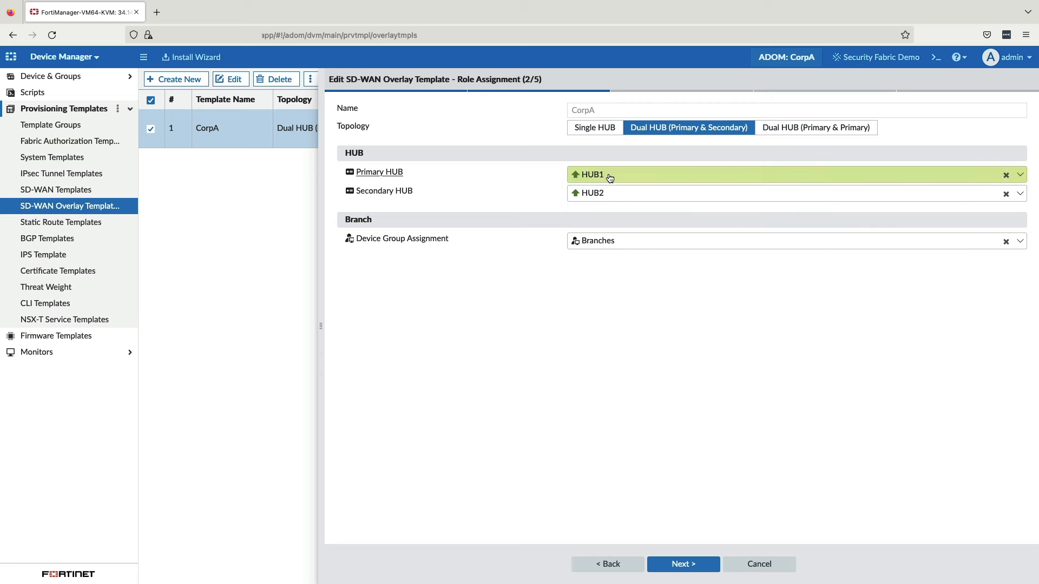
pyautogui.moveTo(695, 553)
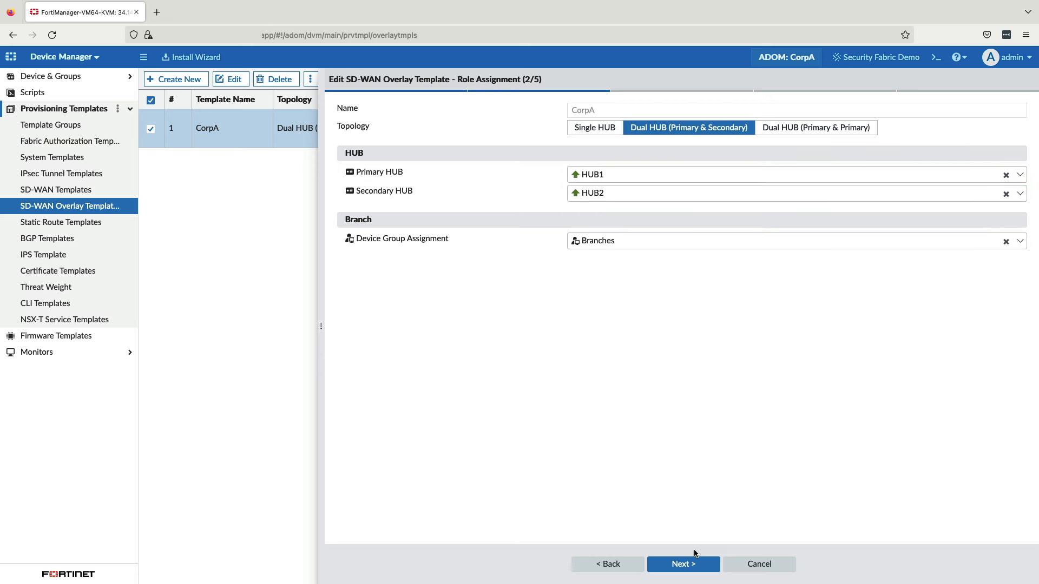
pyautogui.click(682, 564)
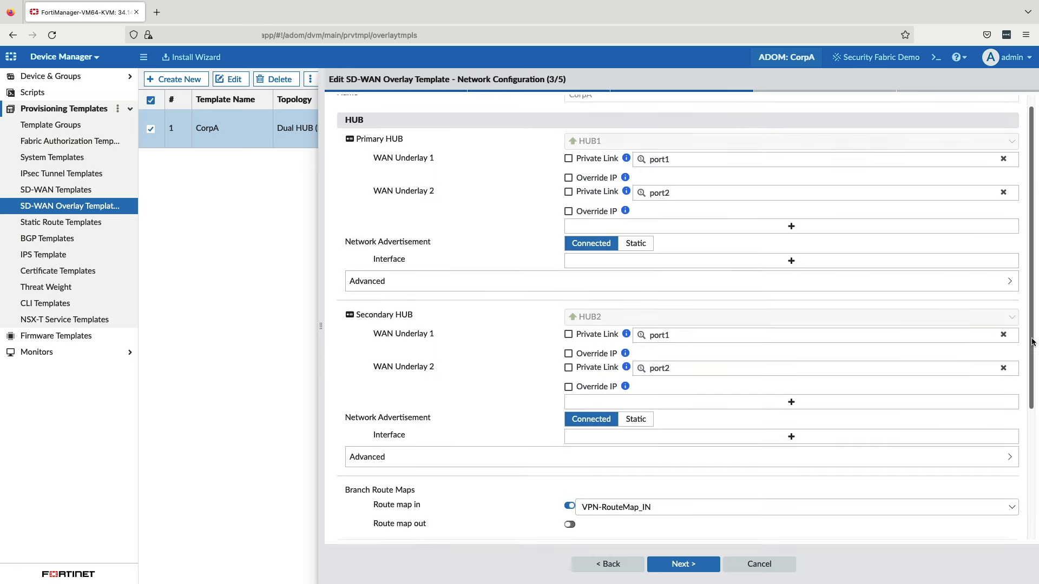
# Advance to the summary and finish, regenerating the CorpA provisioning templates.
pyautogui.scroll(-3)
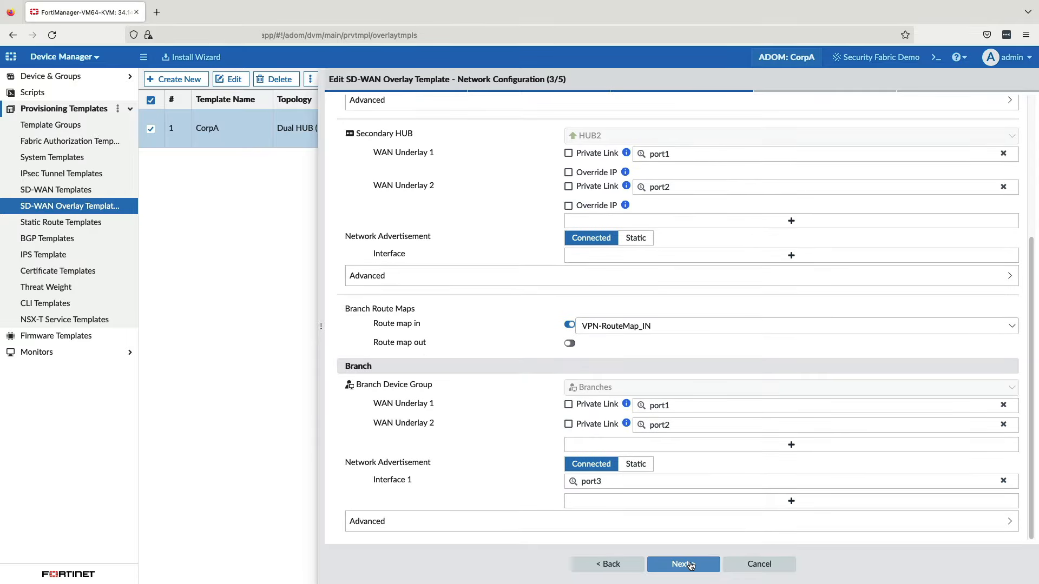
pyautogui.click(683, 563)
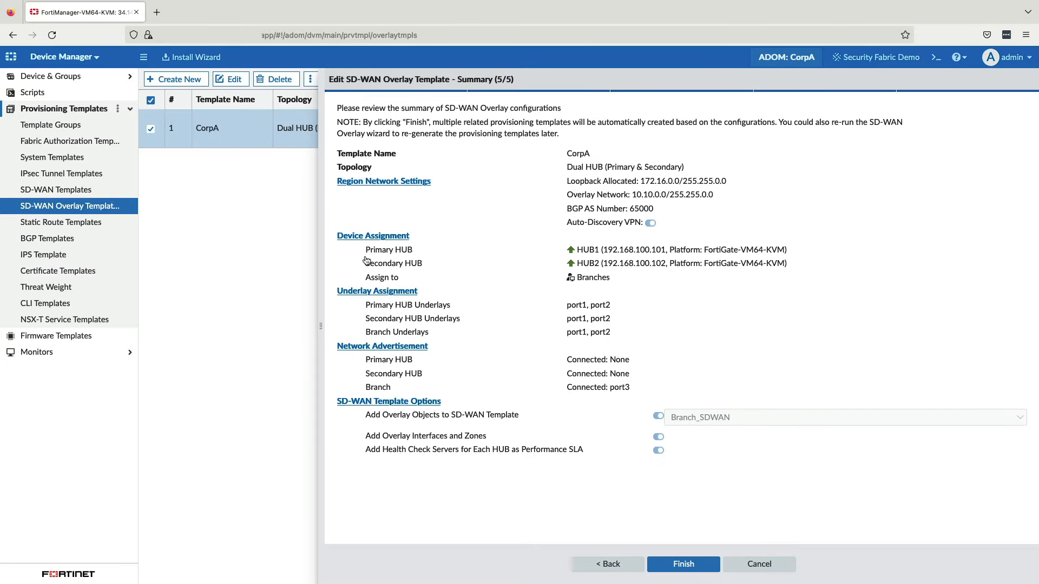
pyautogui.click(682, 564)
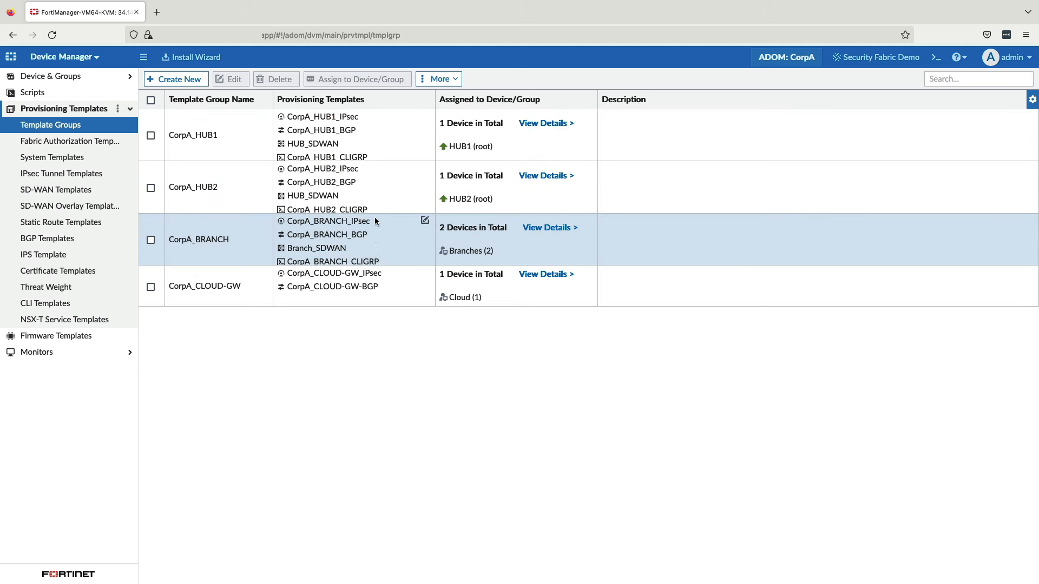
pyautogui.moveTo(281, 222)
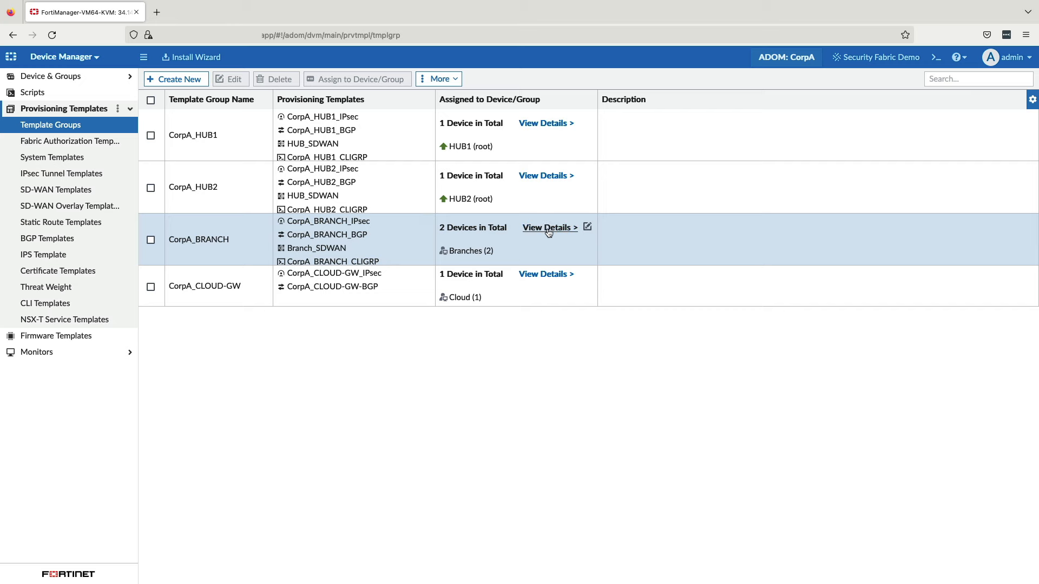
# View the devices assigned to CorpA_BRANCH, then return to Device & Groups.
pyautogui.click(545, 227)
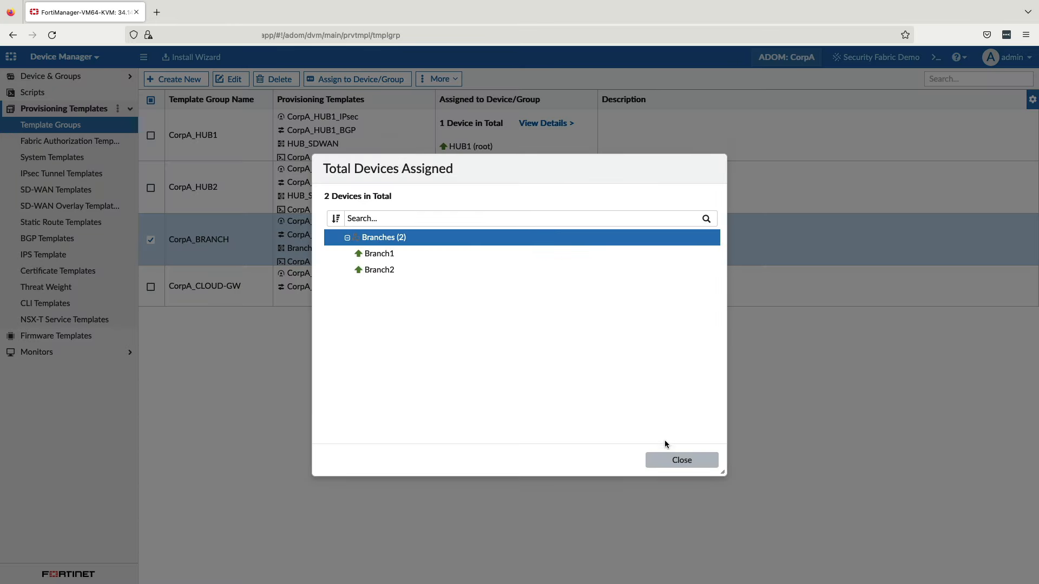
pyautogui.click(680, 460)
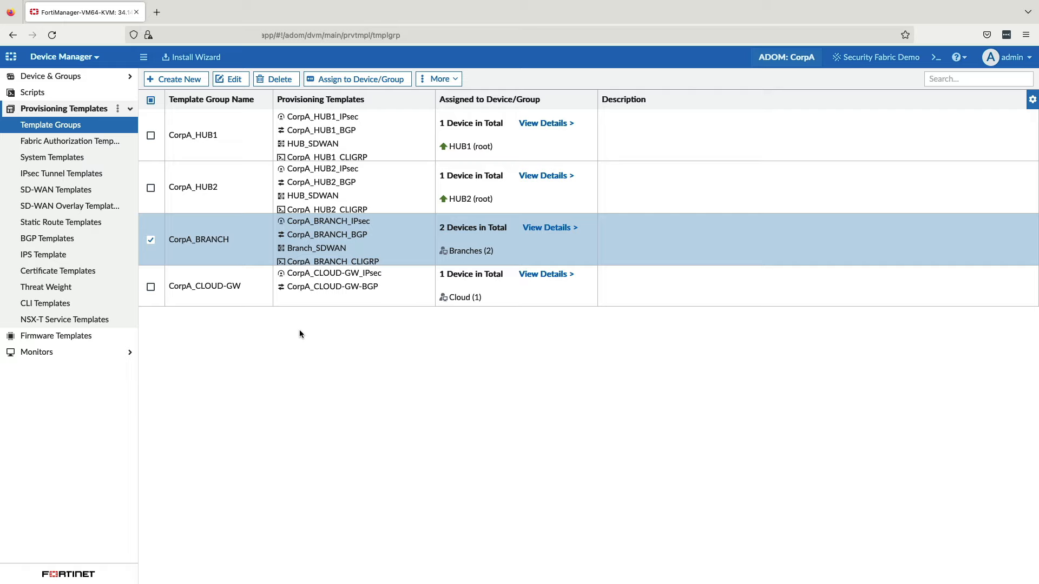
pyautogui.click(51, 76)
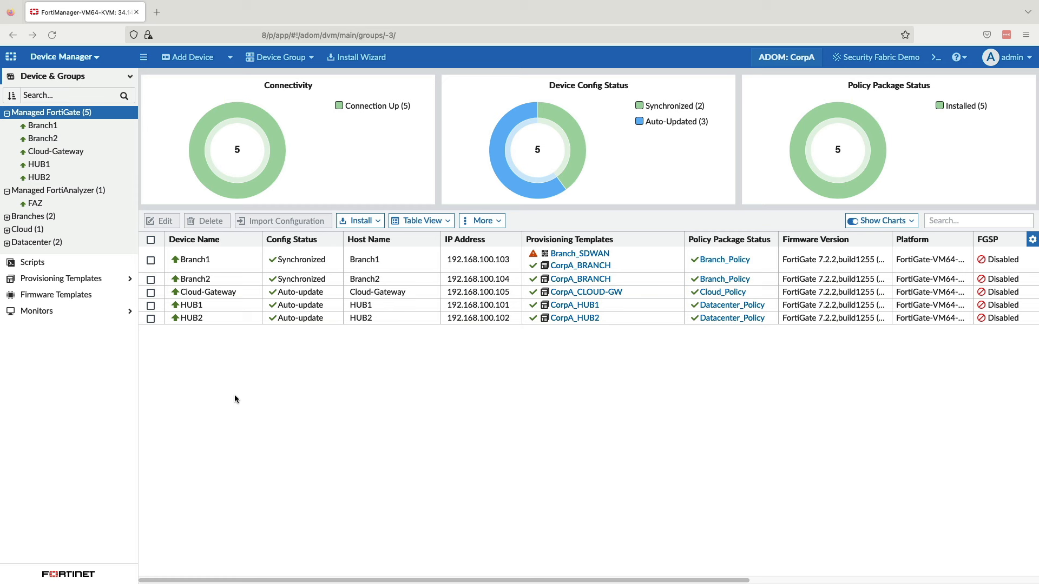
pyautogui.moveTo(219, 392)
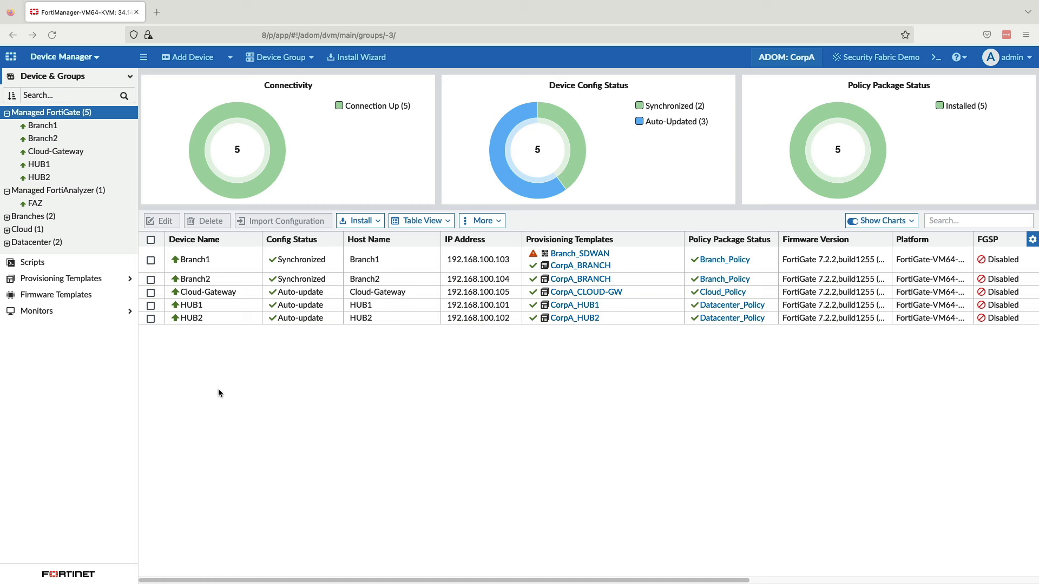
pyautogui.moveTo(215, 67)
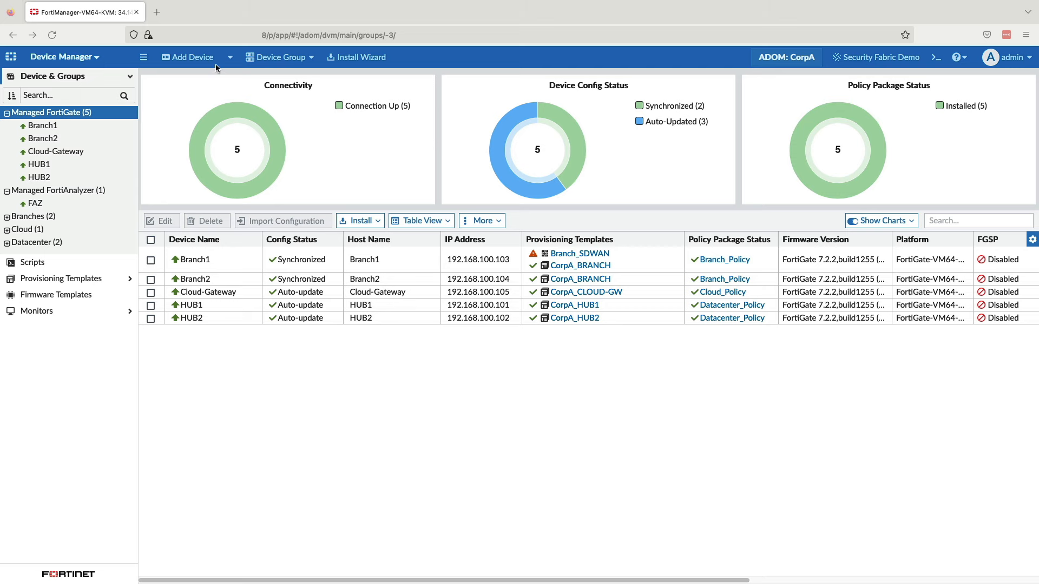
pyautogui.click(230, 57)
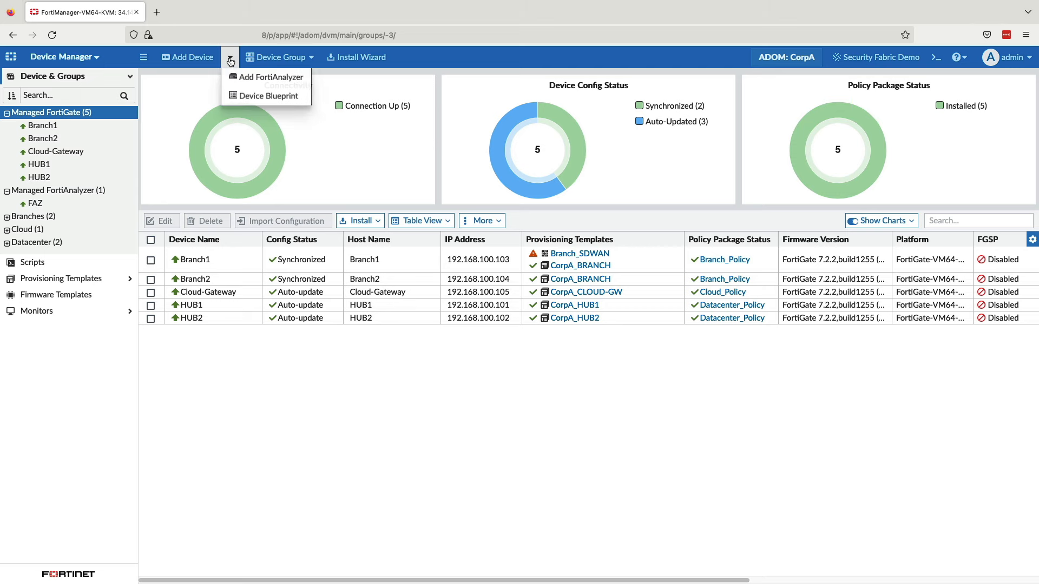
pyautogui.moveTo(266, 96)
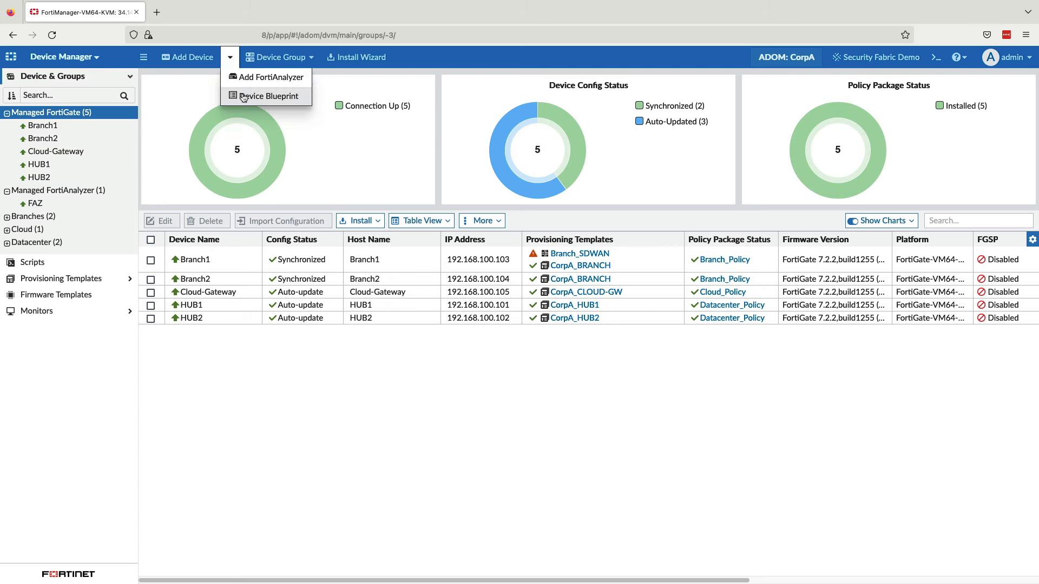
pyautogui.click(269, 97)
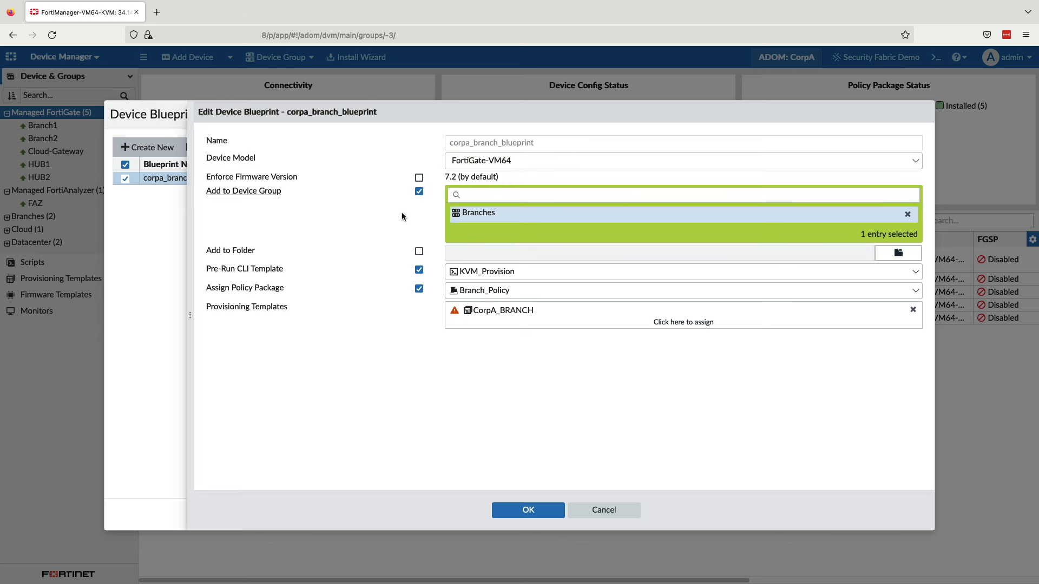
pyautogui.moveTo(476, 220)
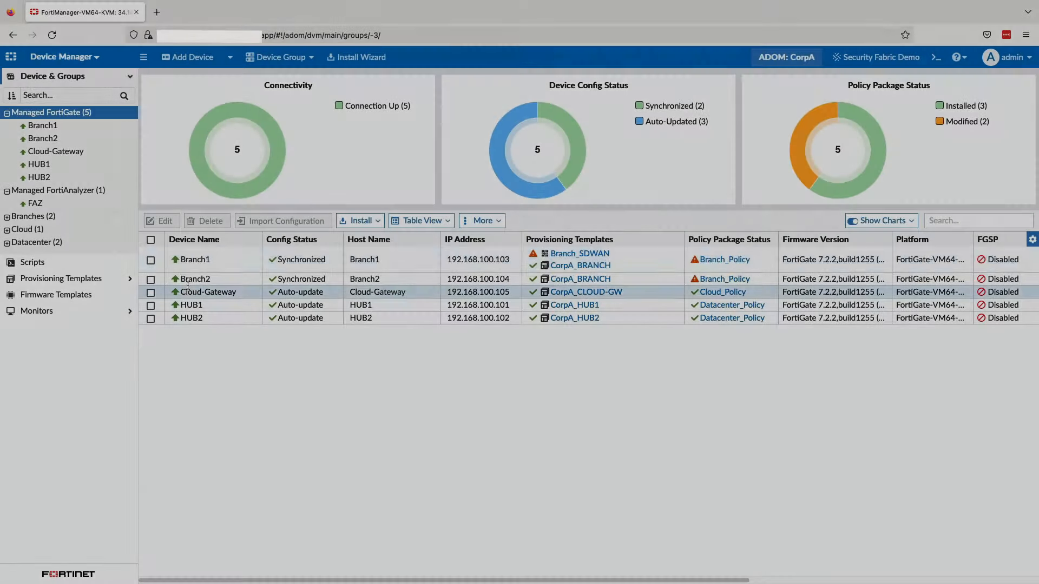
pyautogui.click(191, 58)
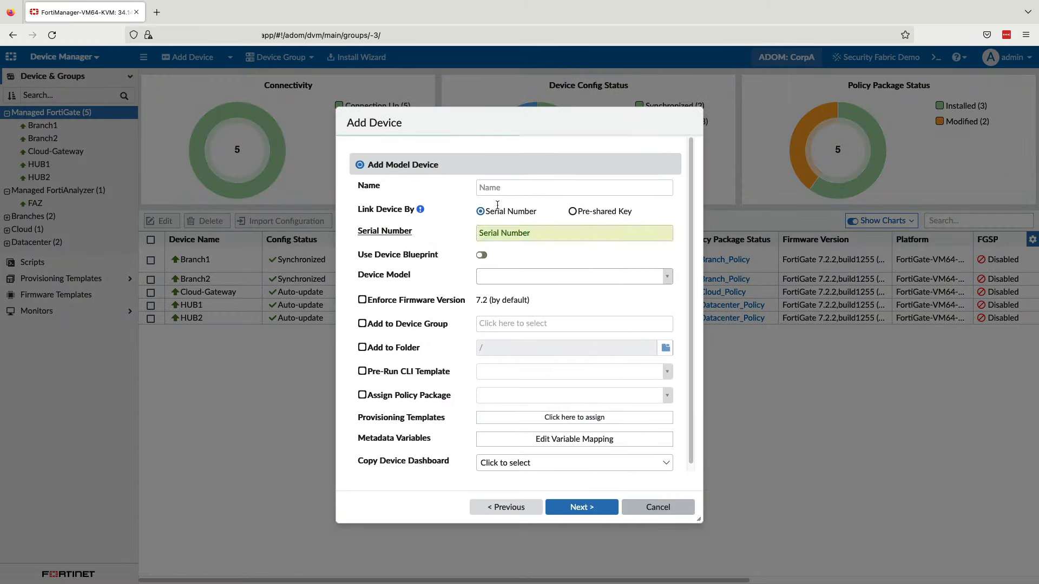
pyautogui.click(574, 188)
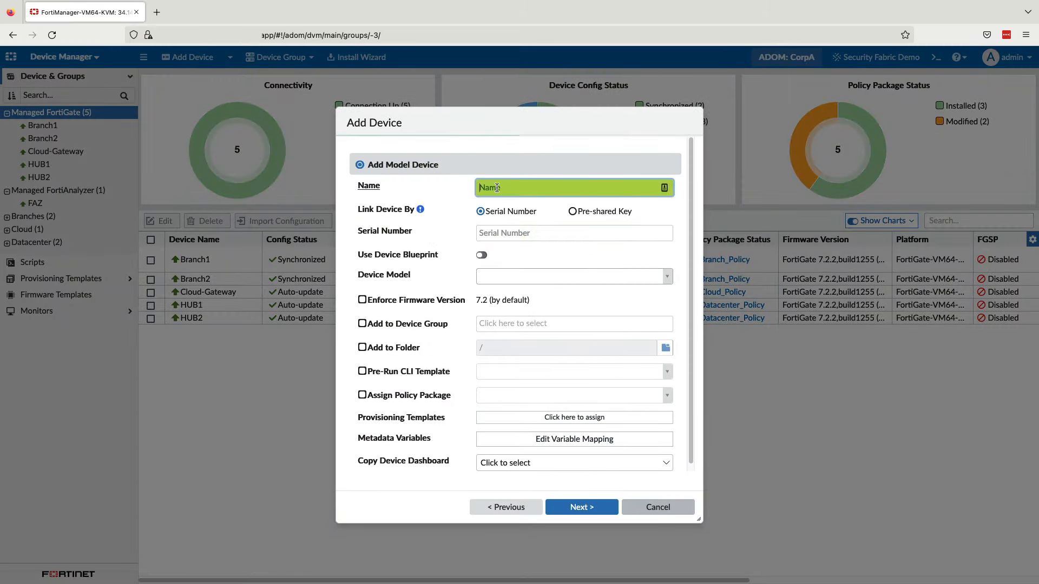
pyautogui.write('Branch3')
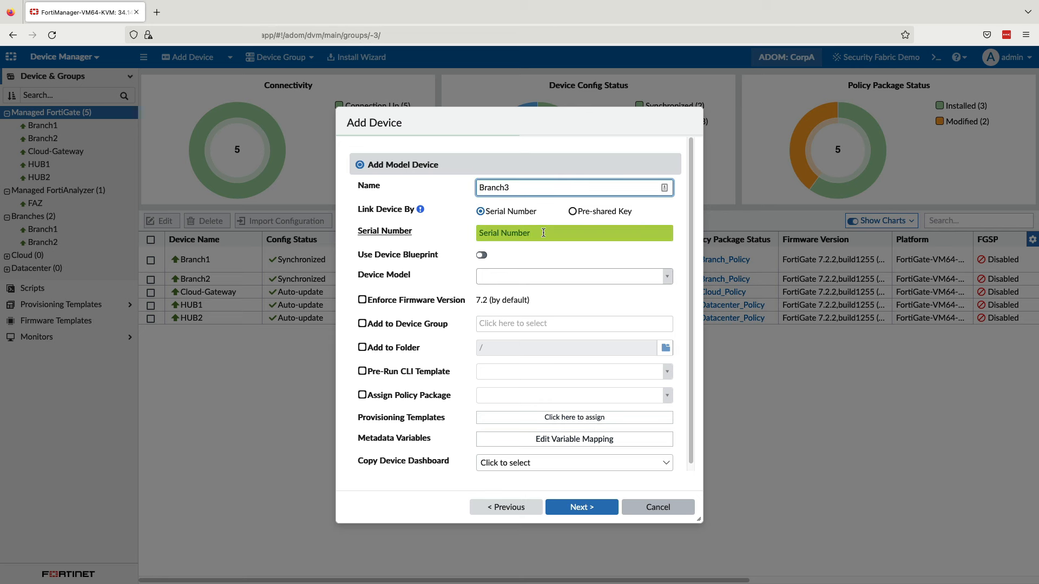
pyautogui.click(571, 233)
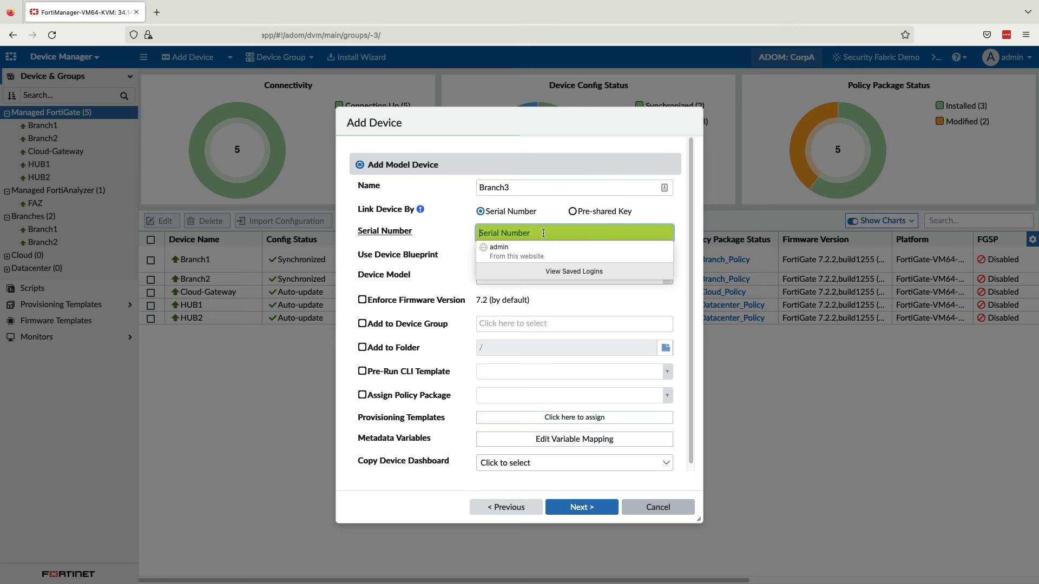
pyautogui.write('FGVM02TM22013038')
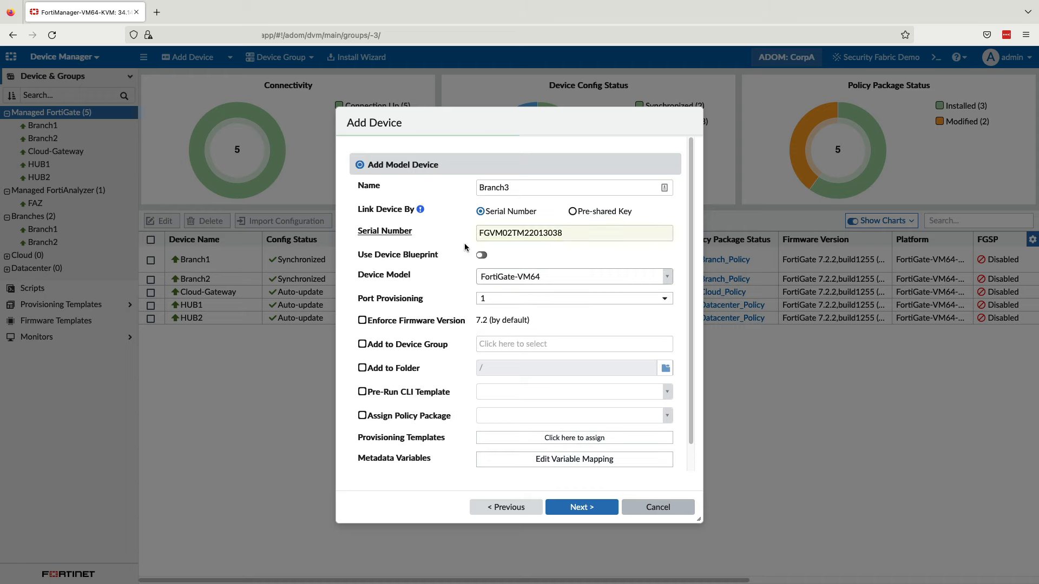
# Use the corpa_branch_blueprint and confirm metadata variables so Branch3 is added.
pyautogui.click(481, 255)
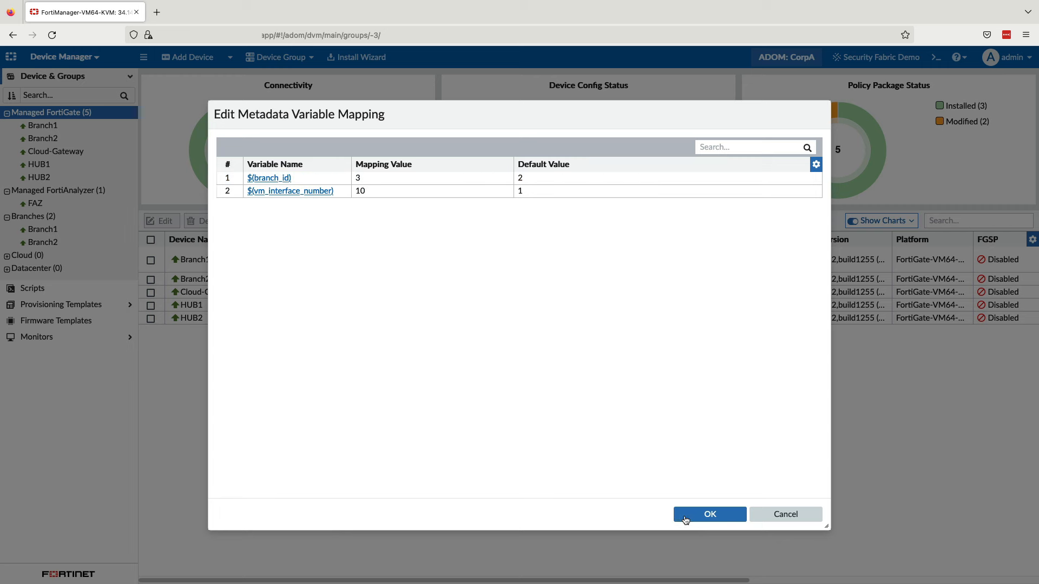
pyautogui.click(710, 514)
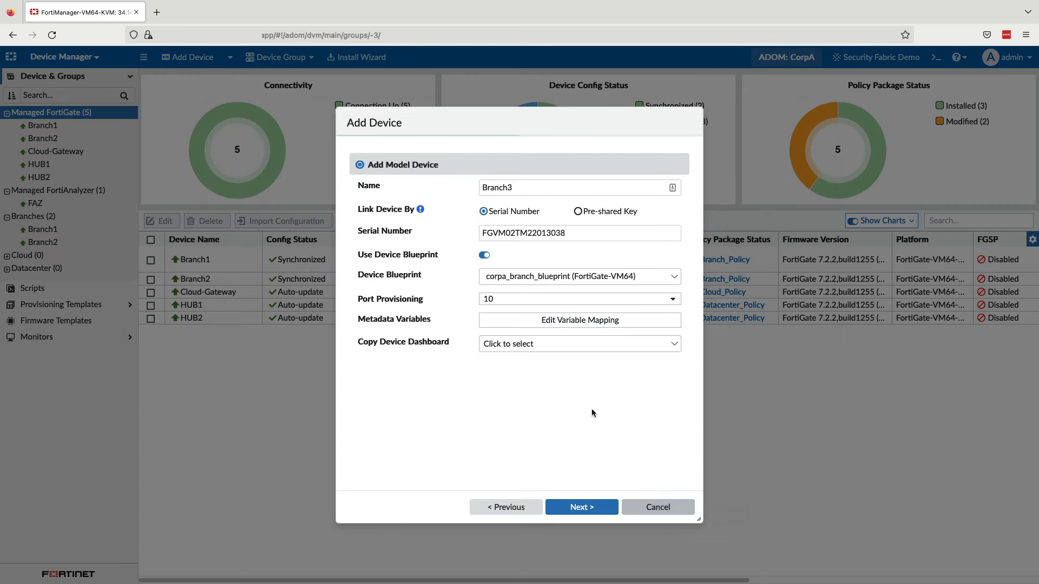
pyautogui.click(581, 507)
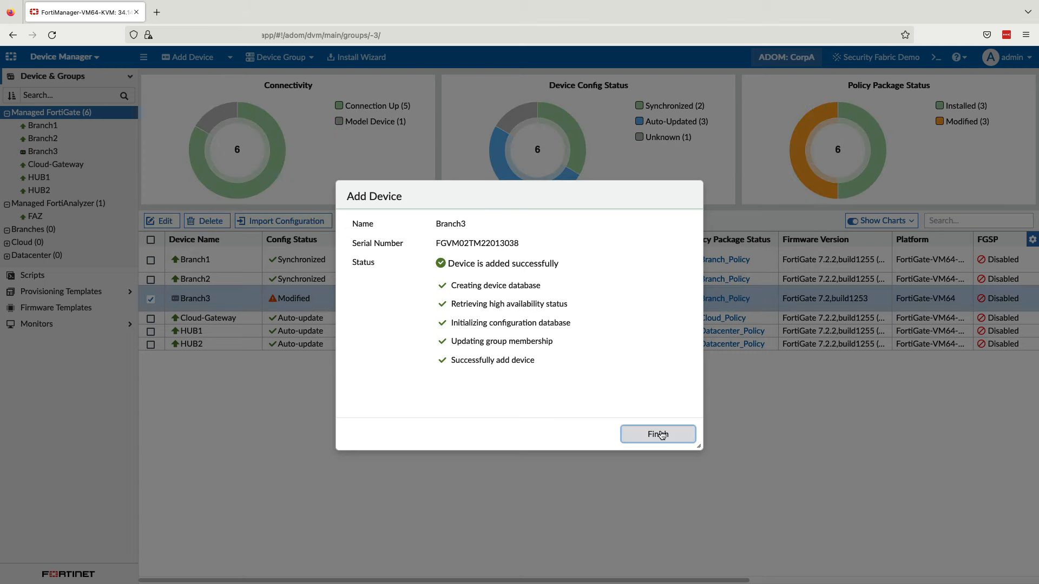
# Finish the Branch3 add-device summary and bring up the SD-WAN Monitor map.
pyautogui.click(657, 434)
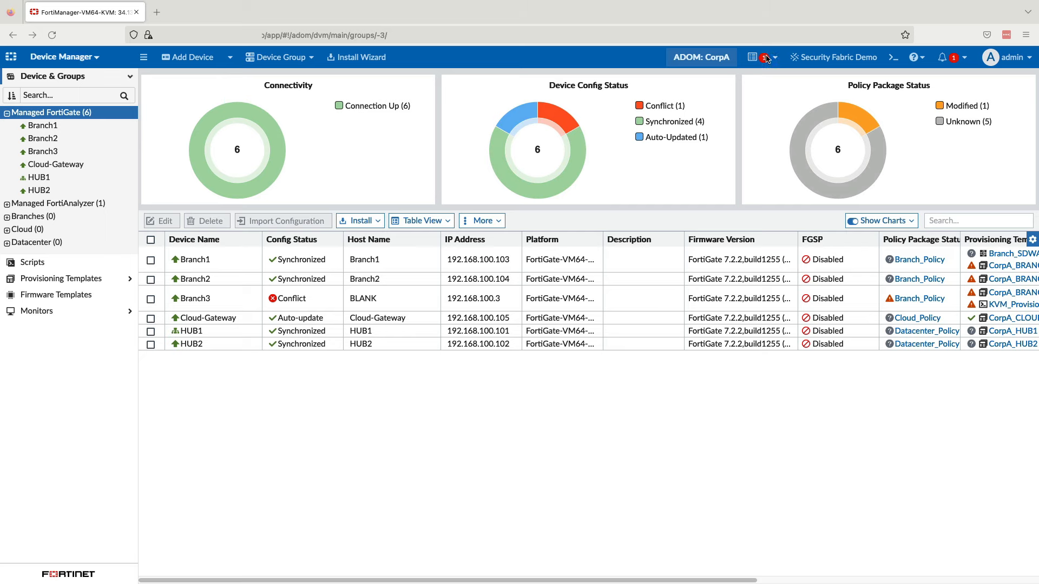
pyautogui.click(761, 57)
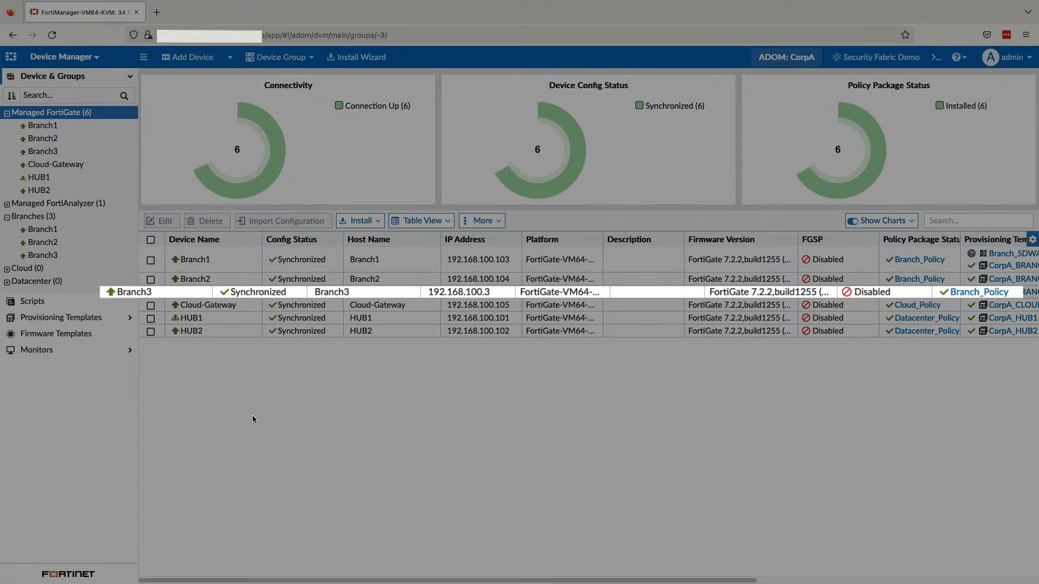
pyautogui.click(51, 157)
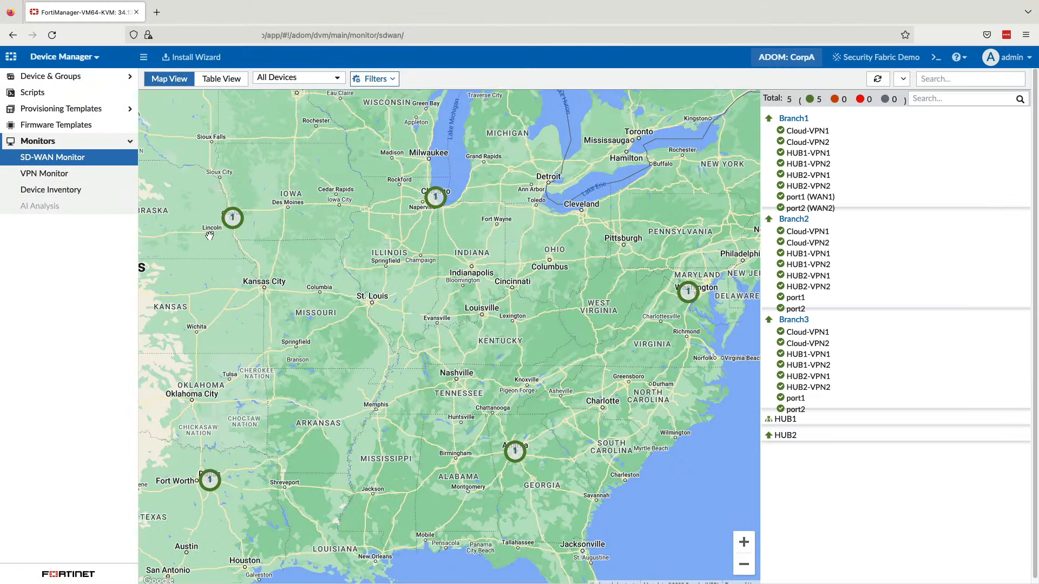
# Show the SD-WAN Templates list with Branch_SDWAN and HUB_SDWAN.
pyautogui.click(232, 216)
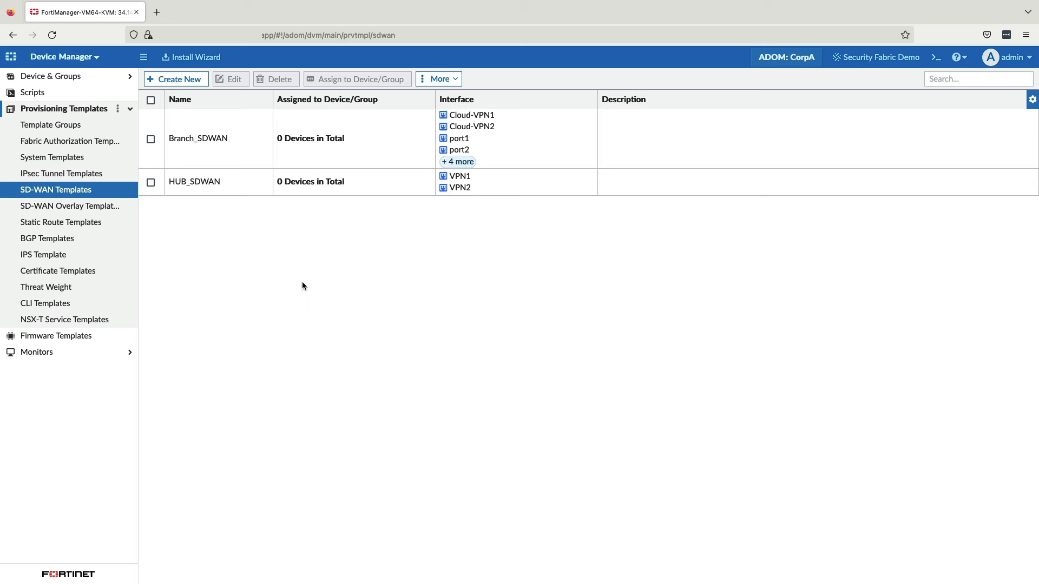
pyautogui.moveTo(337, 230)
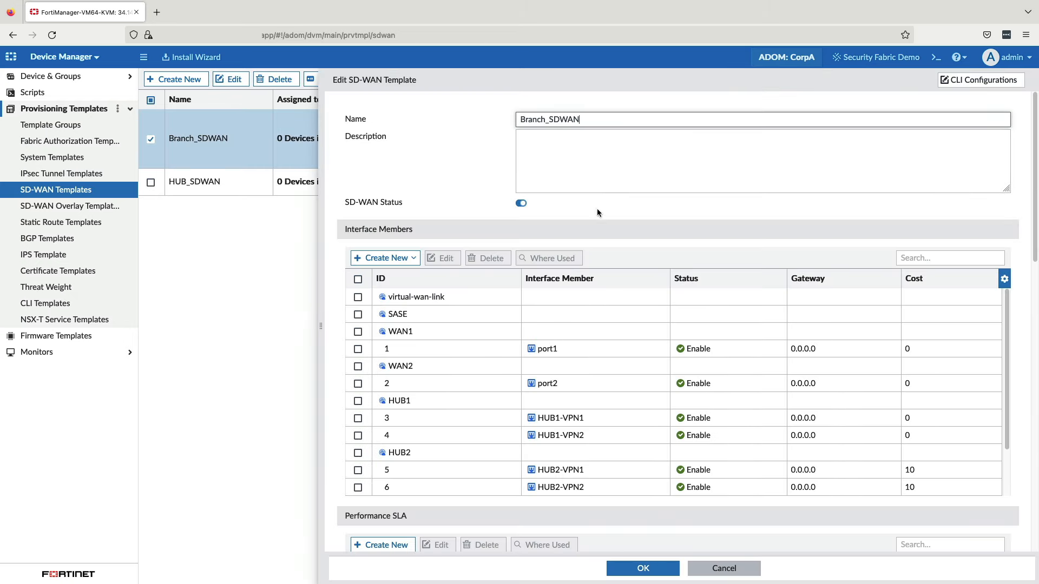
pyautogui.moveTo(1025, 212)
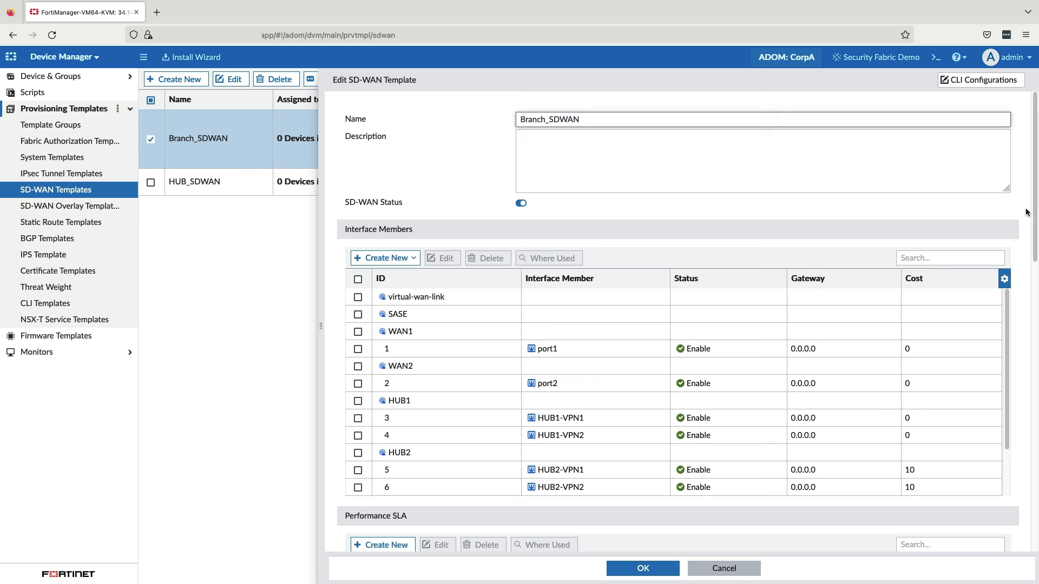
# Review Branch_SDWAN's interface members, performance SLAs and SD-WAN rules.
pyautogui.click(578, 119)
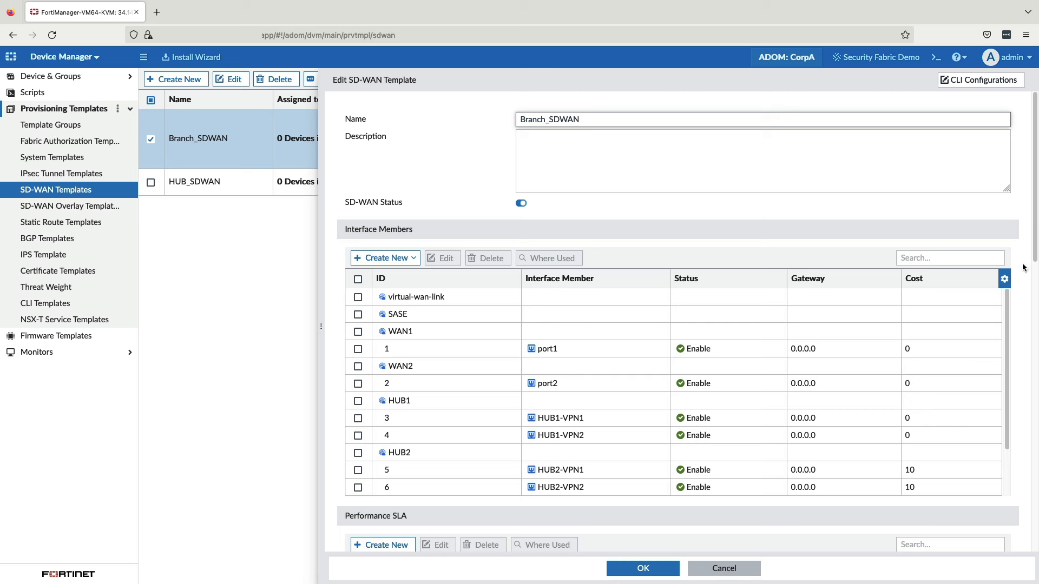
pyautogui.moveTo(1016, 303)
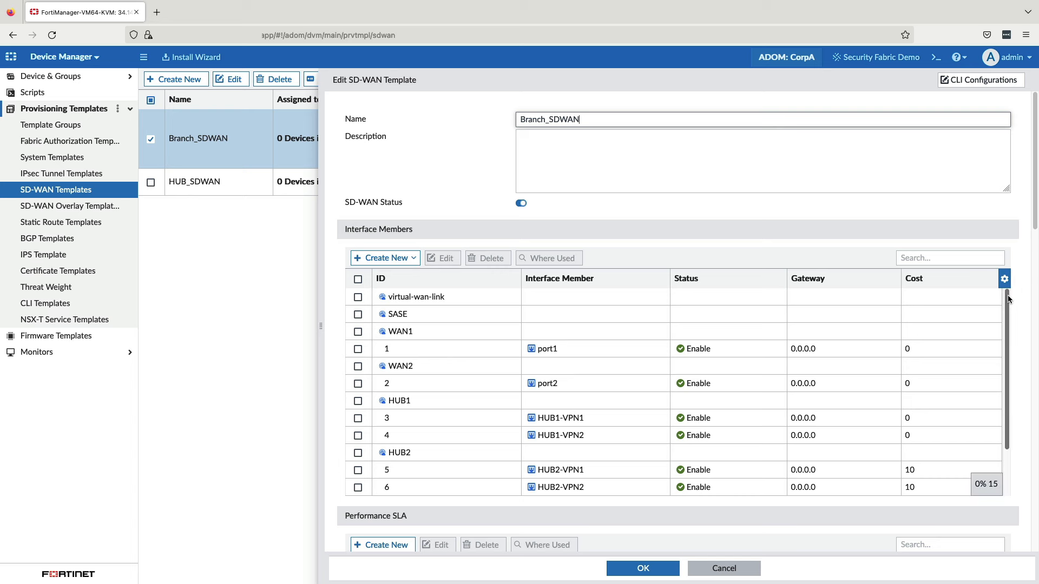
pyautogui.scroll(-3)
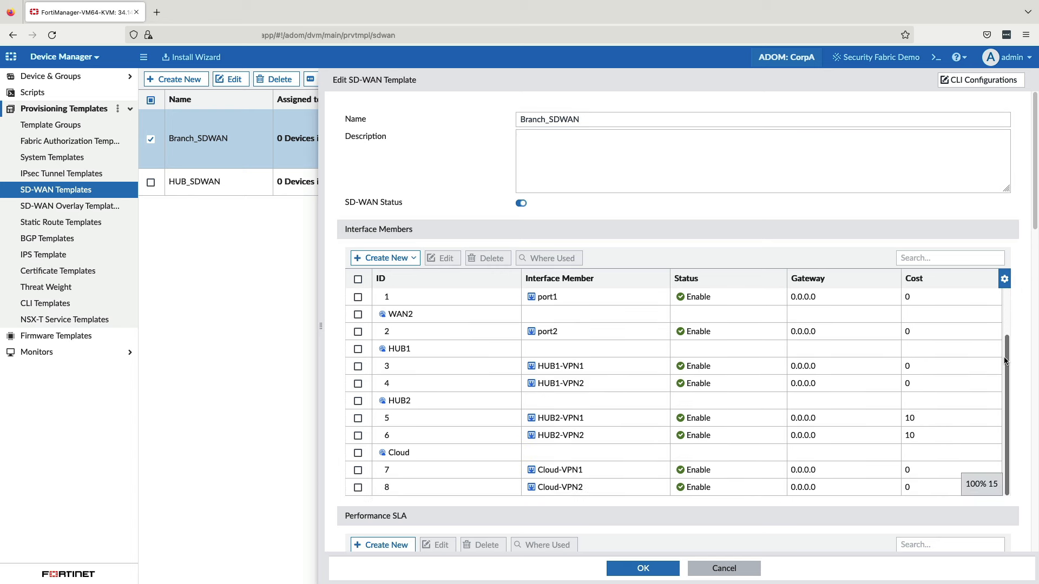
pyautogui.scroll(-3)
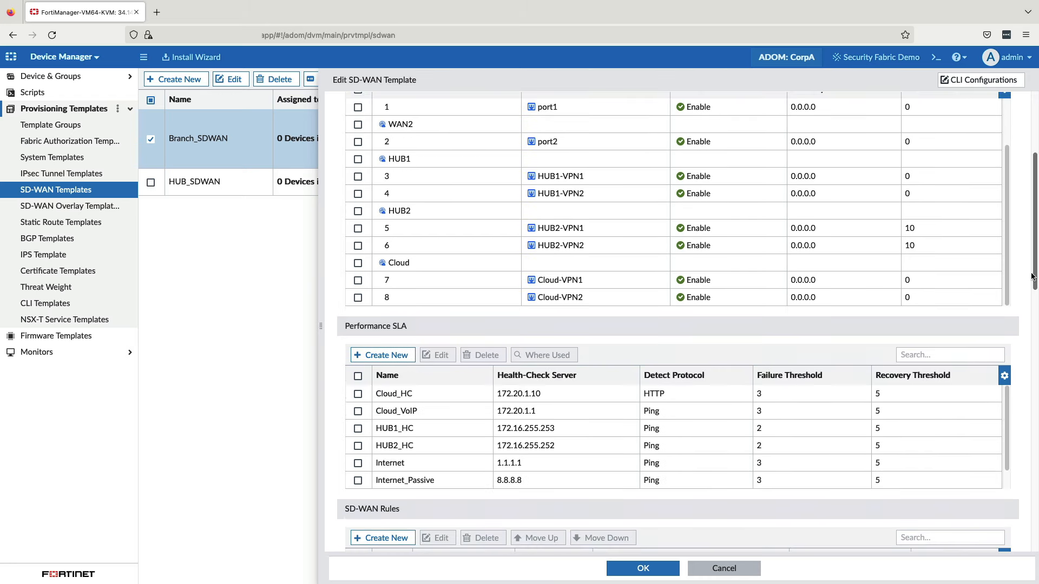
pyautogui.scroll(-3)
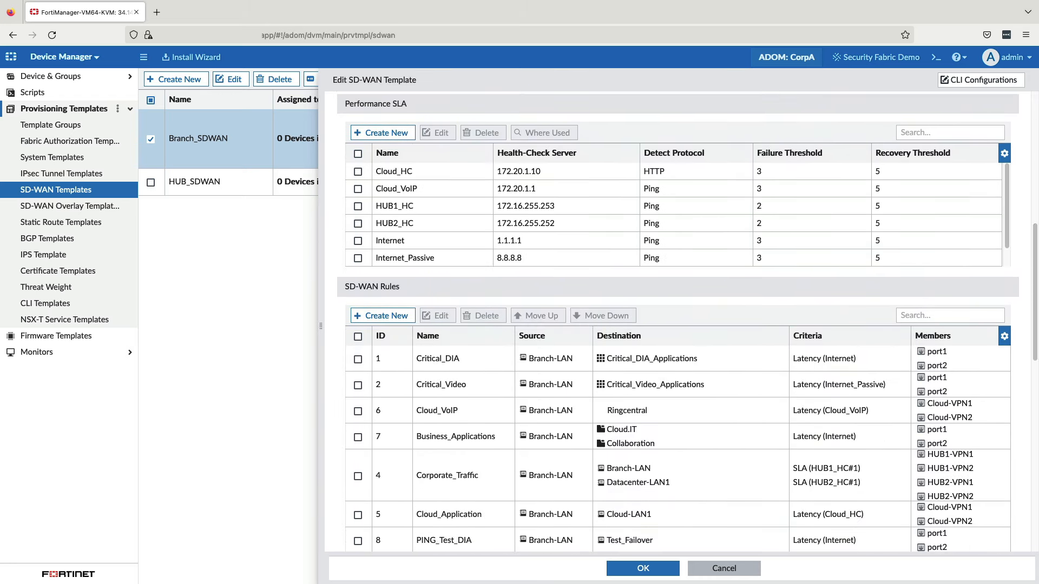
pyautogui.scroll(-3)
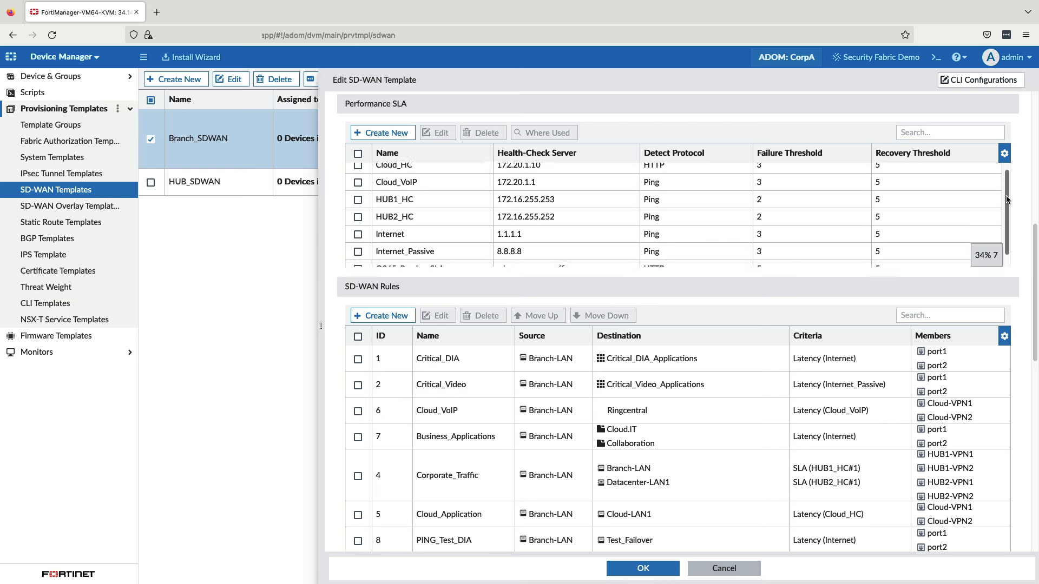
pyautogui.scroll(-3)
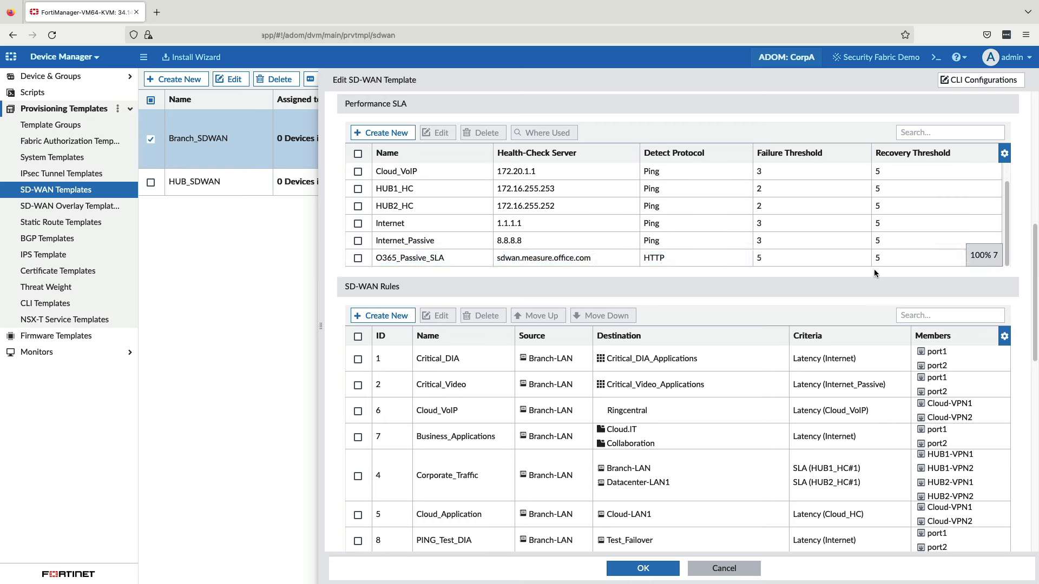
pyautogui.doubleClick(409, 257)
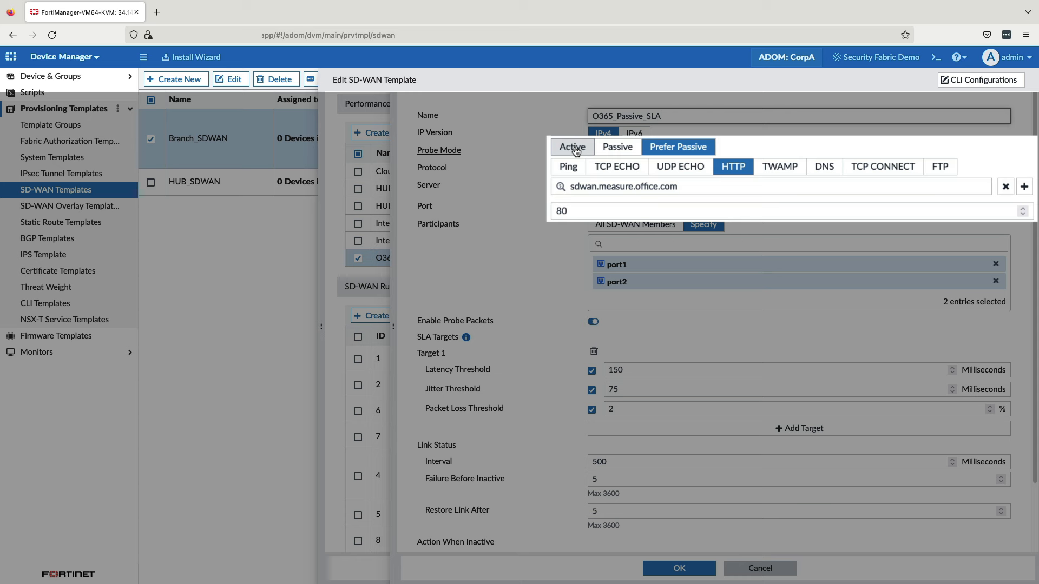
pyautogui.moveTo(597, 148)
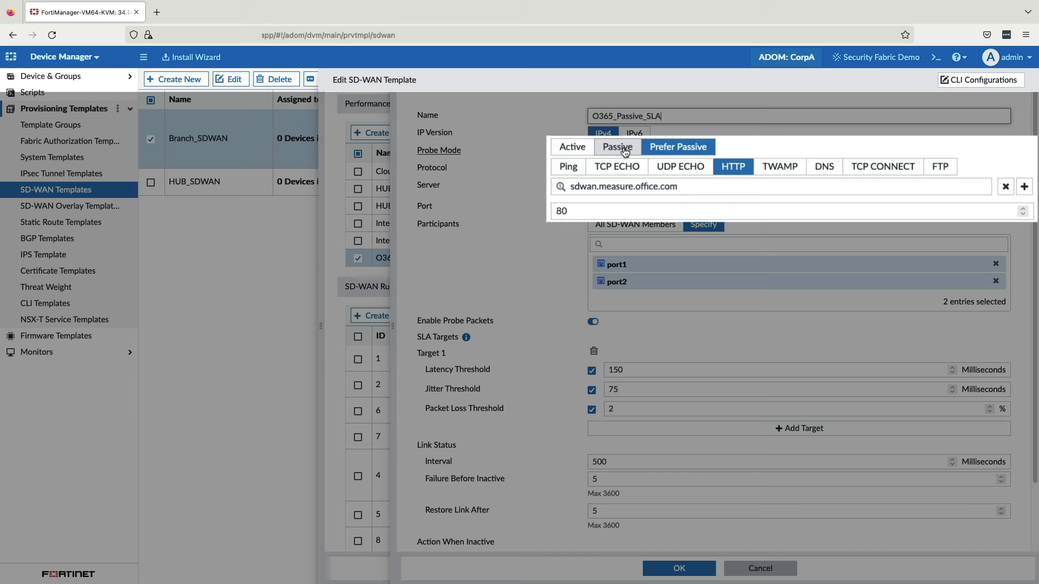
pyautogui.click(677, 147)
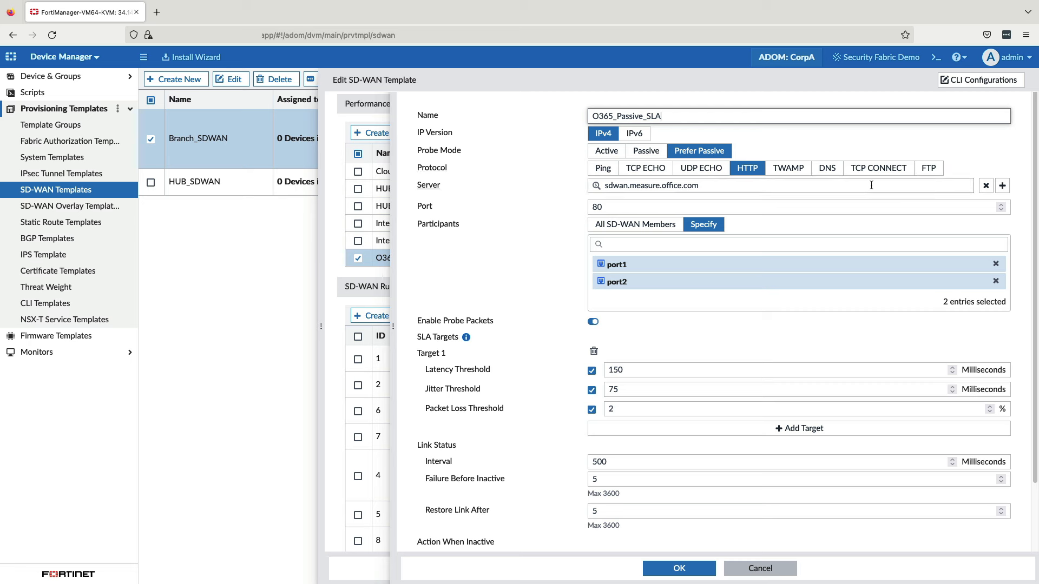
pyautogui.moveTo(713, 295)
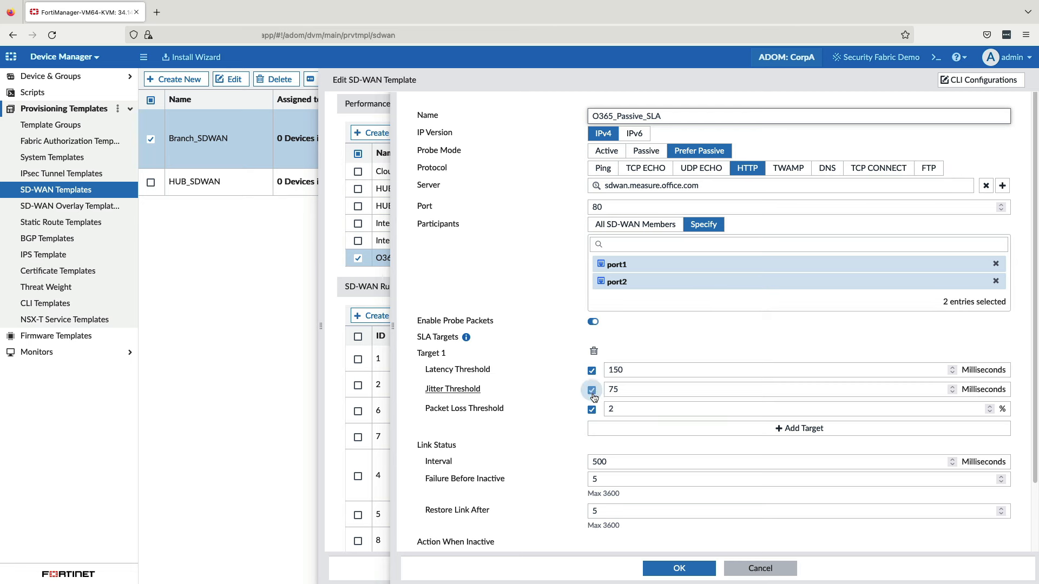
pyautogui.click(591, 409)
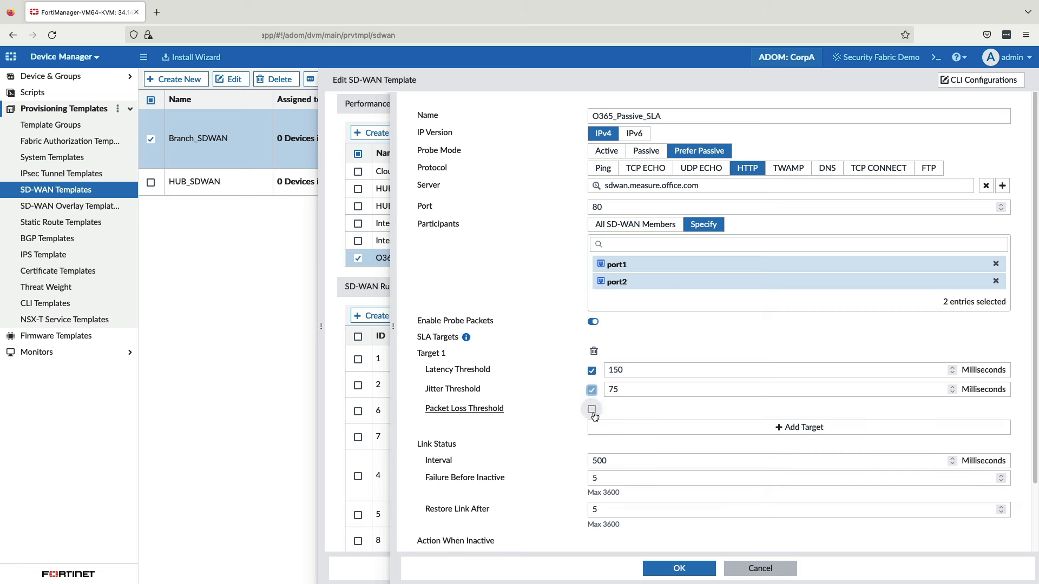
pyautogui.click(590, 409)
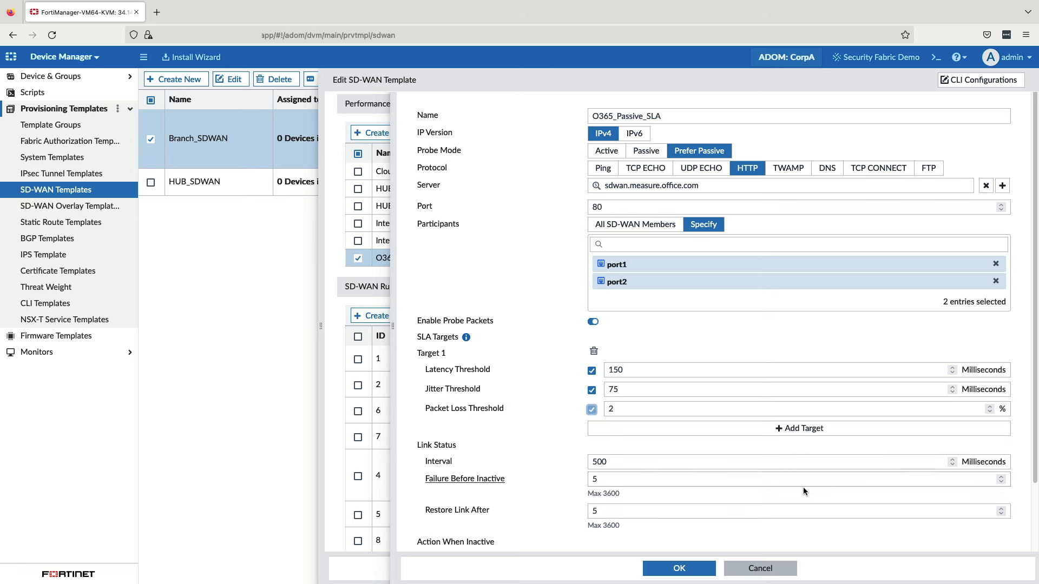
pyautogui.scroll(-3)
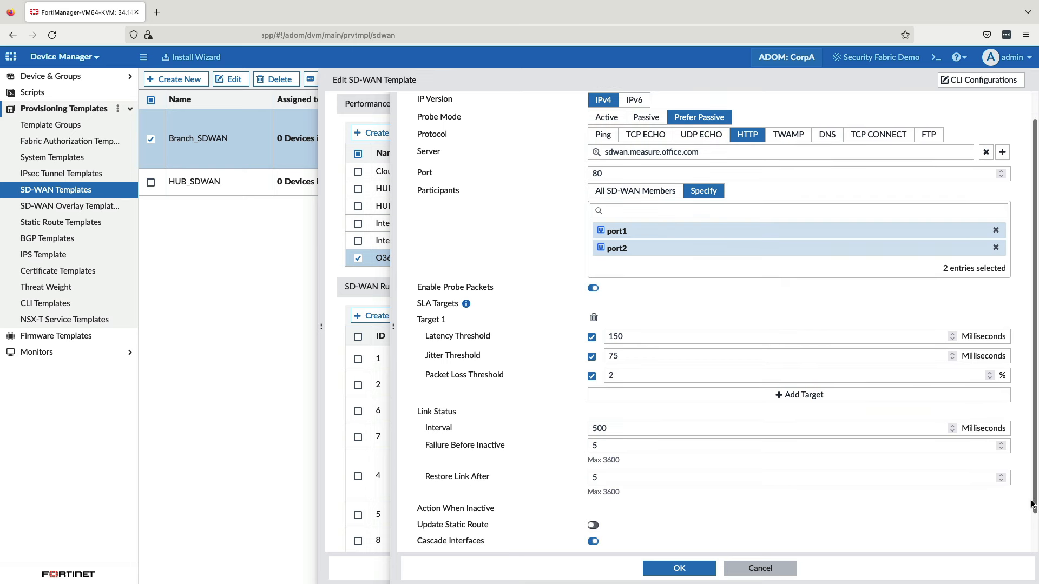
pyautogui.scroll(-3)
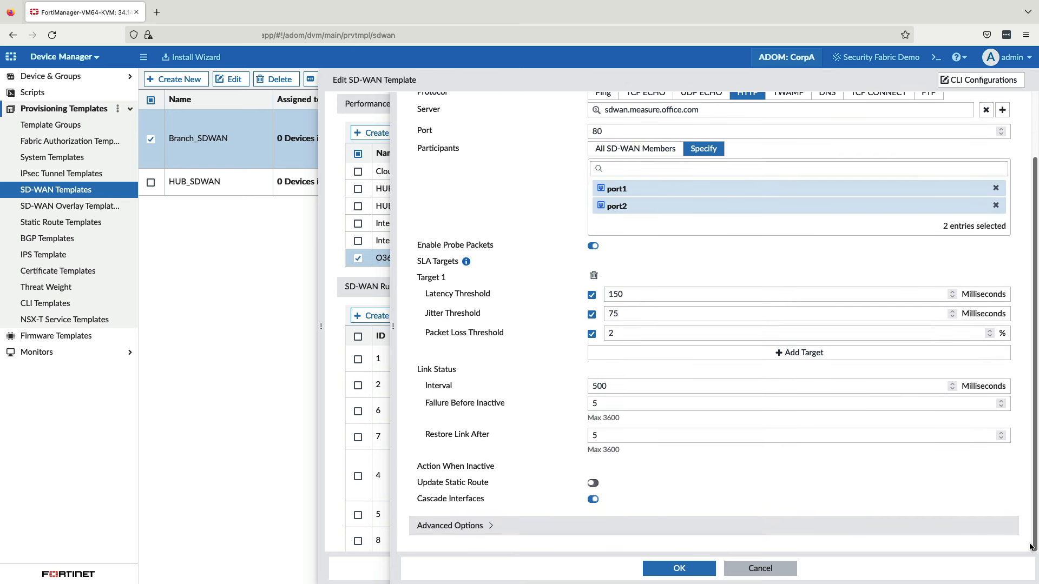
pyautogui.moveTo(1031, 545)
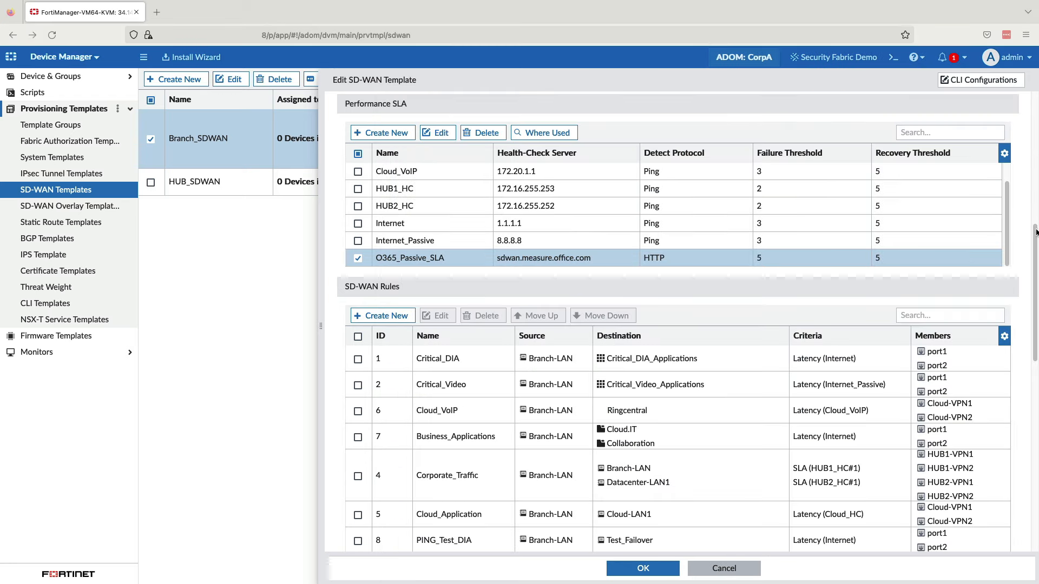
# Locate and edit the O365 SD-WAN rule.
pyautogui.scroll(-3)
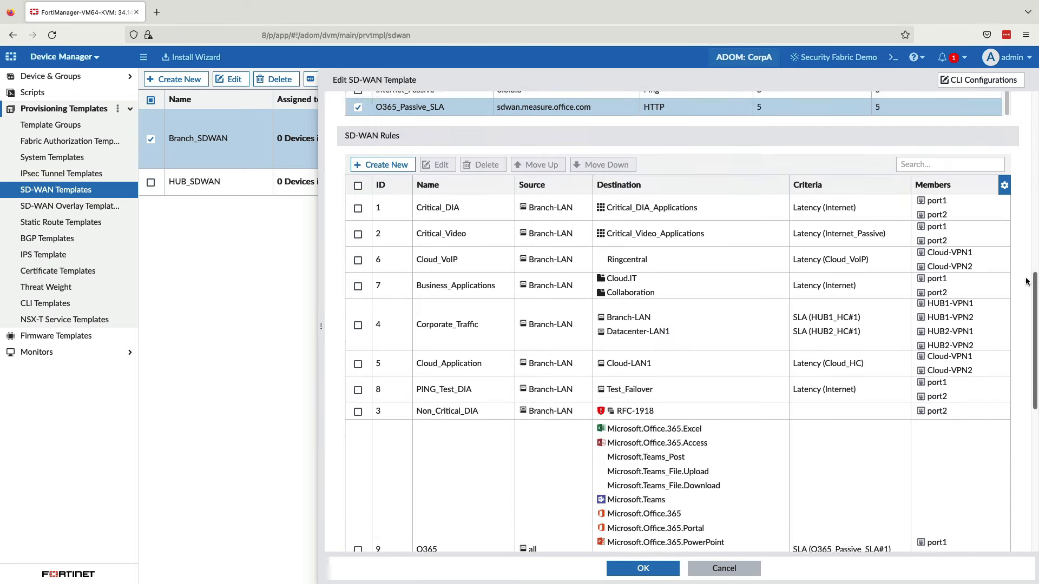
pyautogui.scroll(-3)
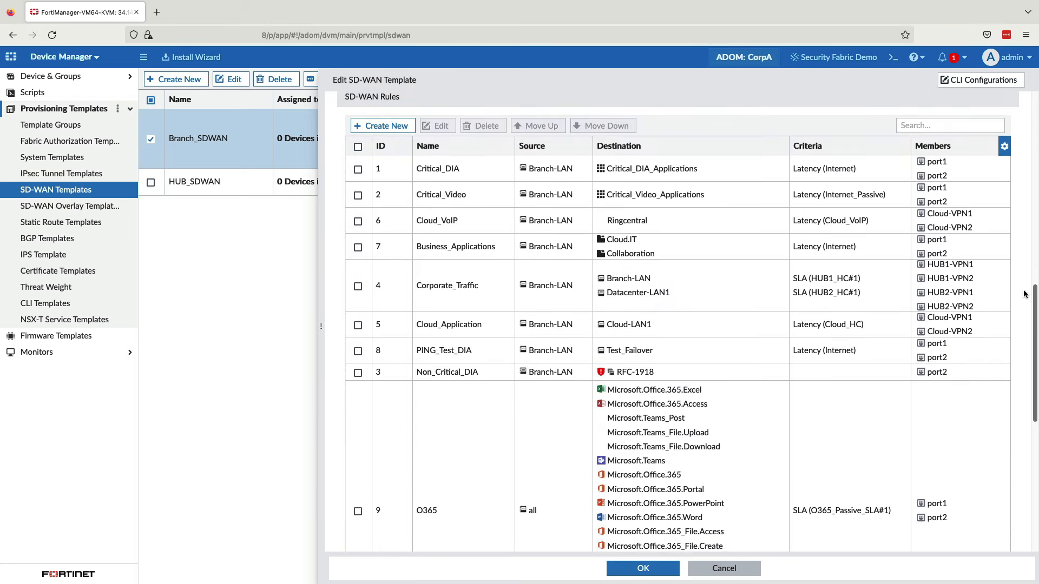
pyautogui.scroll(-3)
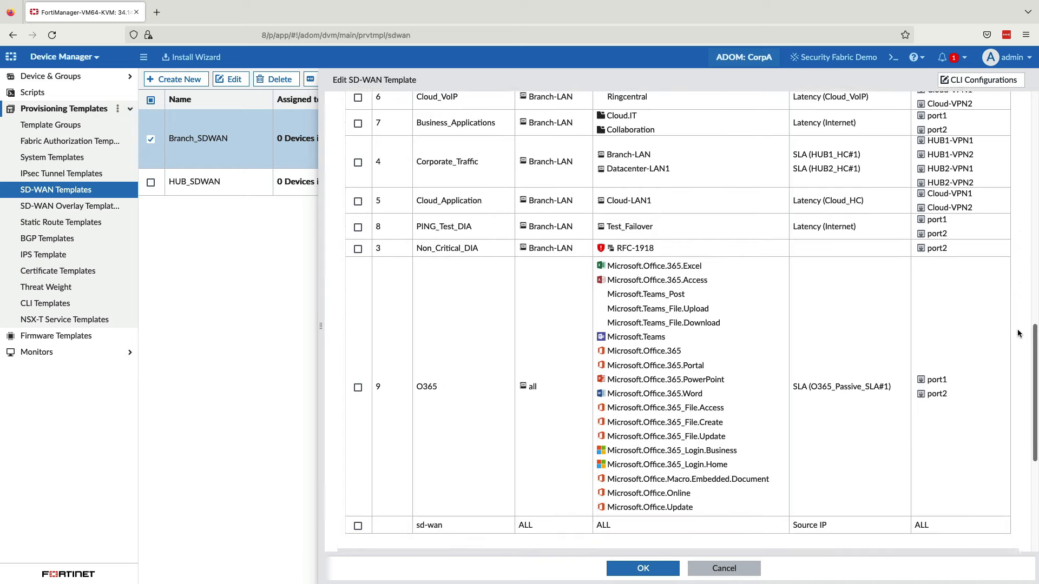
pyautogui.doubleClick(426, 386)
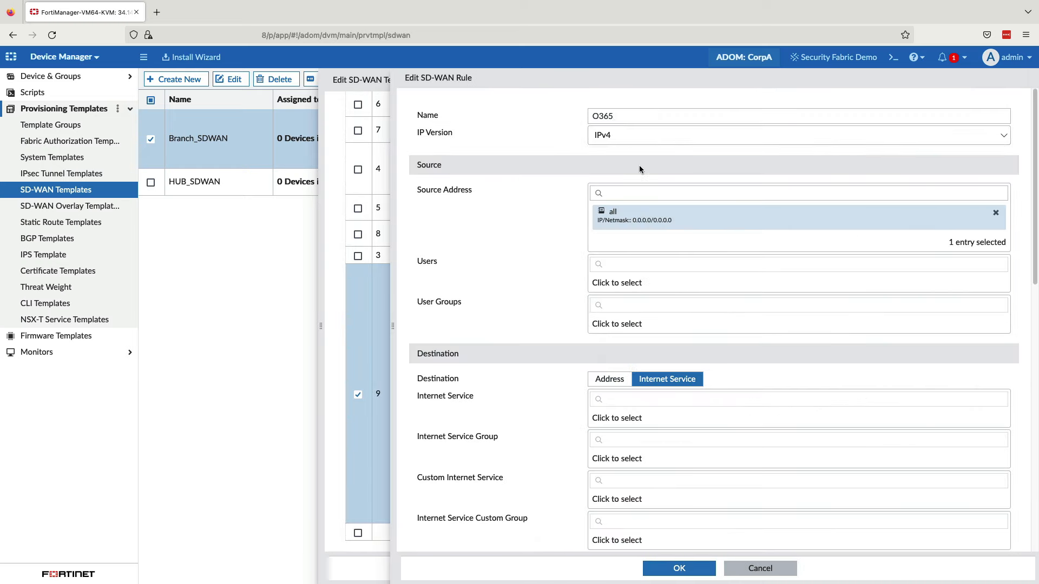
# Add the Marketing user group to the O365 rule.
pyautogui.click(797, 193)
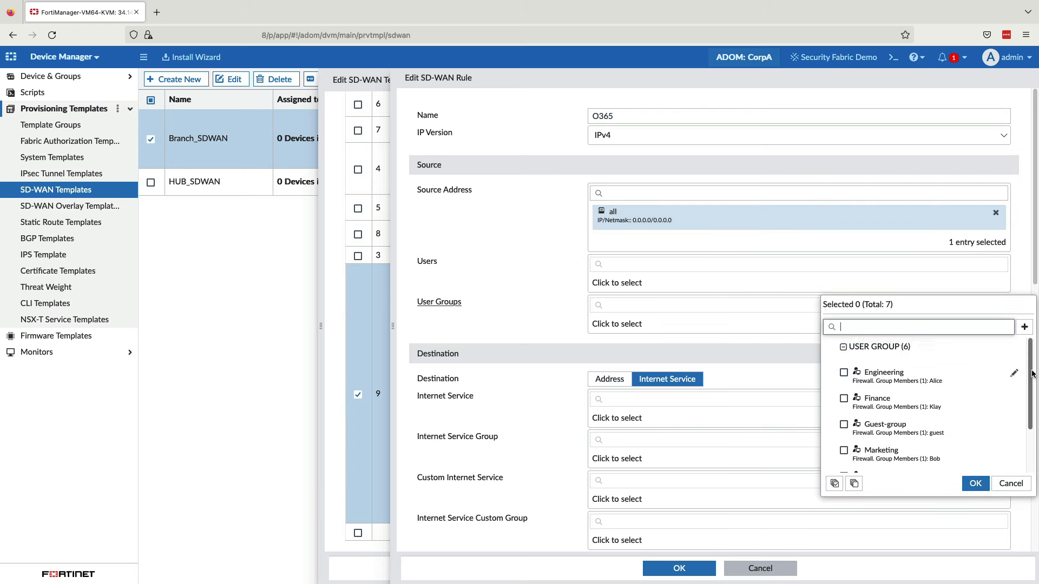
pyautogui.click(844, 399)
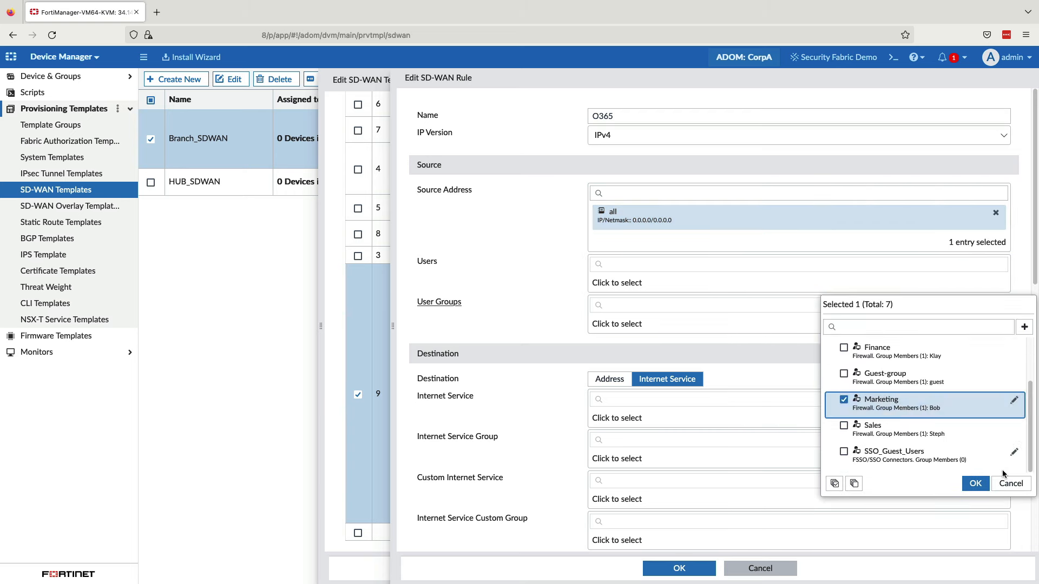
pyautogui.click(974, 483)
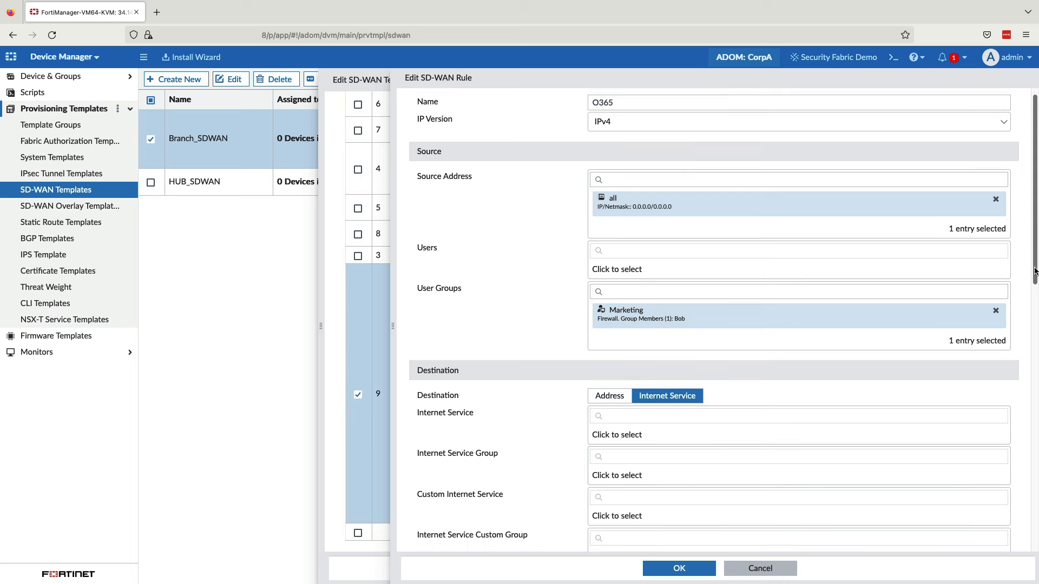
pyautogui.scroll(-3)
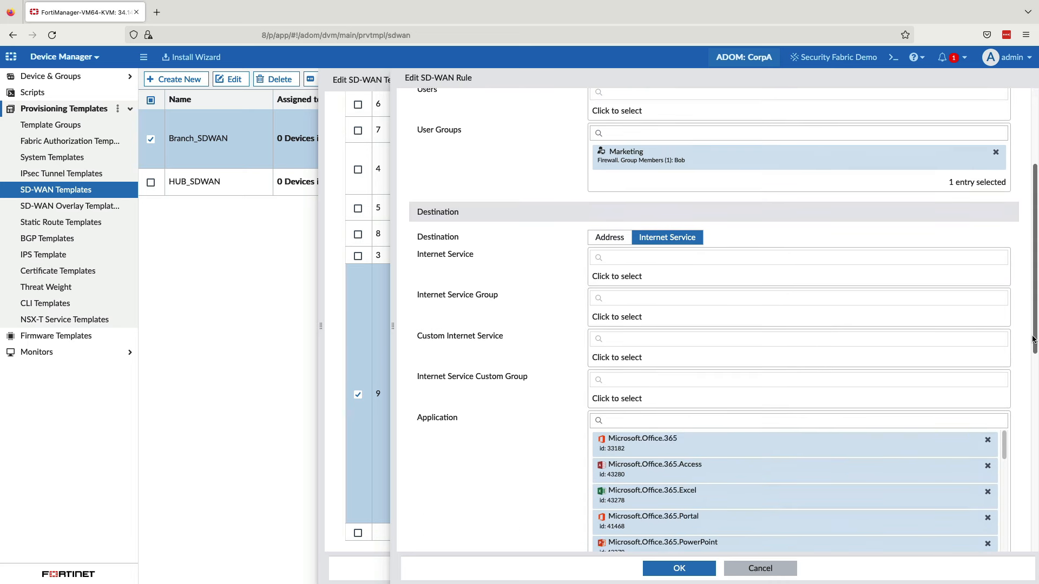
pyautogui.scroll(-3)
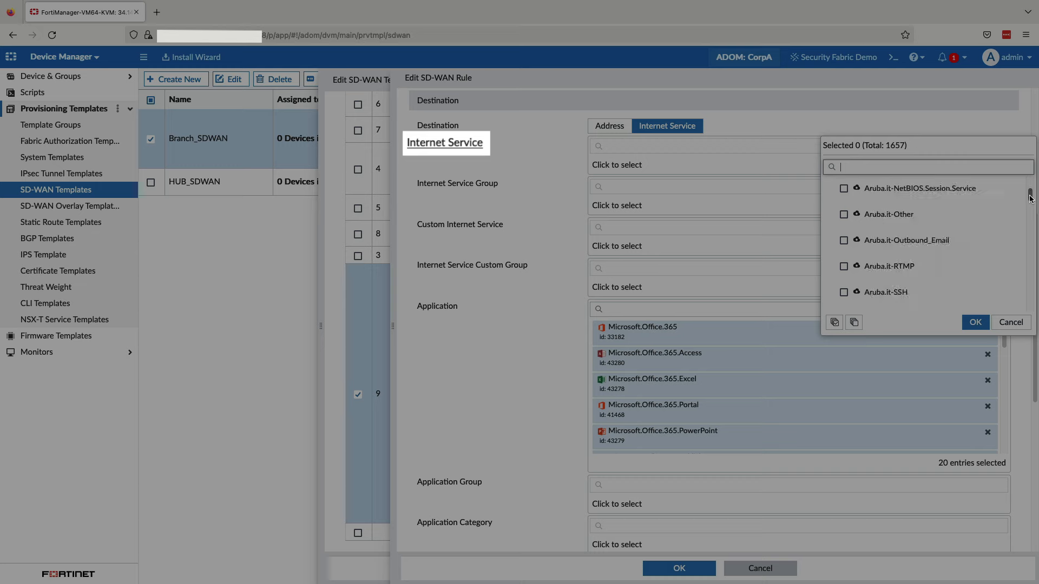
# Search Internet Service for 'google' and cancel without selecting any.
pyautogui.scroll(-3)
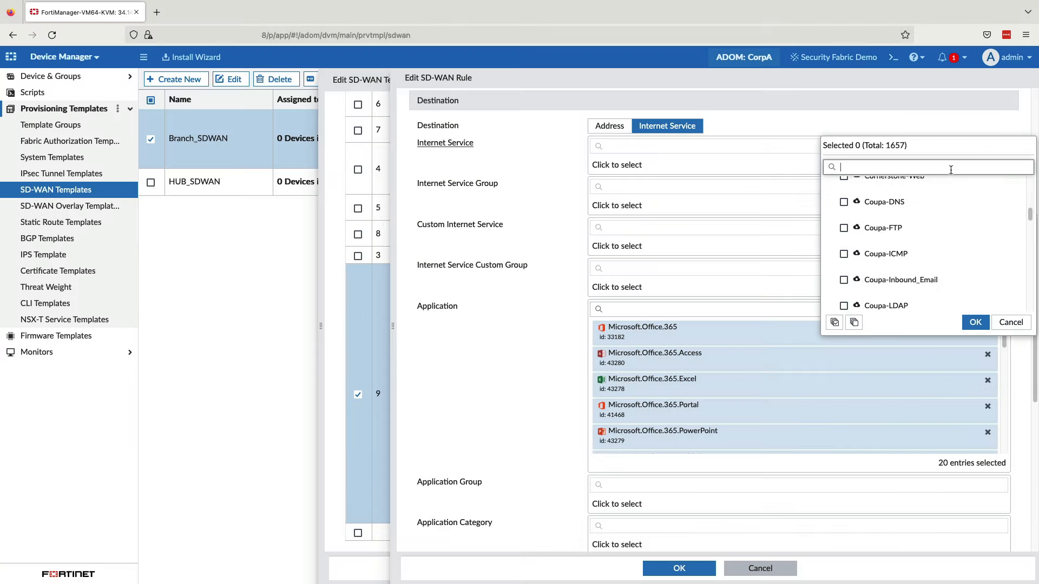
pyautogui.write('google')
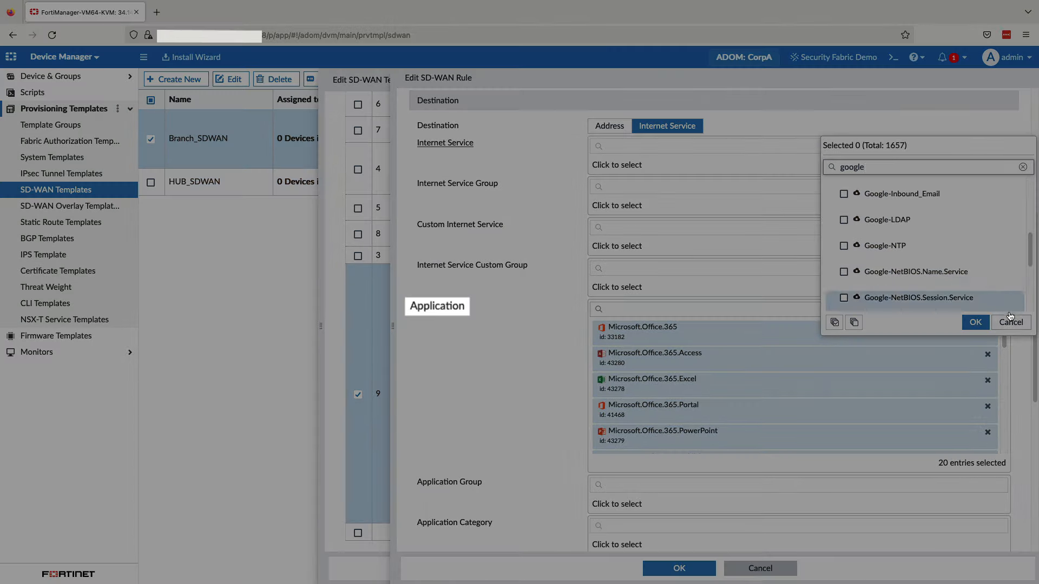
pyautogui.click(1009, 323)
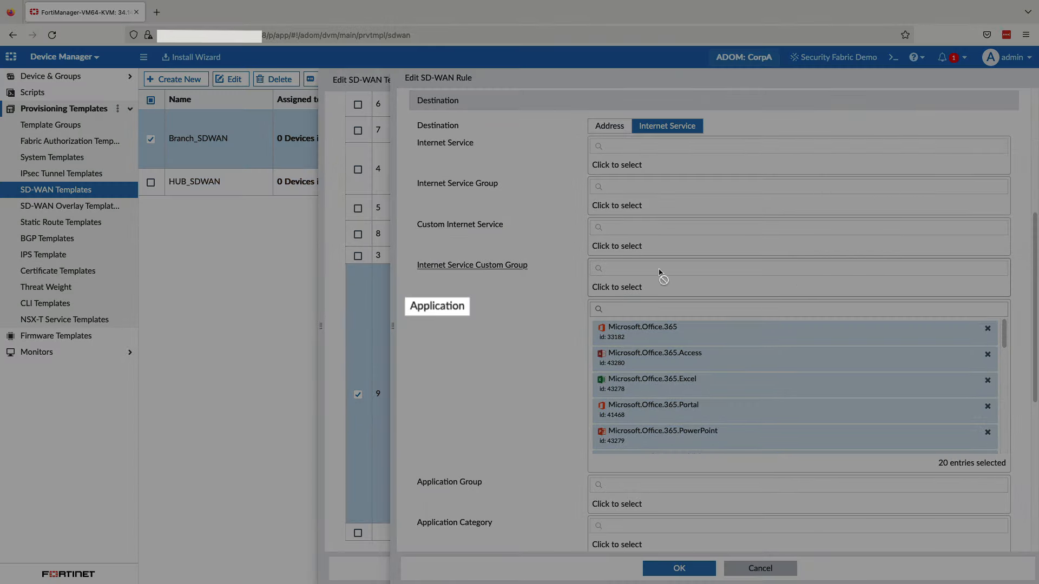
# In the Application selector search 'sk' and 'teams' to look up Skype and Teams.
pyautogui.scroll(-3)
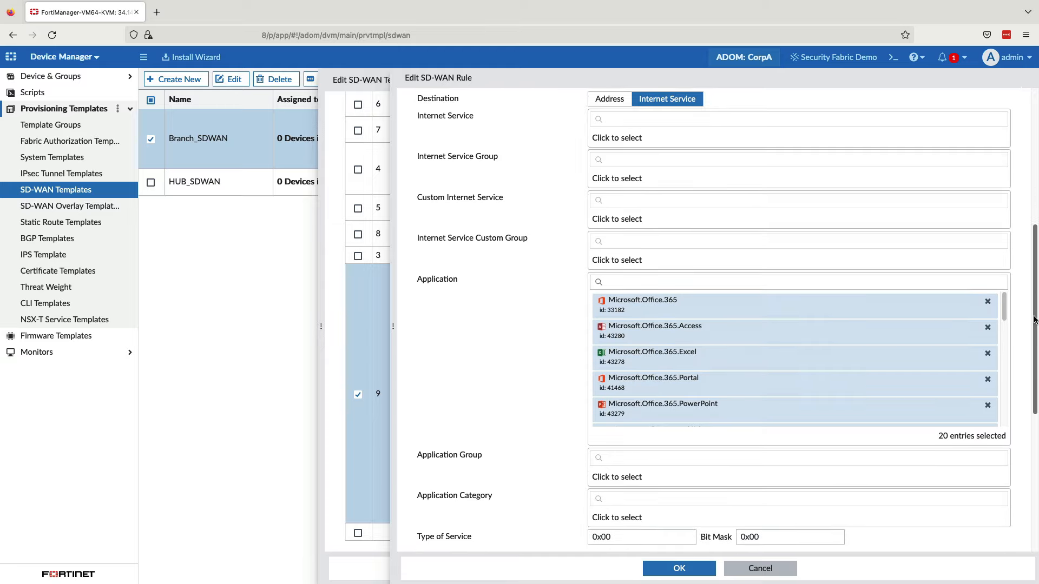
pyautogui.scroll(-3)
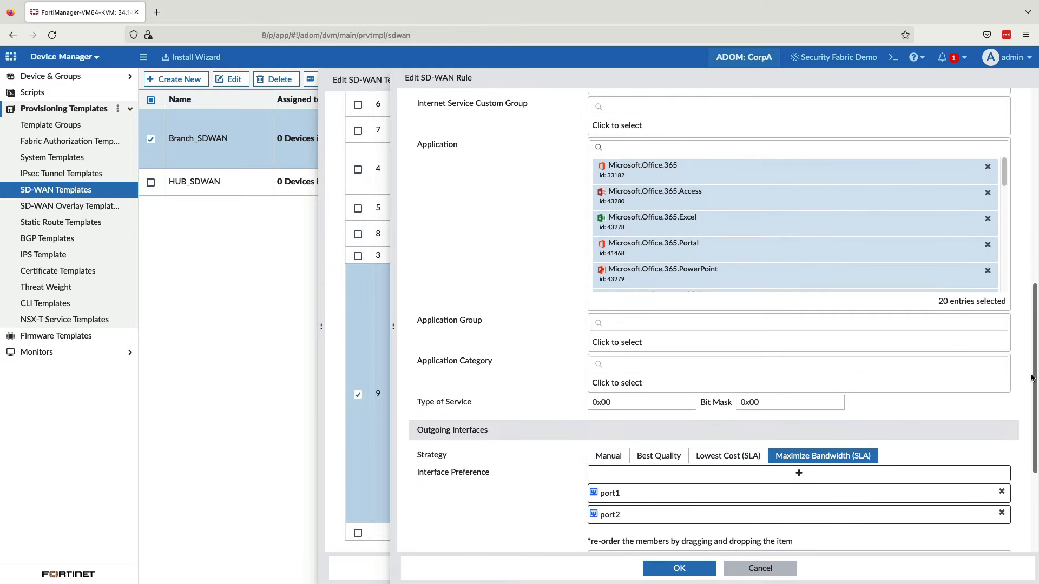
pyautogui.scroll(-3)
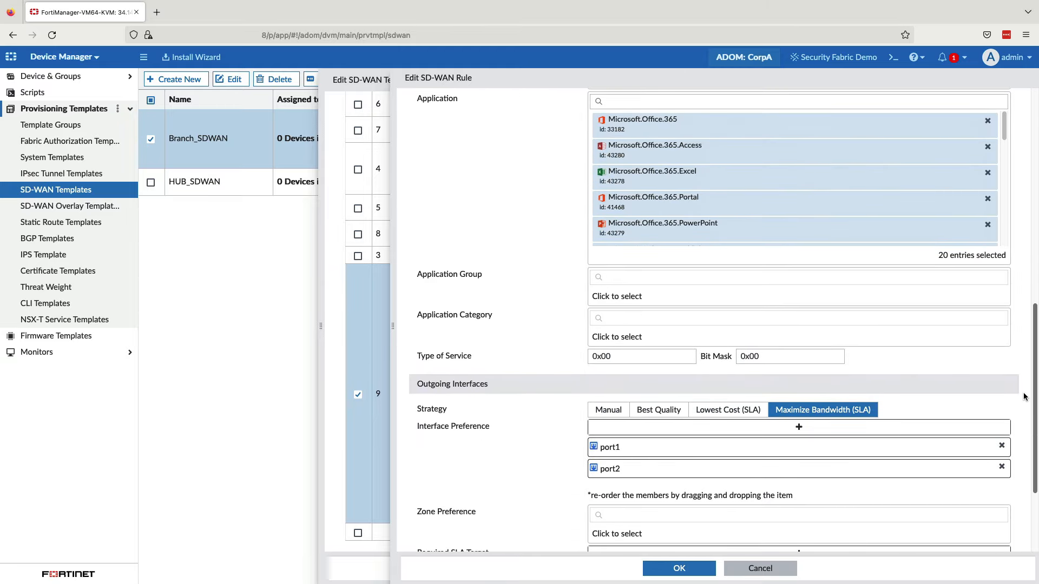
pyautogui.click(796, 100)
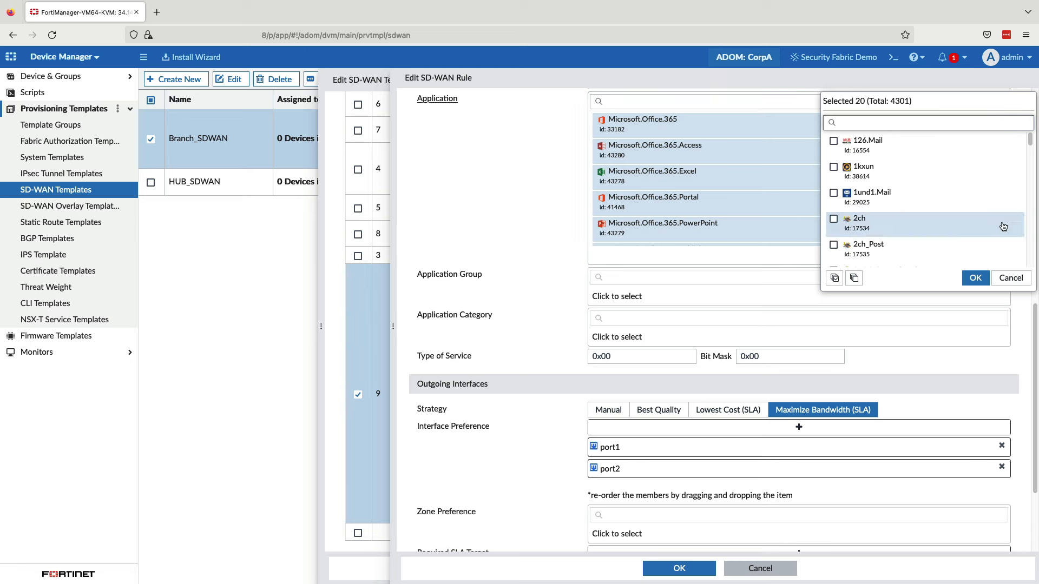
pyautogui.write('skype')
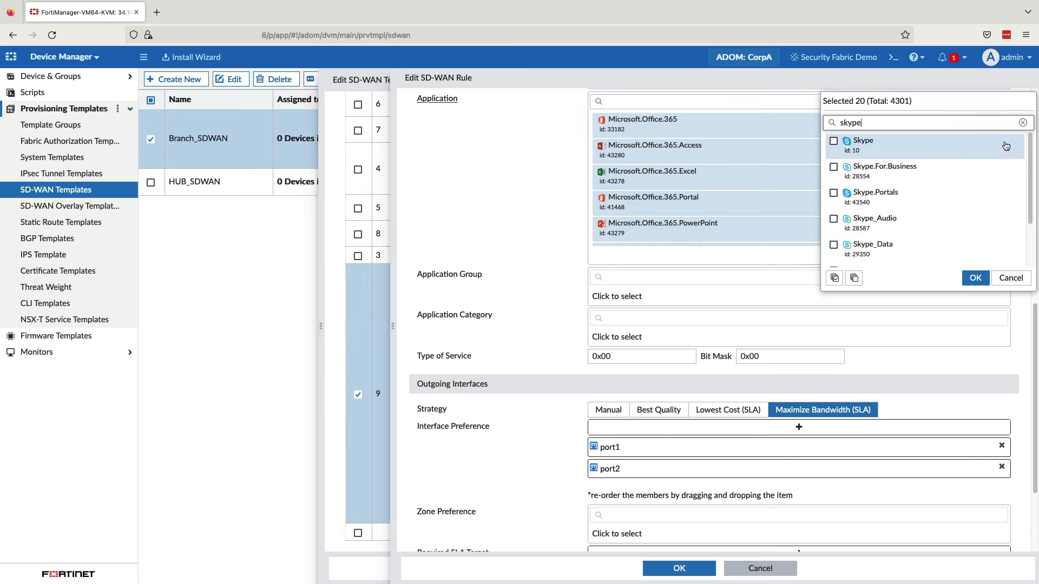
pyautogui.scroll(-3)
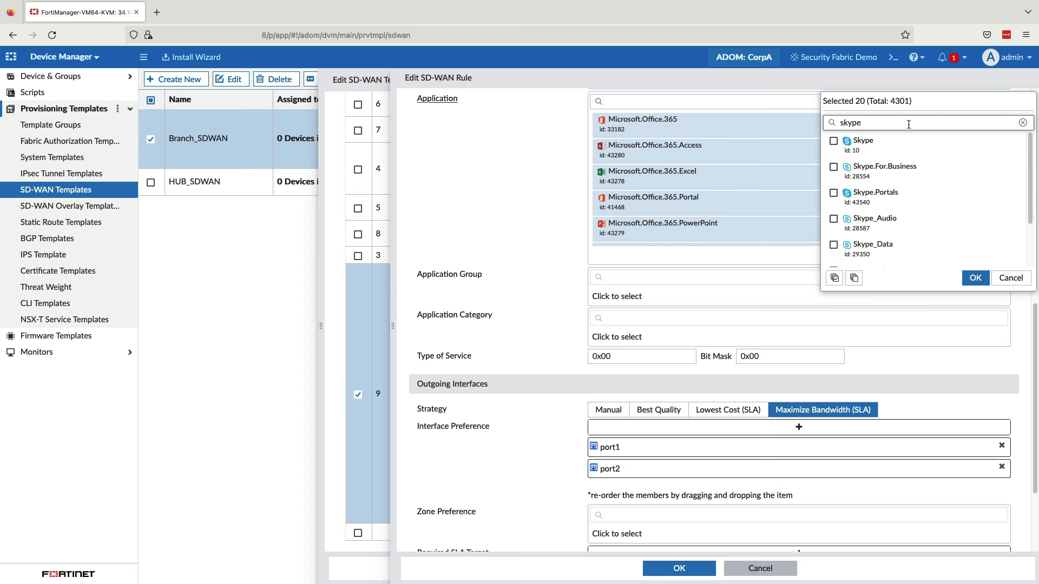
pyautogui.write('teams')
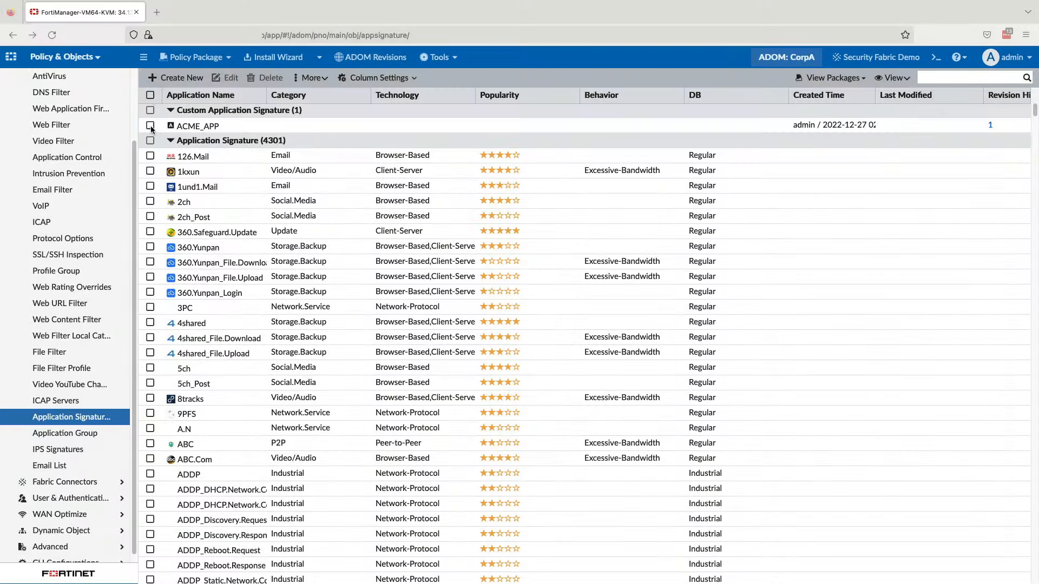
# Return to the Edit SD-WAN Rule dialog with its 20 applications.
pyautogui.click(150, 125)
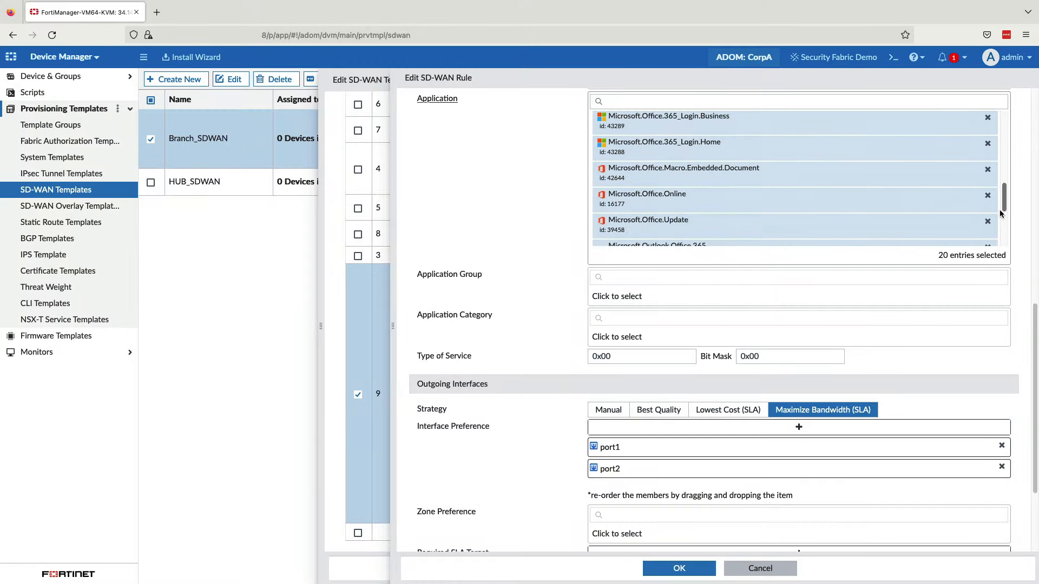
# Review the O365 rule's Microsoft applications and SLA target, then set Outgoing Interfaces strategy to Manual.
pyautogui.scroll(-3)
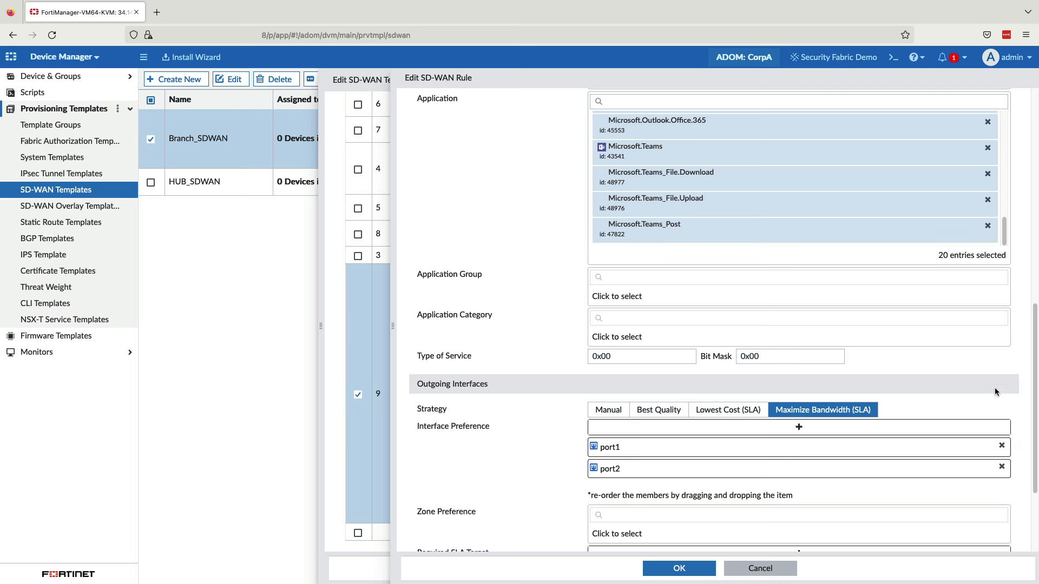
pyautogui.scroll(-3)
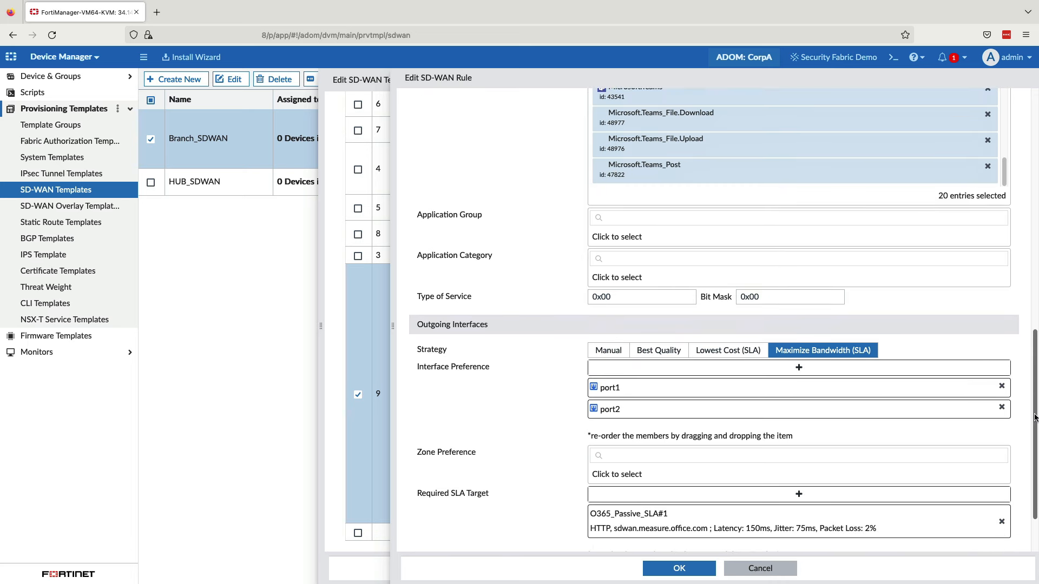
pyautogui.scroll(-3)
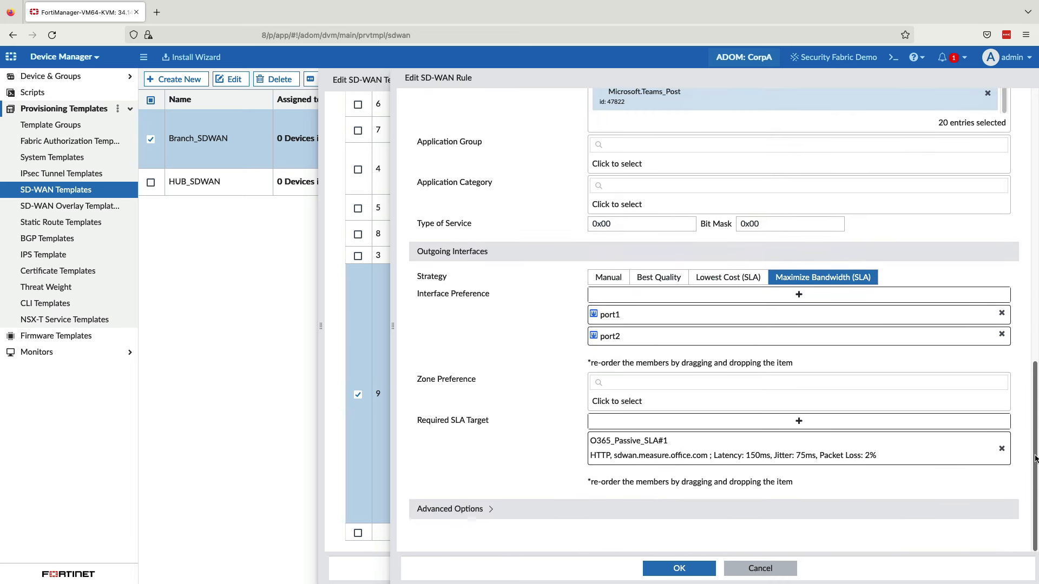
pyautogui.click(580, 277)
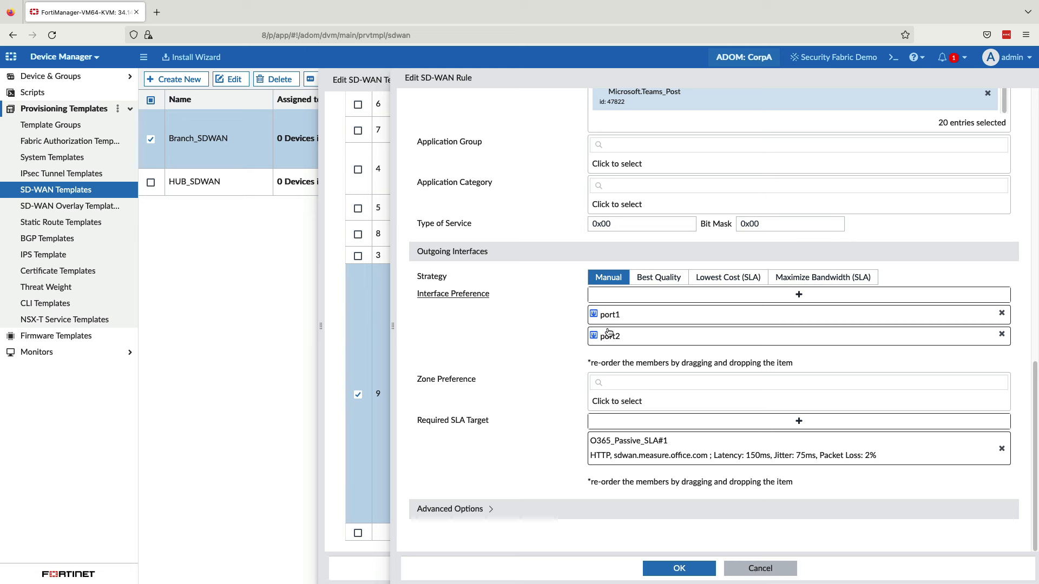
pyautogui.moveTo(609, 356)
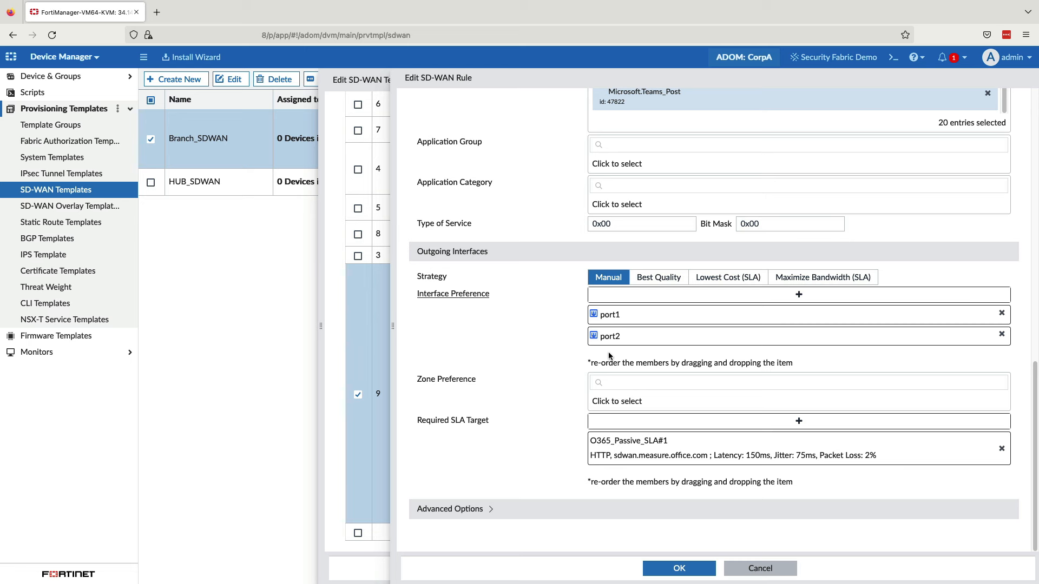
# Switch the O365 rule to Best Quality and review its quality criteria choices.
pyautogui.click(658, 277)
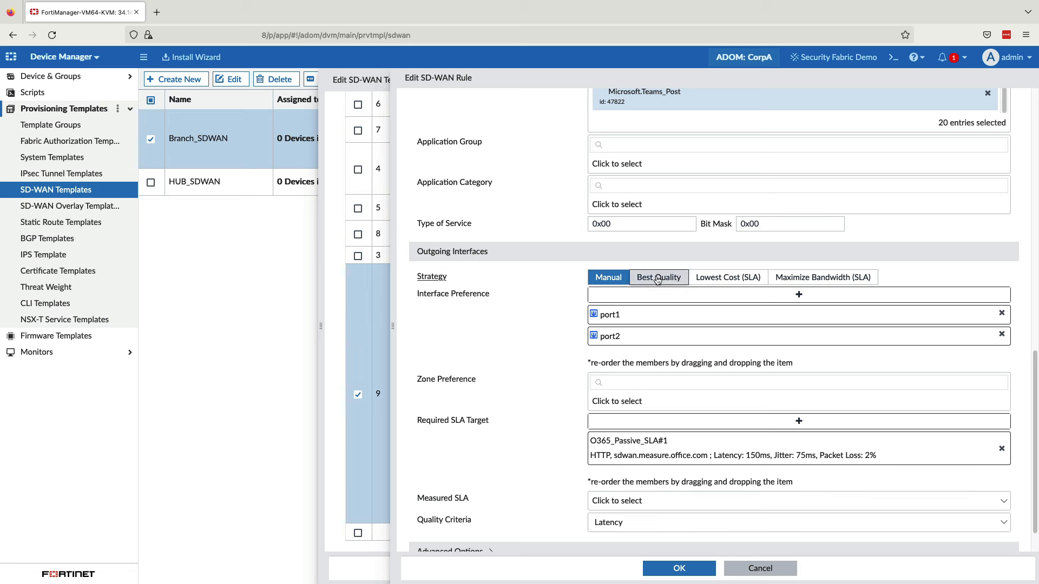
pyautogui.click(658, 276)
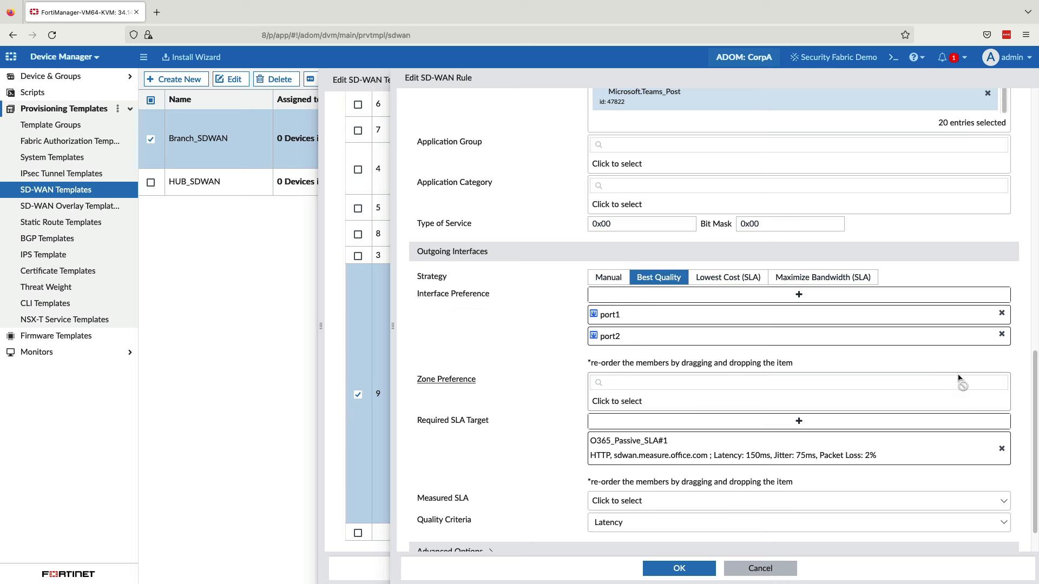
pyautogui.scroll(-3)
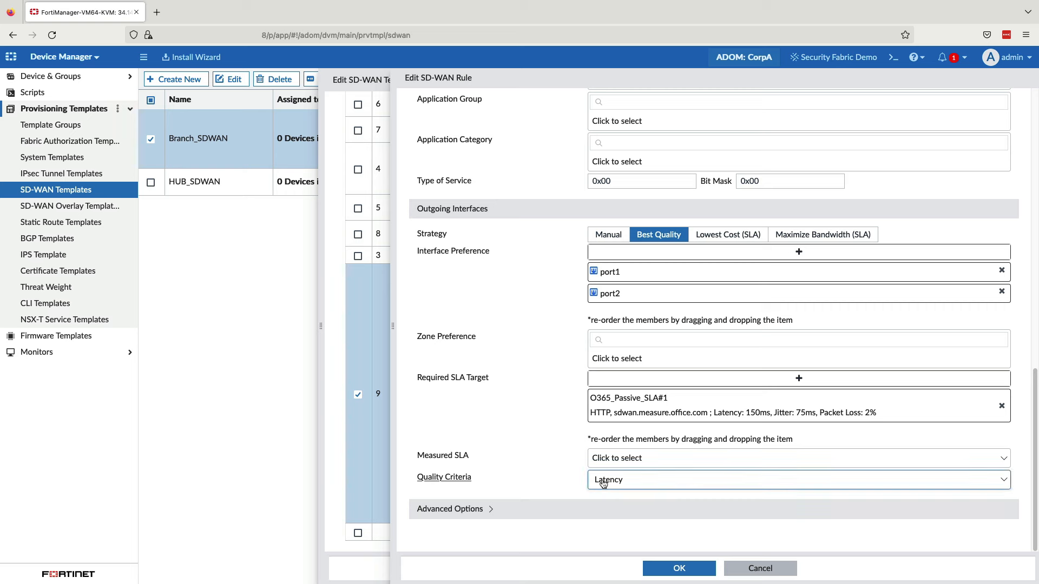
pyautogui.click(795, 479)
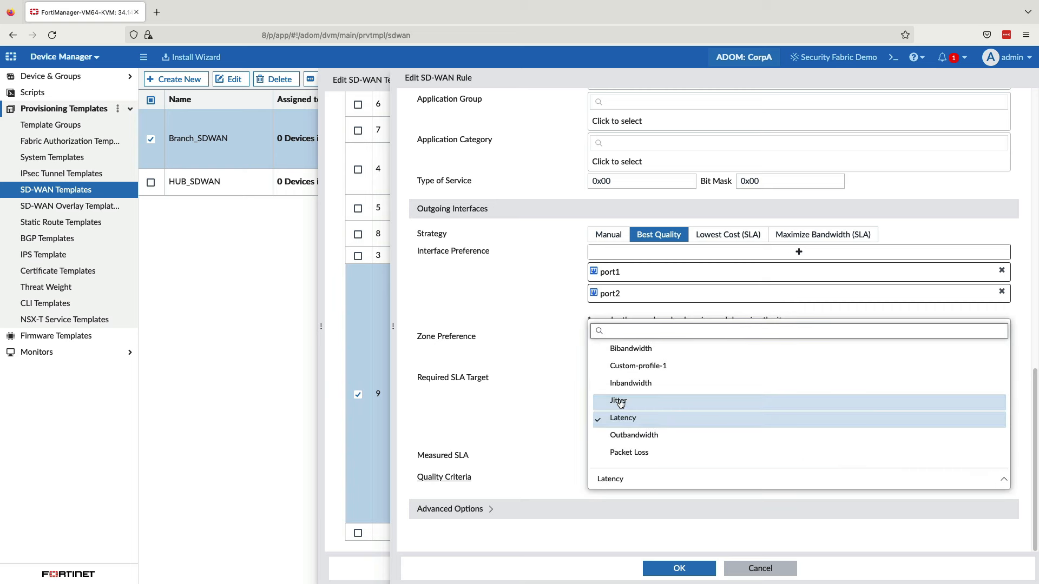
pyautogui.moveTo(640, 384)
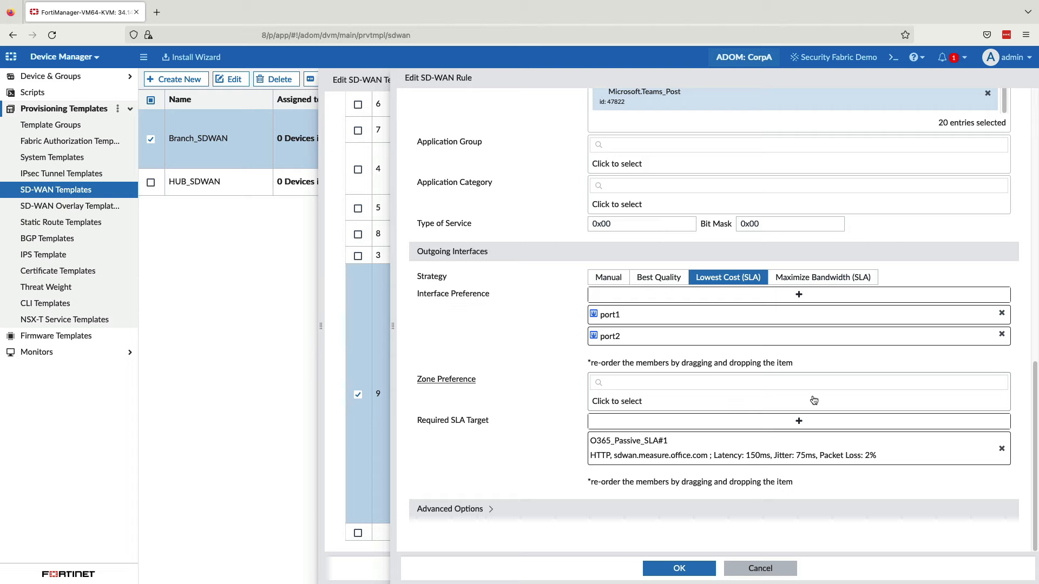
pyautogui.moveTo(736, 414)
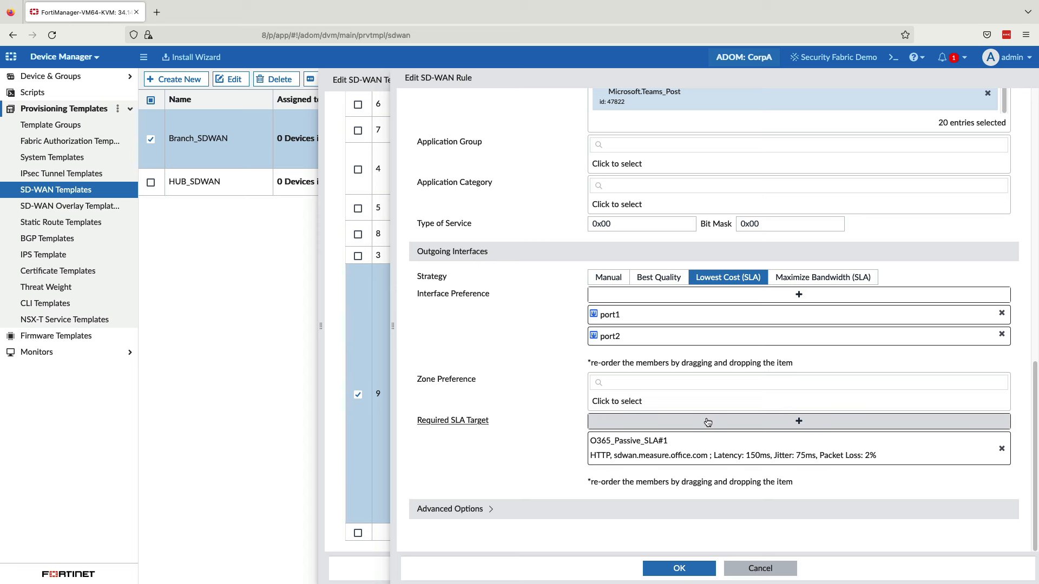
pyautogui.moveTo(660, 421)
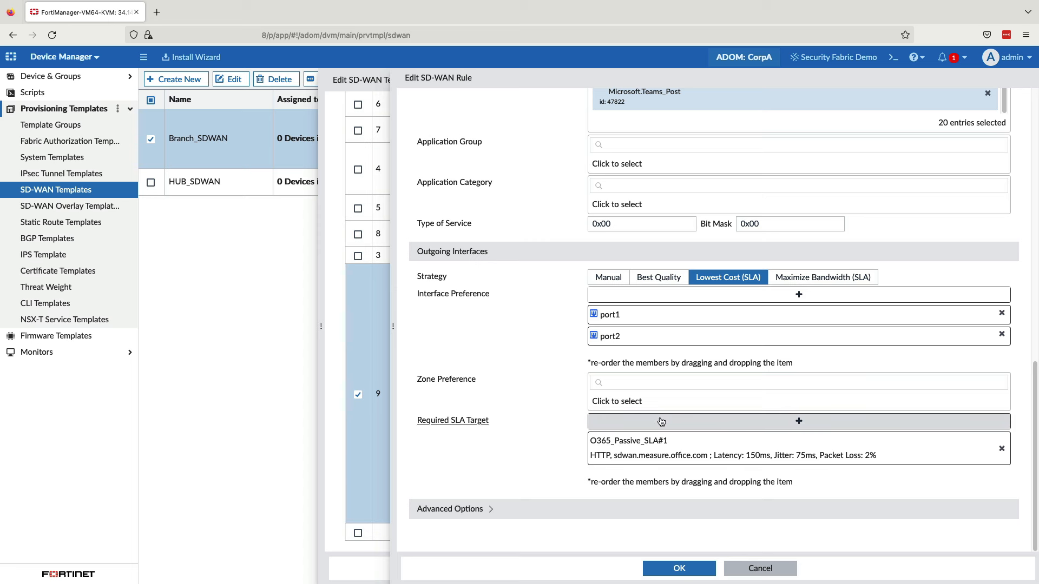
pyautogui.moveTo(633, 437)
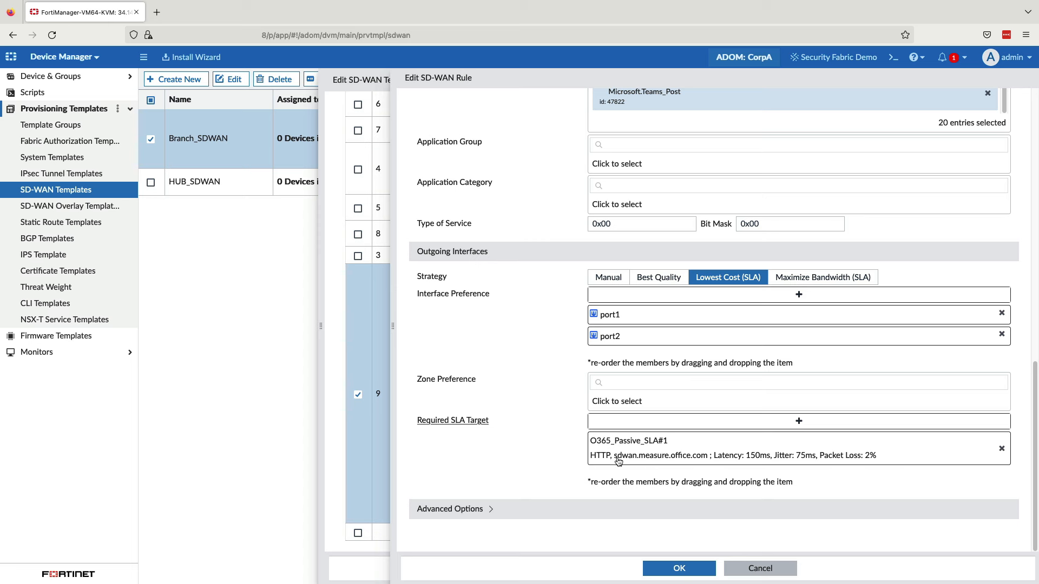
pyautogui.moveTo(693, 463)
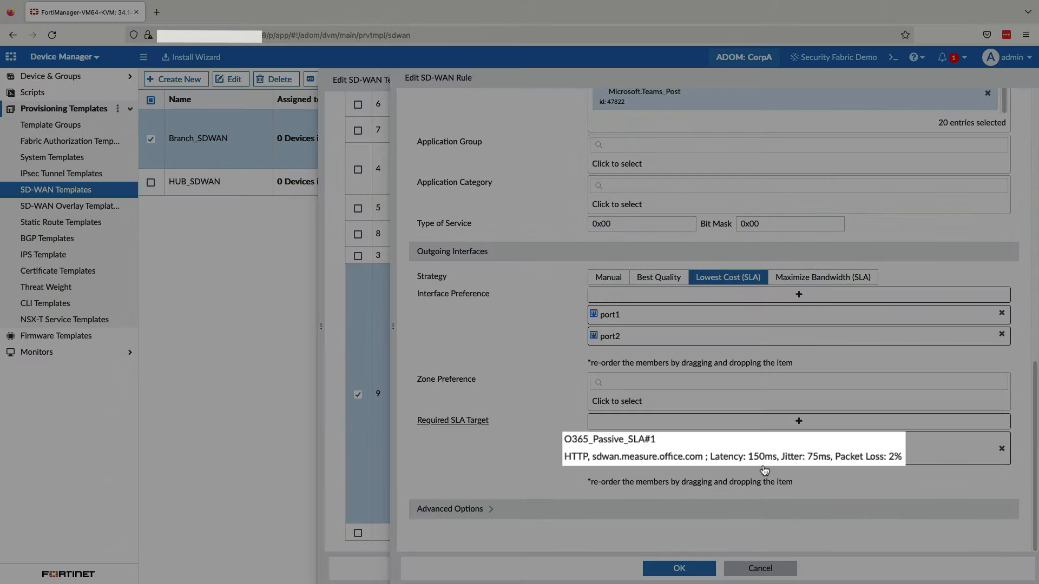
pyautogui.moveTo(785, 471)
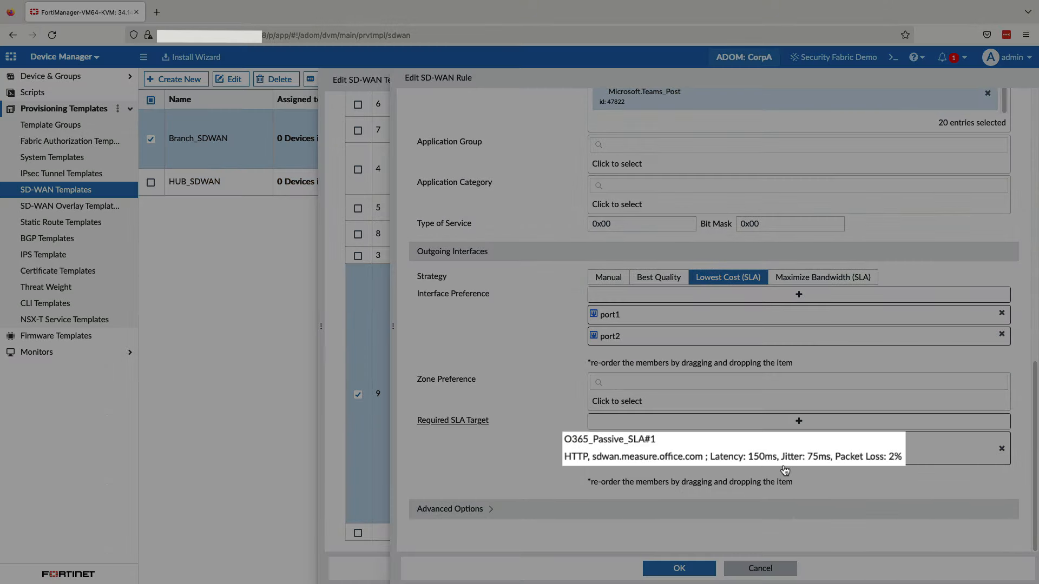
pyautogui.moveTo(785, 469)
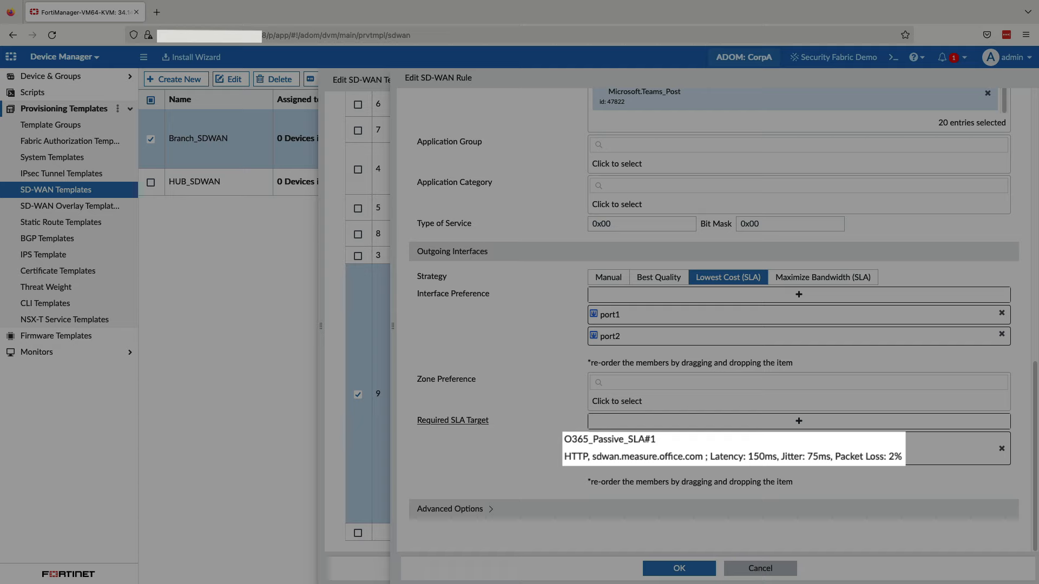
pyautogui.moveTo(848, 299)
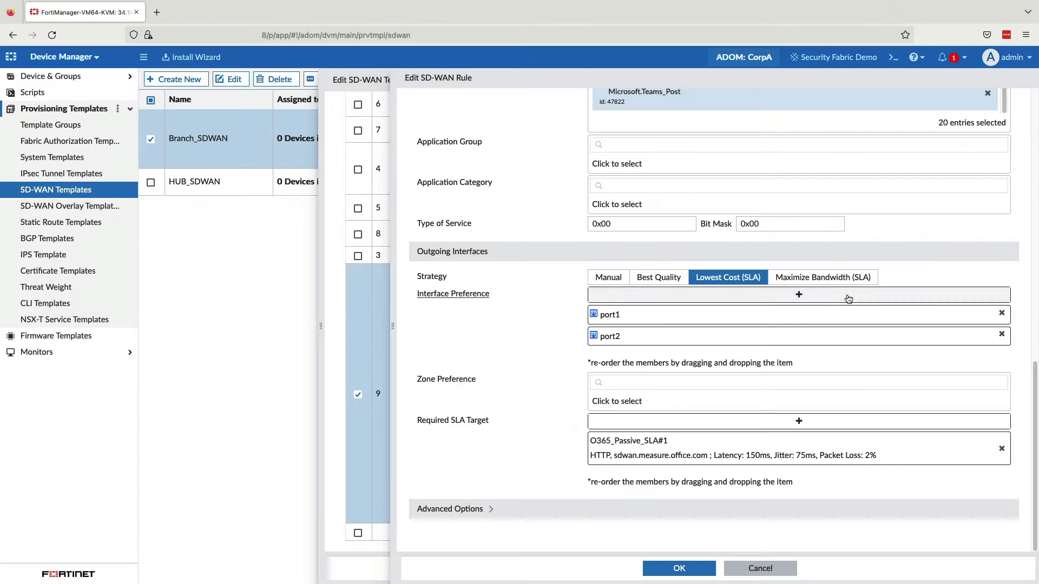
# Set the strategy to Maximize Bandwidth (SLA) and add HUB1-VPN1 to the preferred interfaces.
pyautogui.click(822, 277)
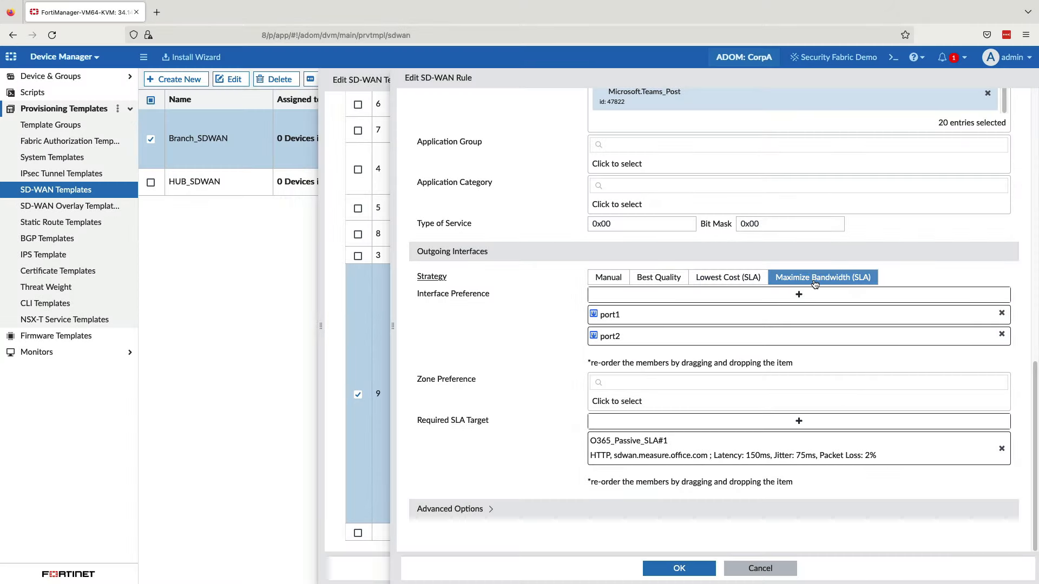
pyautogui.moveTo(565, 314)
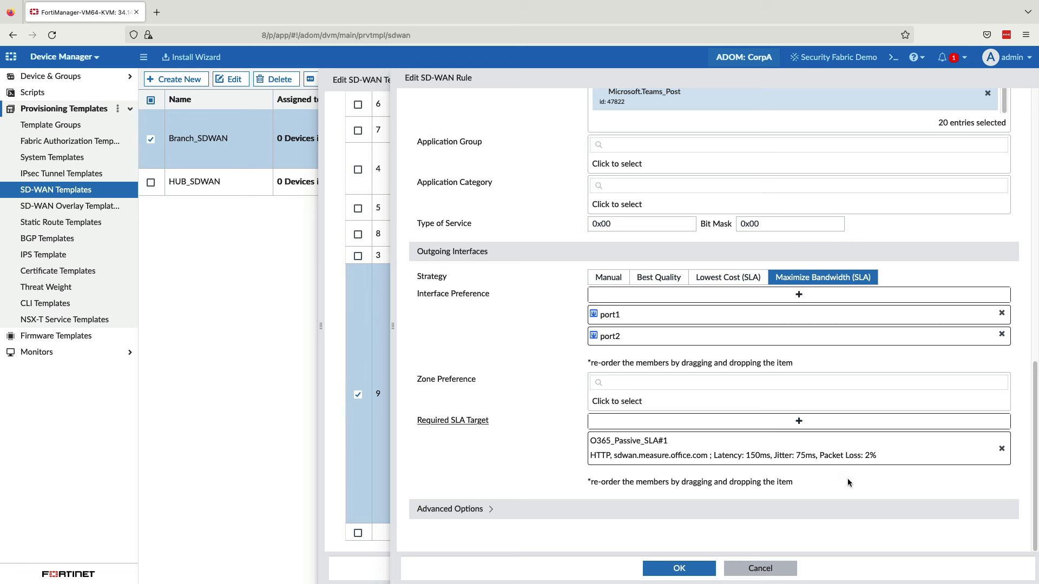
pyautogui.click(797, 294)
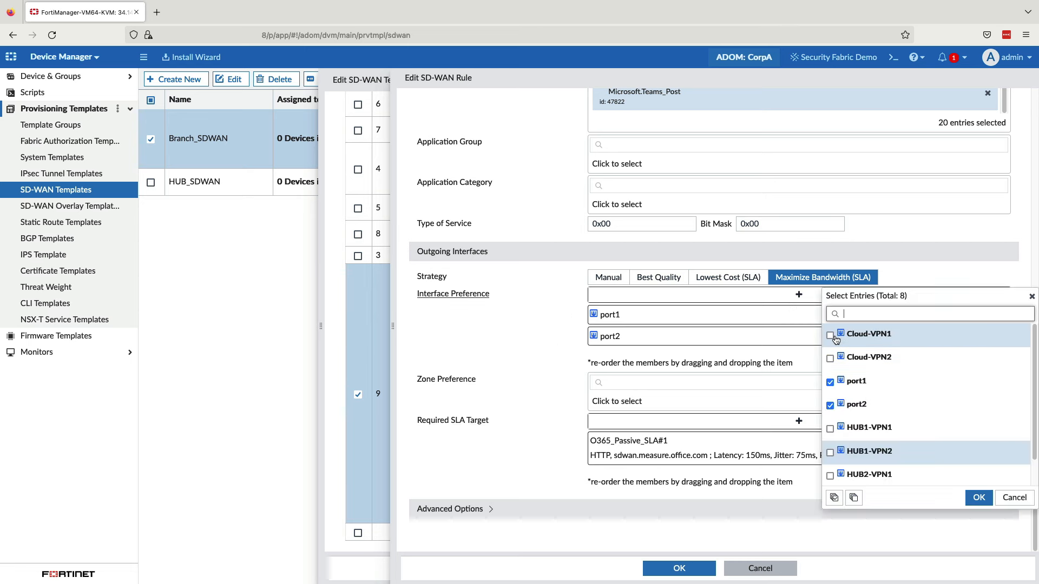
pyautogui.click(830, 427)
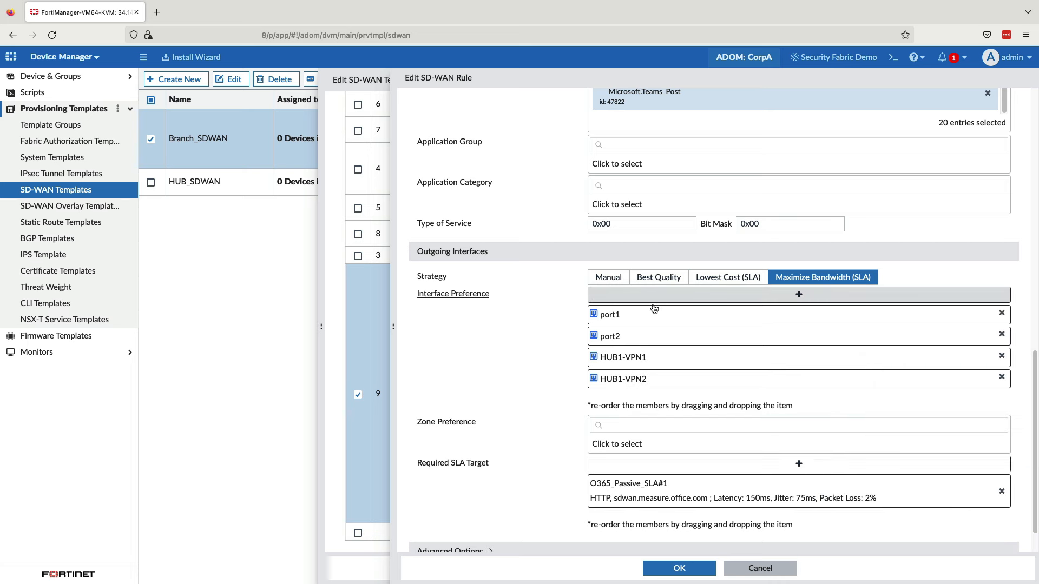
pyautogui.moveTo(748, 479)
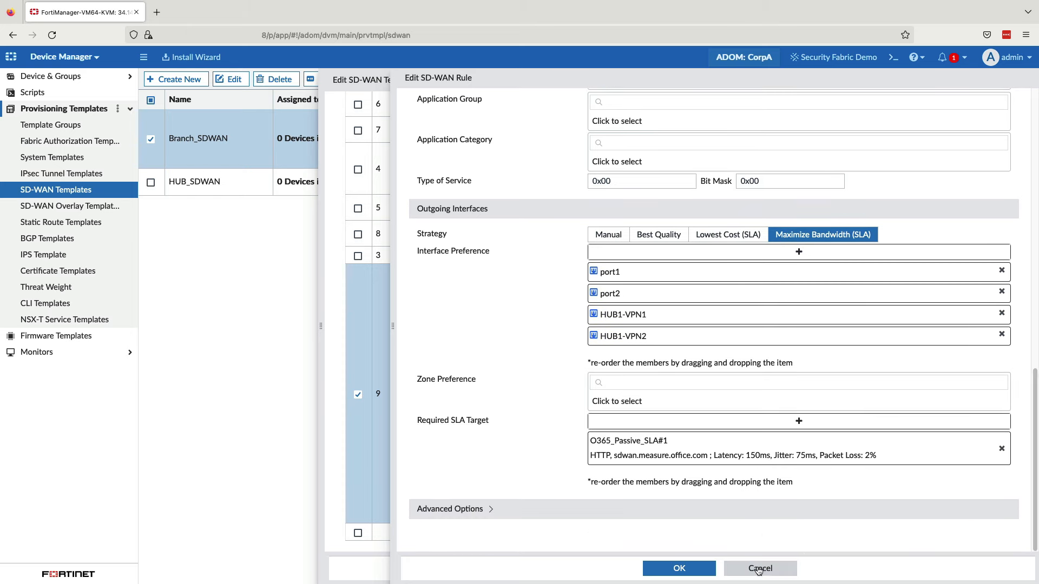
# Cancel the O365 rule edit, deselect row 9, and review the template's Neighbor and Duplication sections.
pyautogui.click(759, 567)
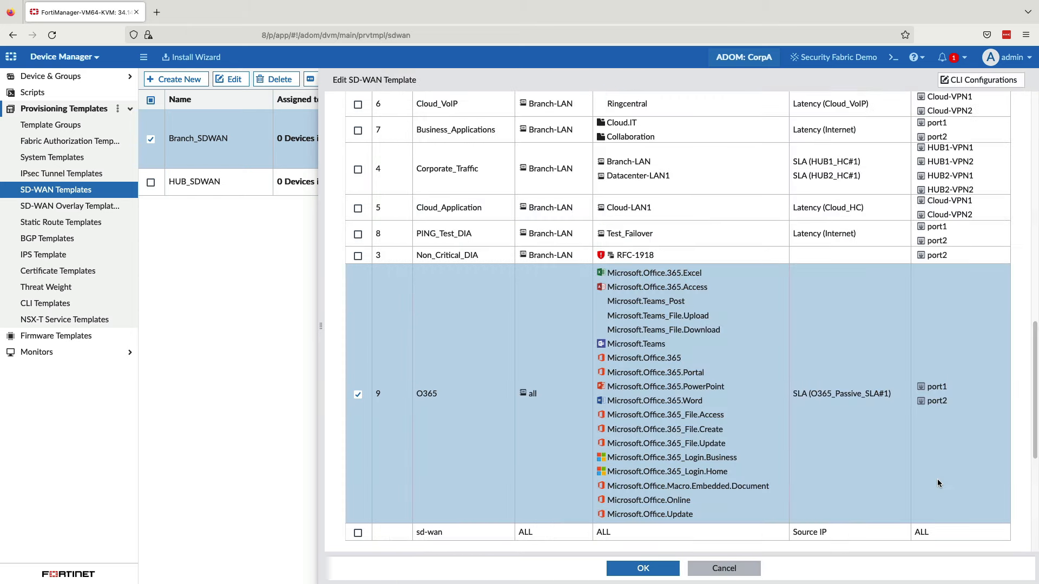
pyautogui.scroll(-3)
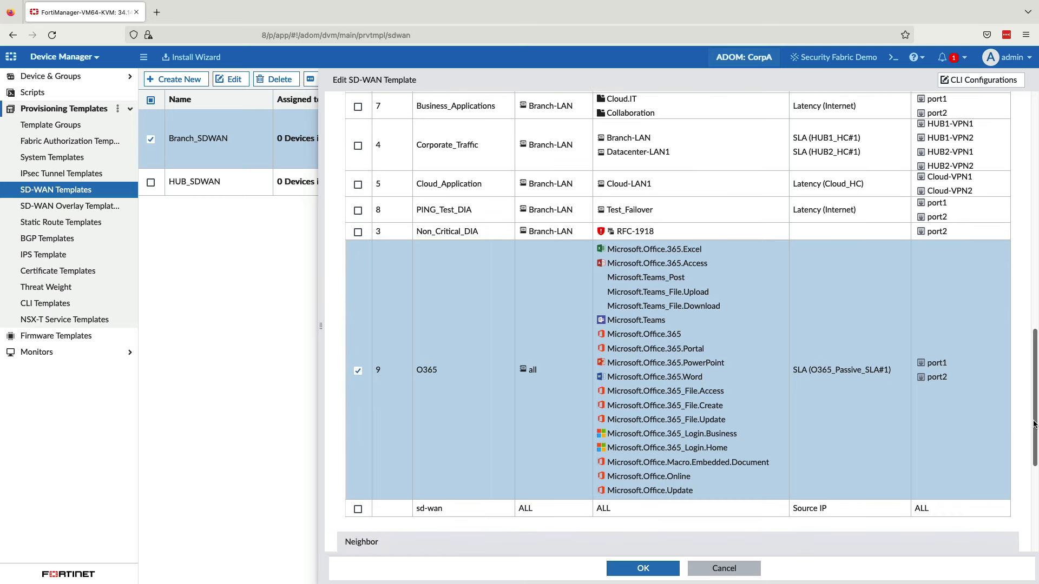
pyautogui.moveTo(376, 378)
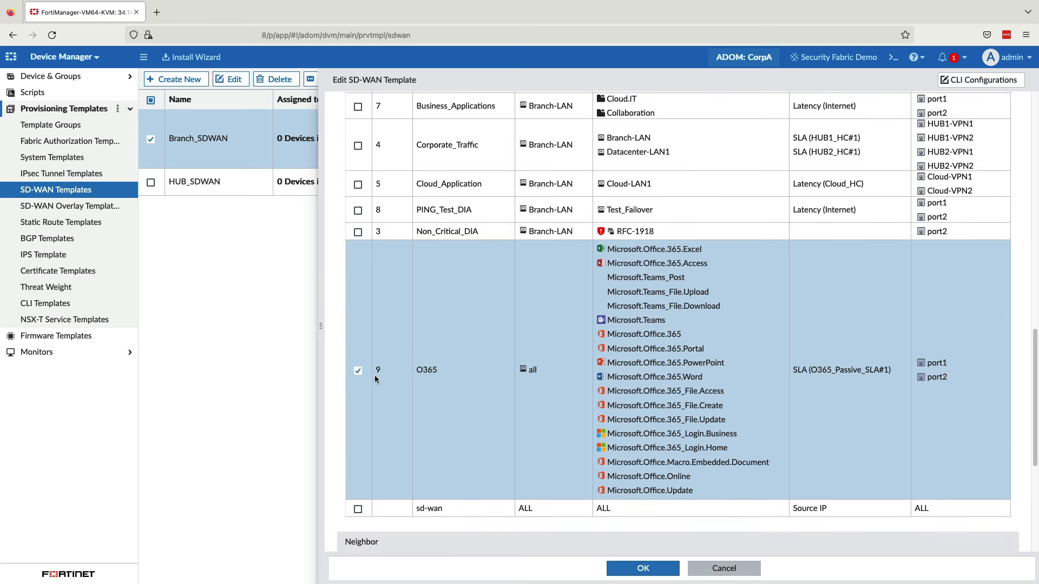
pyautogui.click(358, 370)
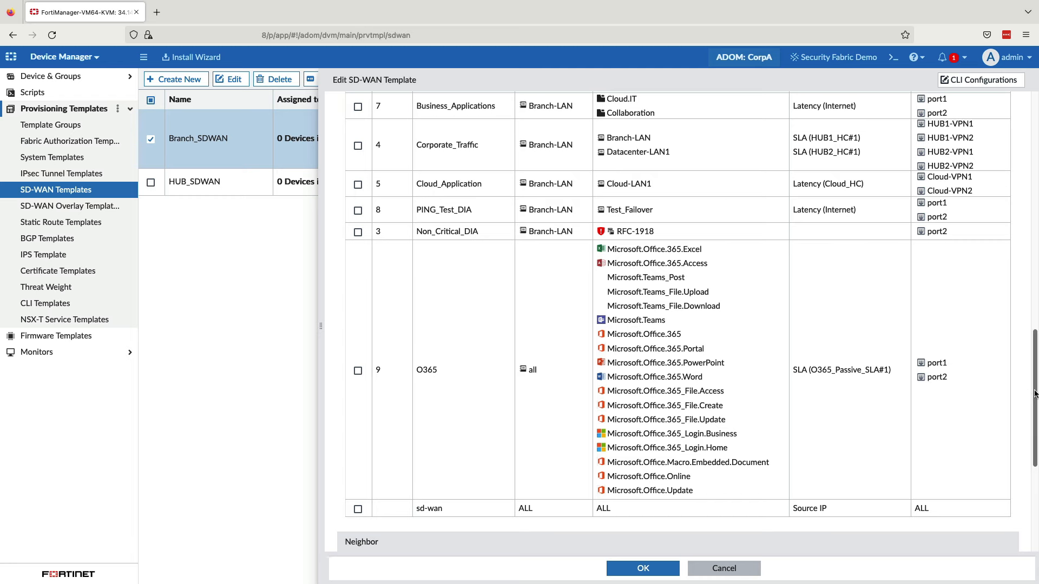
pyautogui.scroll(-3)
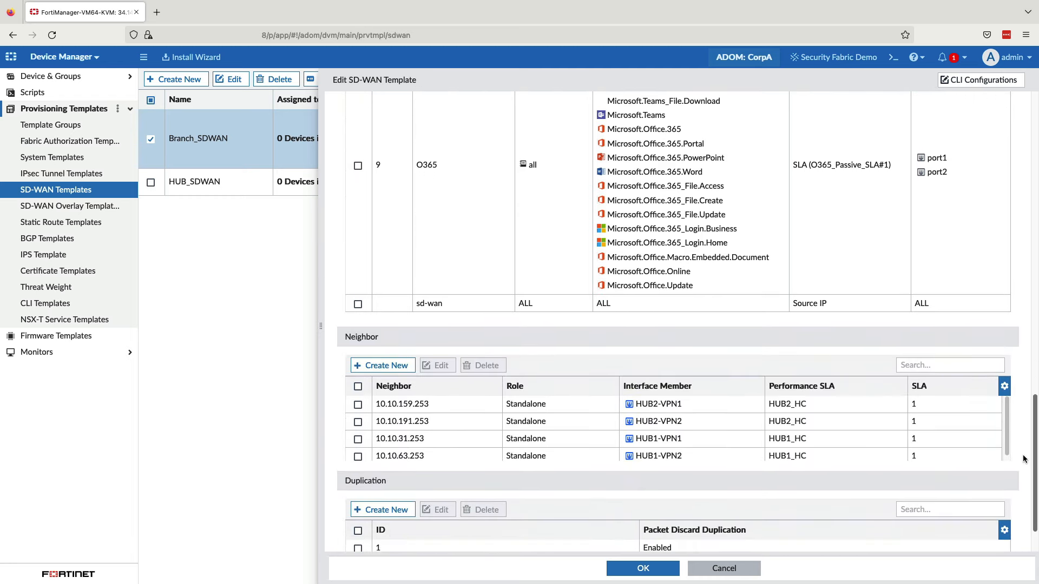
# Scroll to duplication entry 1 covering Critical_Video and Cloud_VoIP with on-demand packet duplication.
pyautogui.scroll(-3)
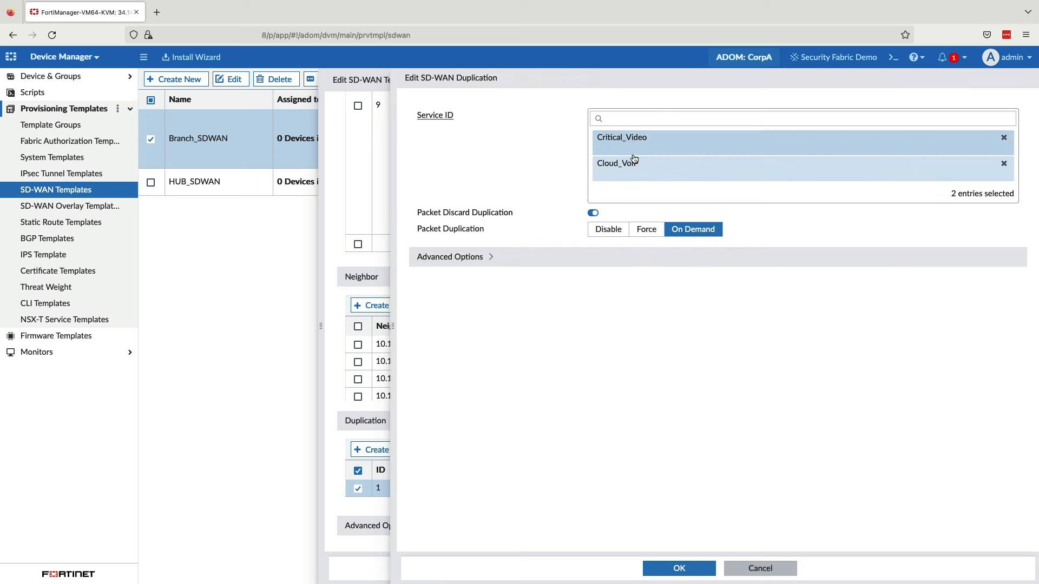
pyautogui.moveTo(630, 175)
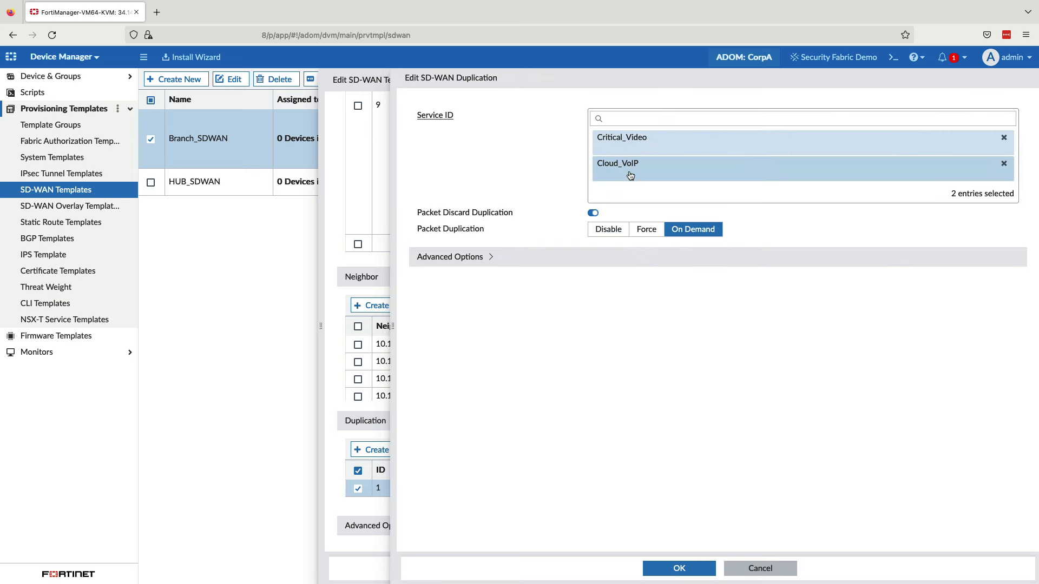
pyautogui.moveTo(606, 206)
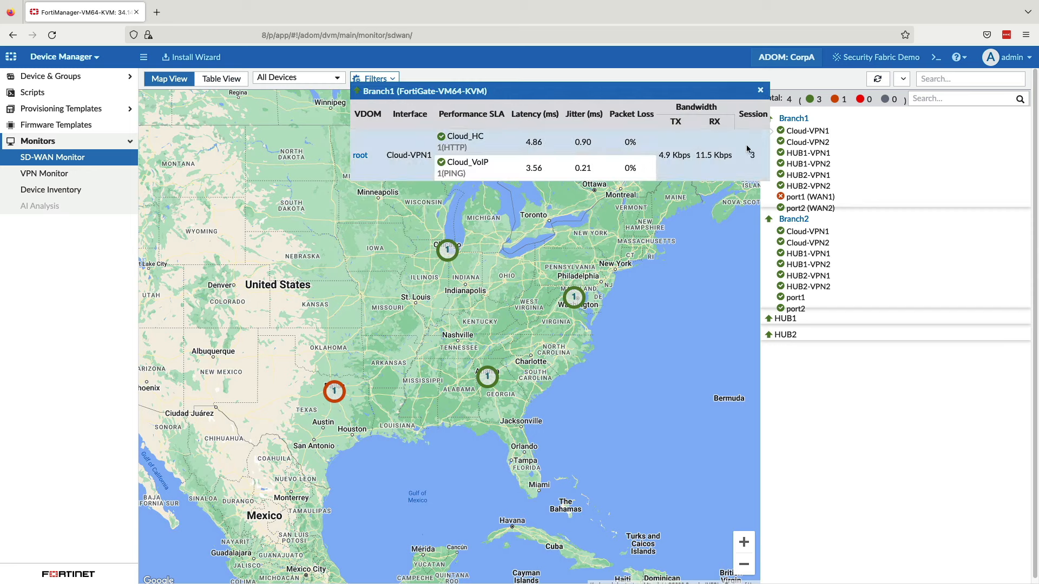
# View SLA details for Branch1's port1 link on the SD-WAN monitor map, then switch to Table View.
pyautogui.click(759, 91)
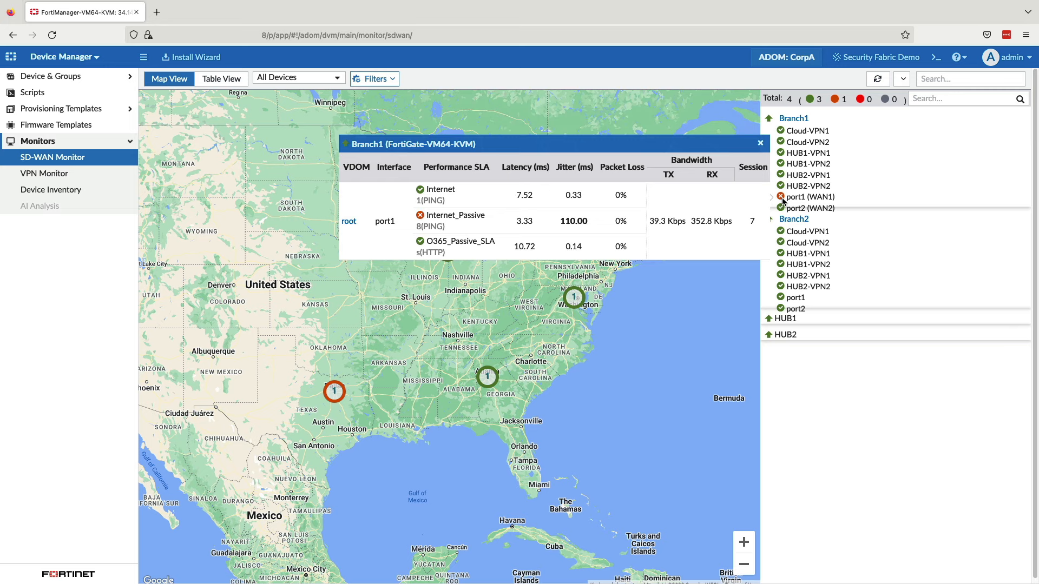
pyautogui.click(759, 143)
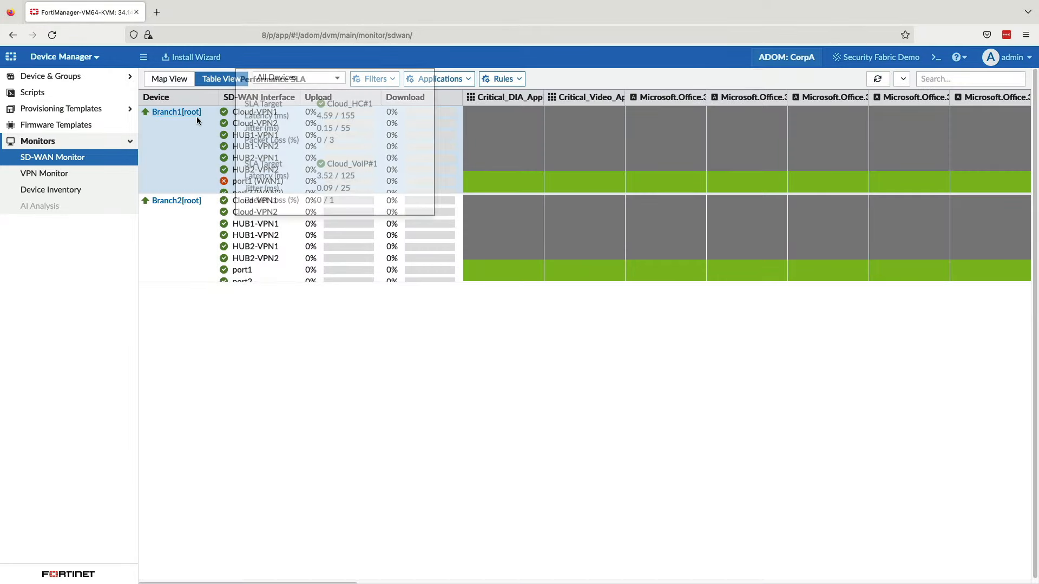
# Open Branch1's detailed SD-WAN monitor and scroll its interface health and rules down to O365 with zero hits.
pyautogui.click(177, 111)
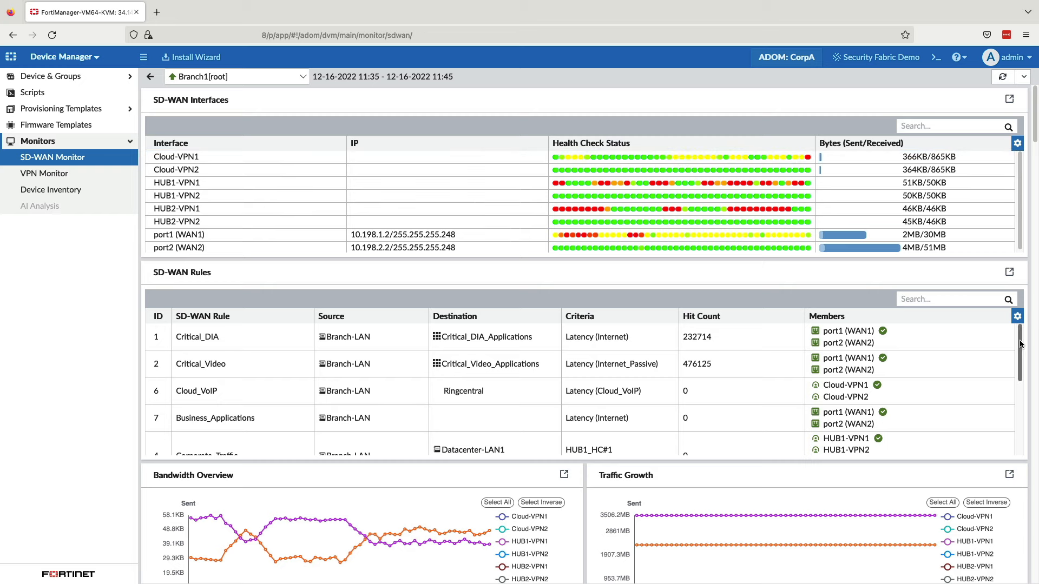
pyautogui.scroll(-3)
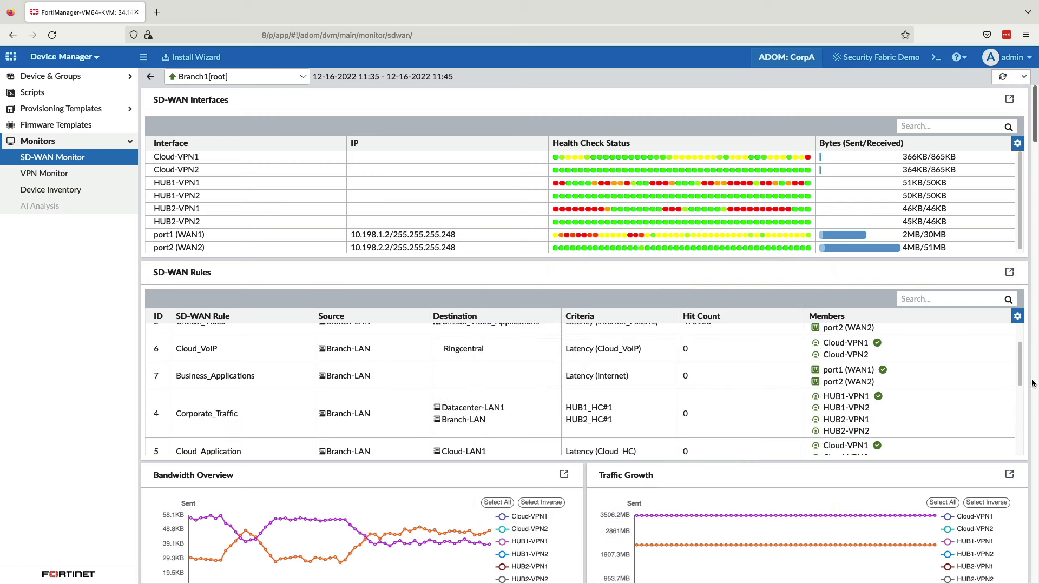
pyautogui.scroll(-3)
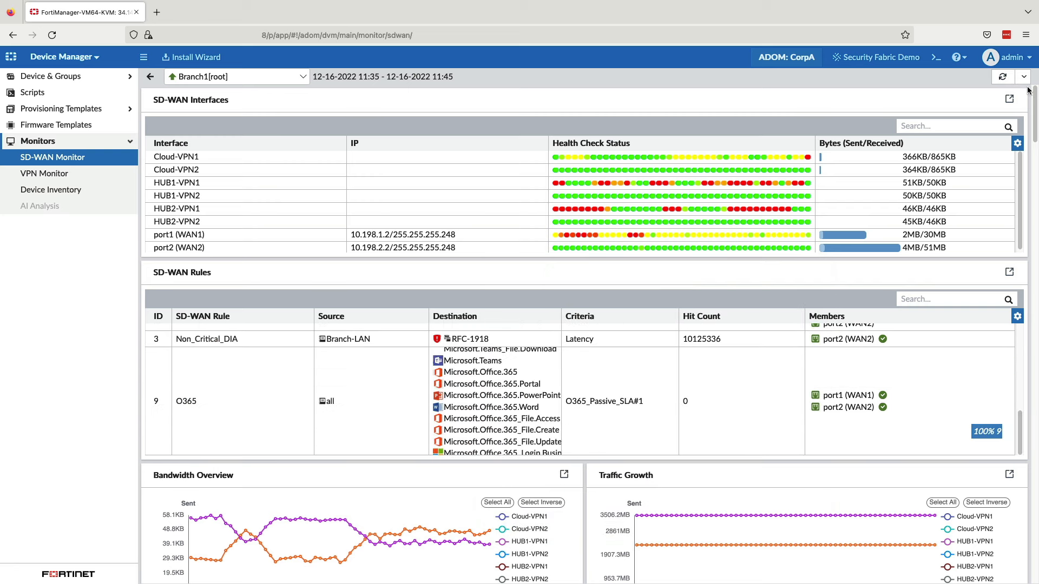
pyautogui.scroll(-3)
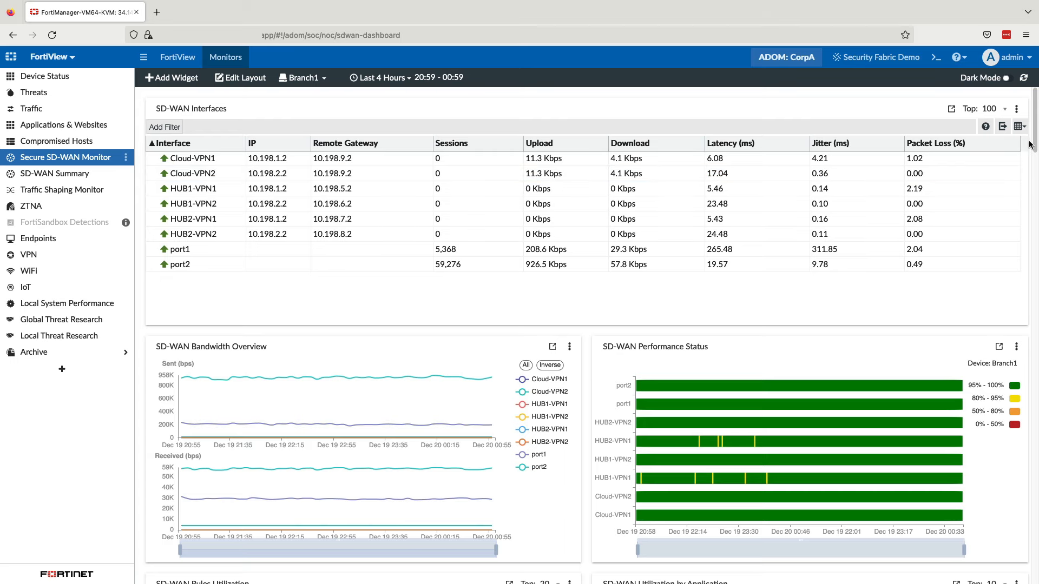
# Scroll to Branch1's Performance Status and Rules Utilization widgets and enlarge the SD-WAN Performance Status chart.
pyautogui.scroll(-3)
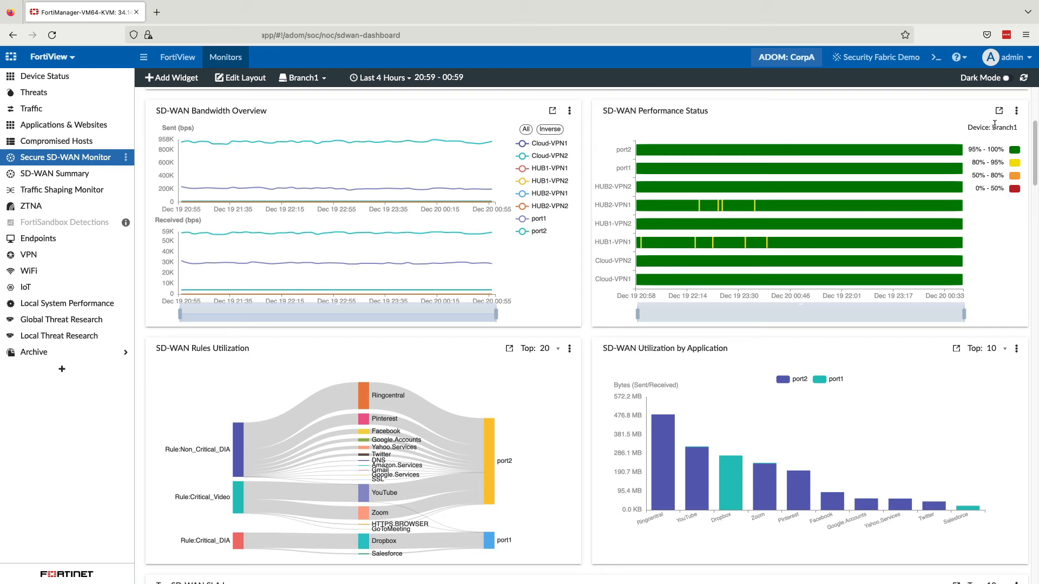
pyautogui.click(999, 110)
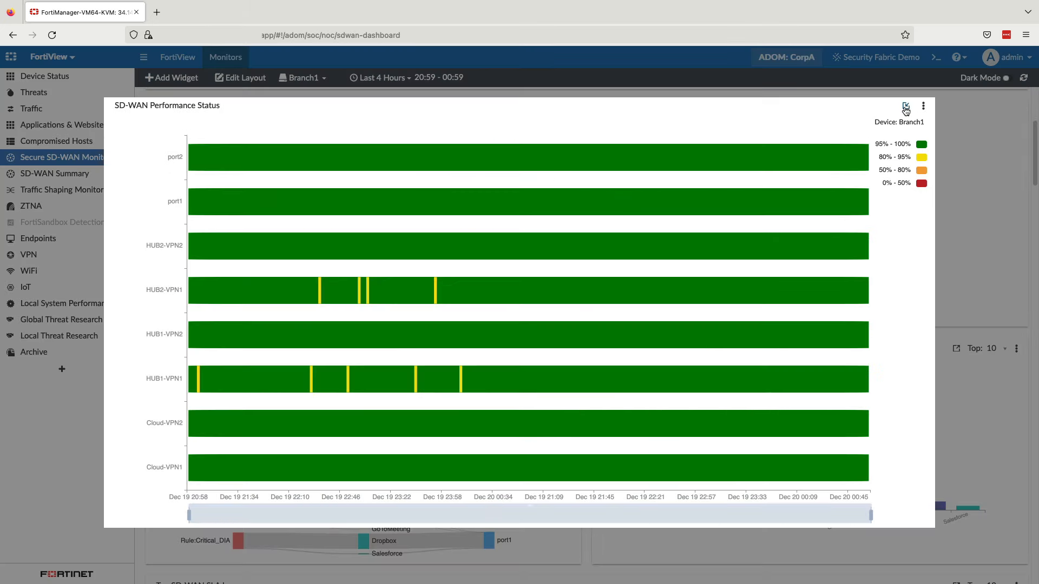
pyautogui.click(904, 107)
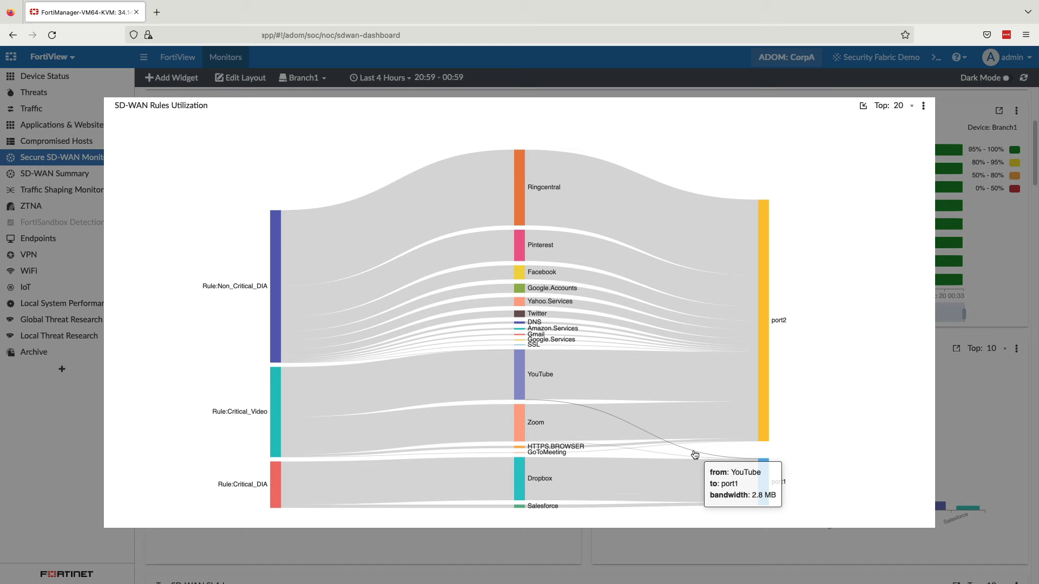
pyautogui.moveTo(835, 285)
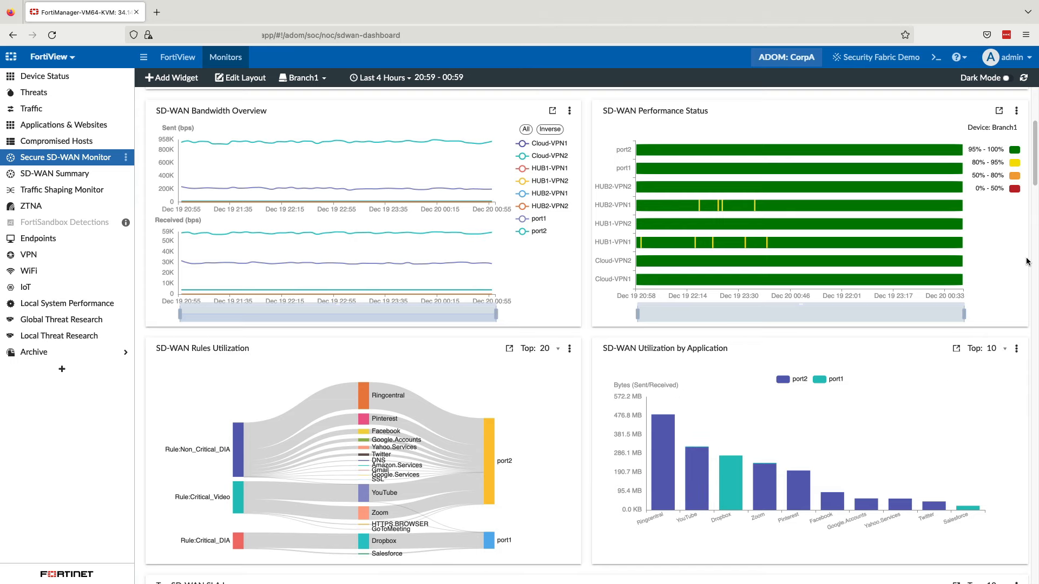
# Scroll through Top SD-WAN SLA Issues, Application Bandwidth Utilization, Per-Application Performance and Audio MOS Score charts.
pyautogui.scroll(-3)
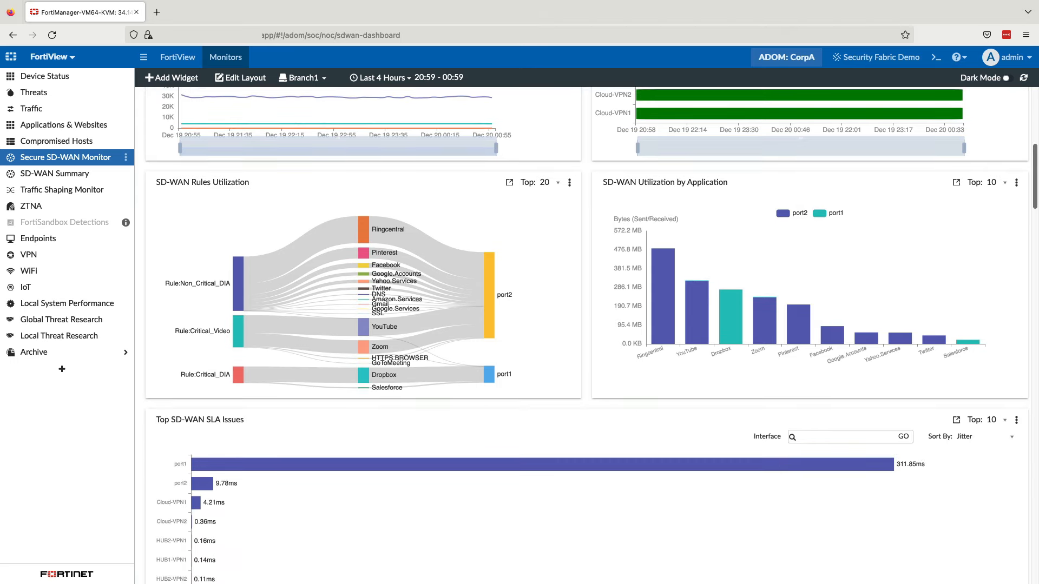
pyautogui.scroll(-3)
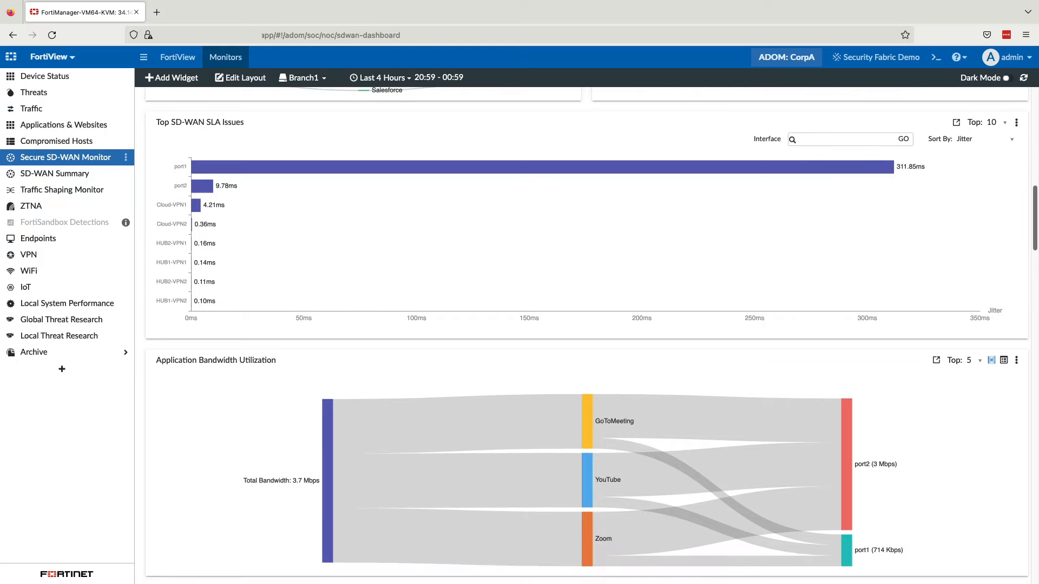
pyautogui.scroll(-3)
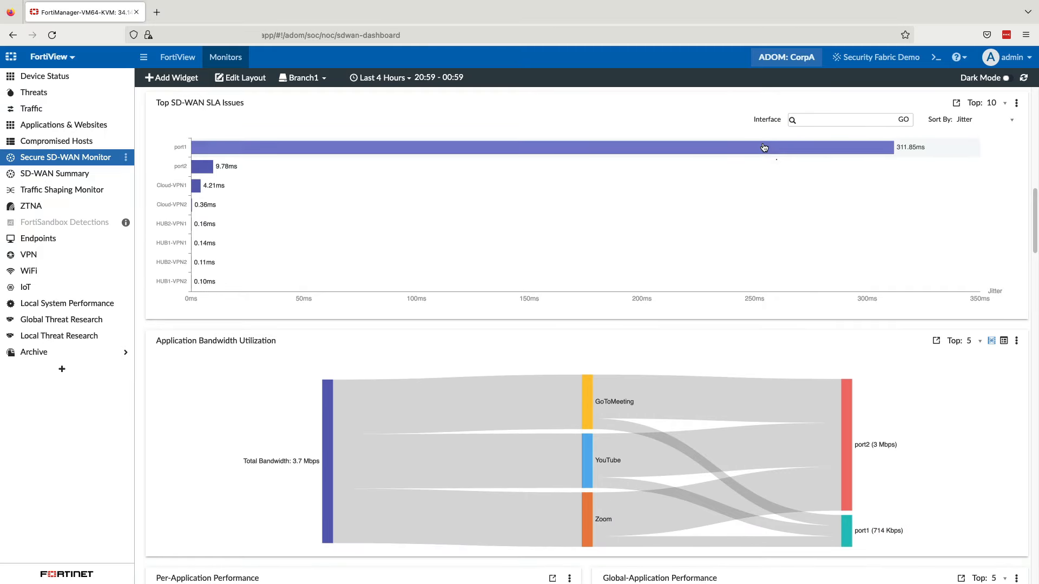
pyautogui.moveTo(763, 148)
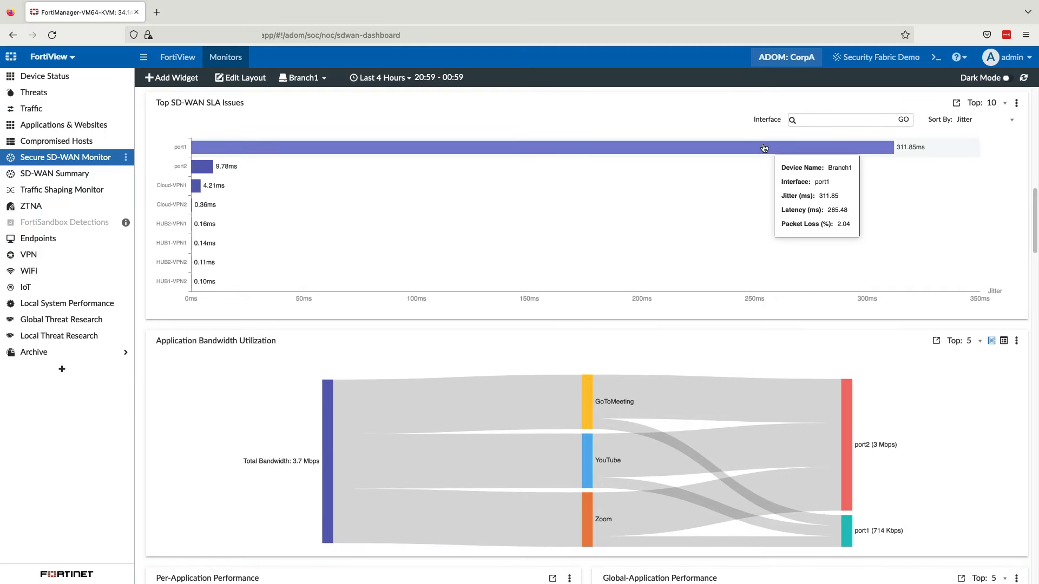
pyautogui.moveTo(946, 250)
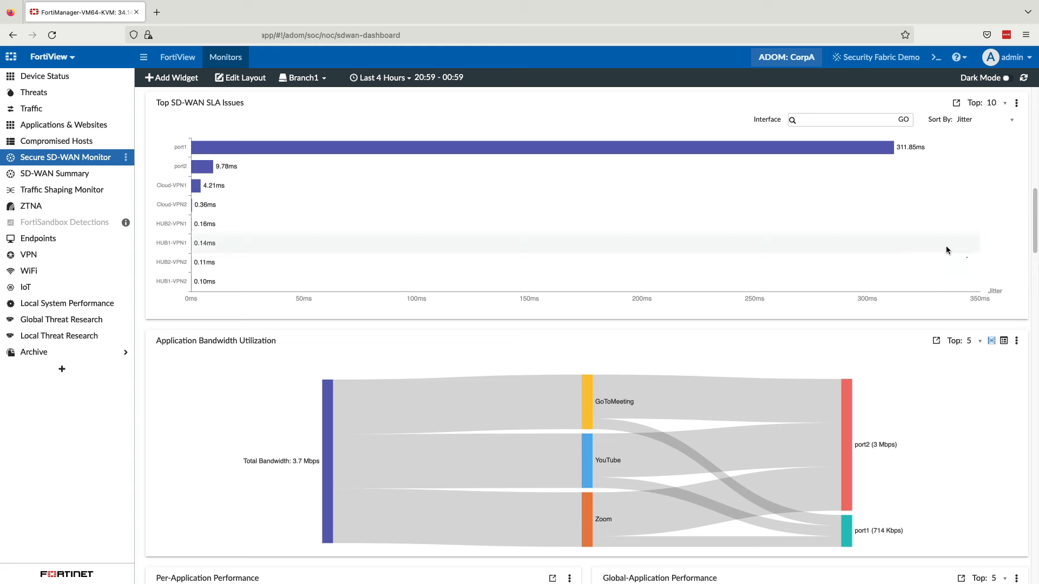
pyautogui.scroll(-3)
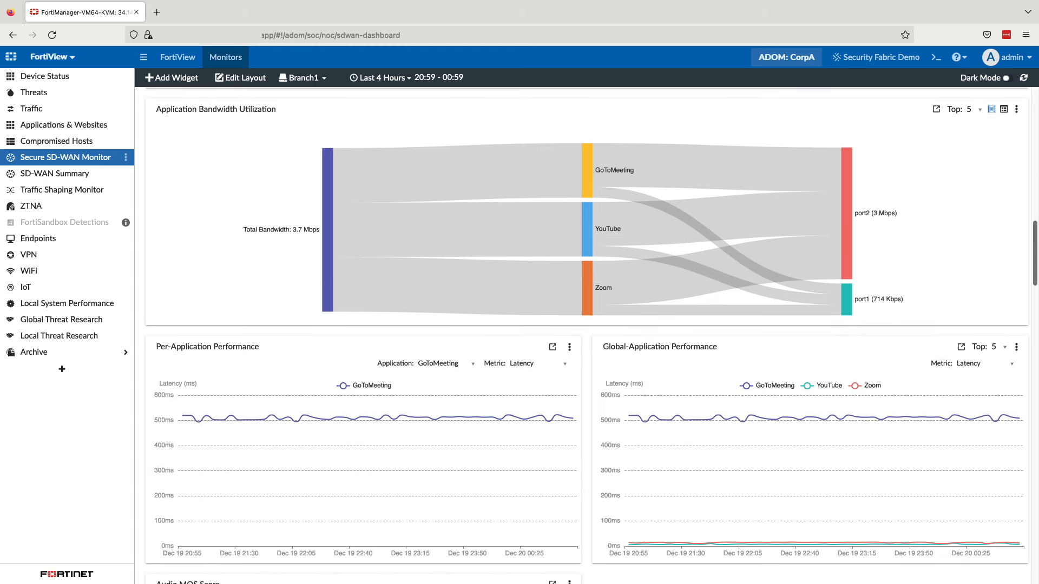
pyautogui.moveTo(884, 244)
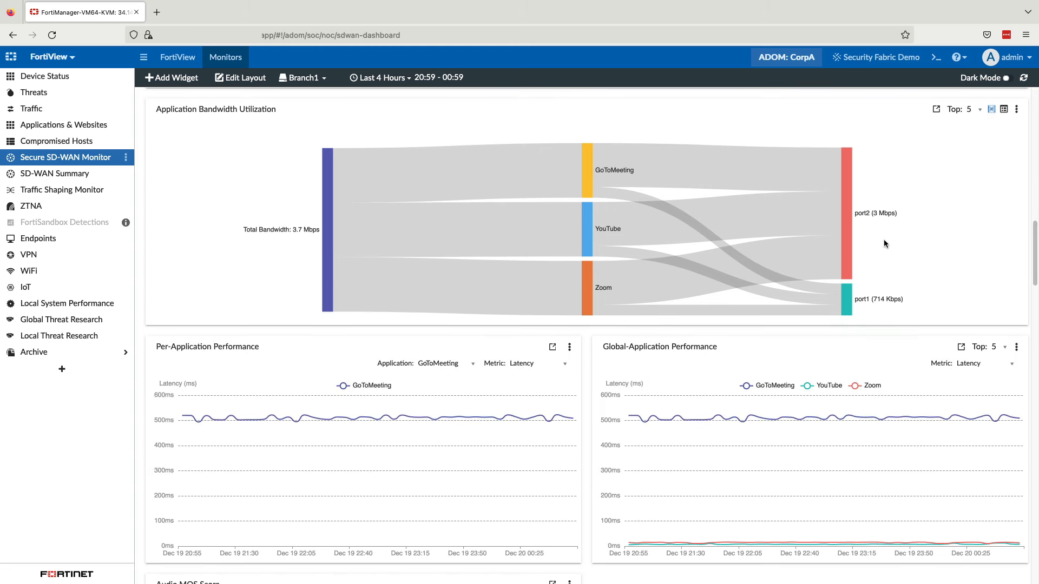
pyautogui.scroll(-3)
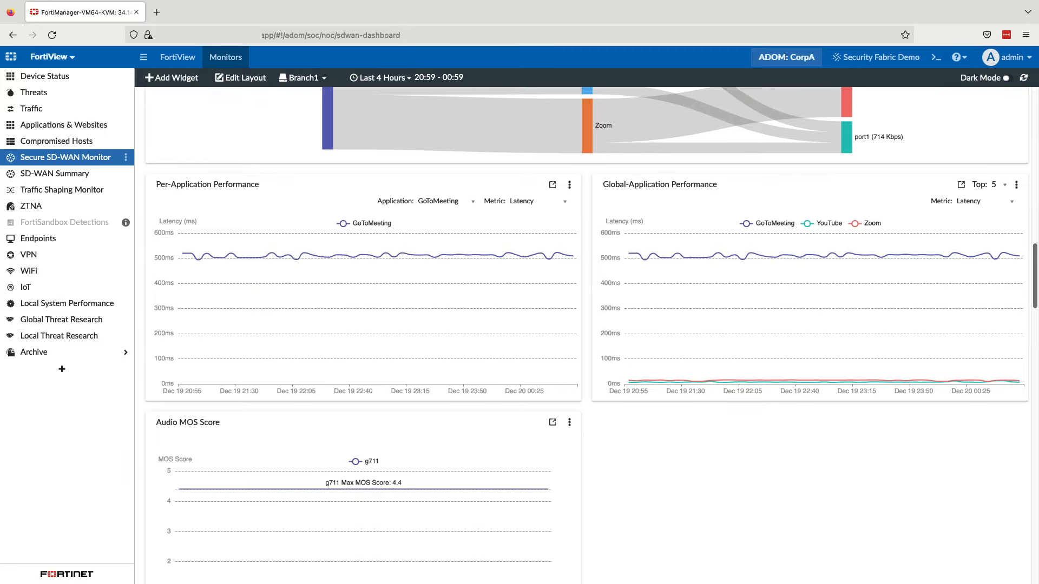
pyautogui.scroll(-3)
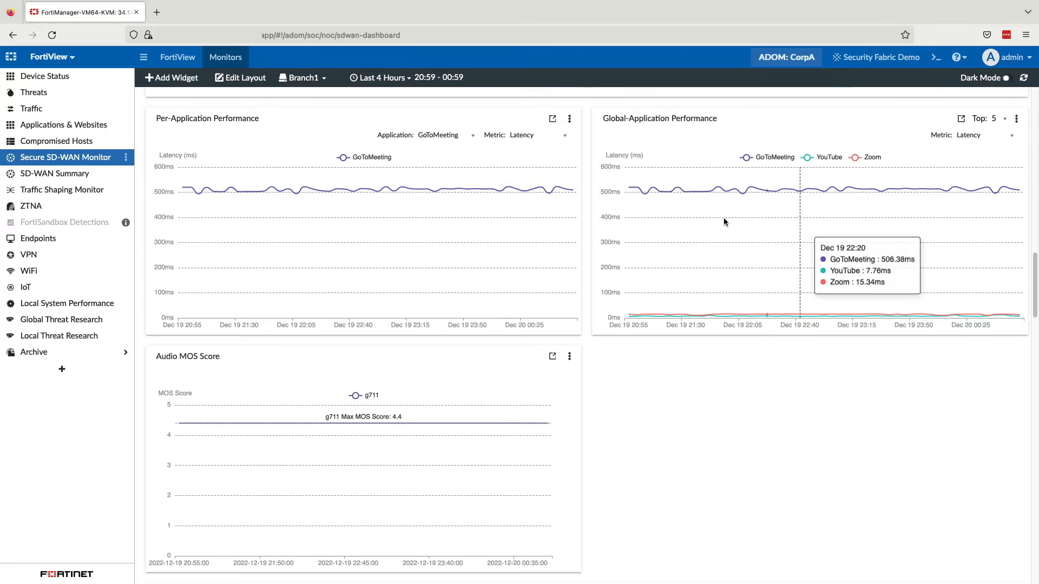
# Enlarge the Per-Application Performance chart and show GoToMeeting Packet Loss instead of Latency.
pyautogui.click(552, 119)
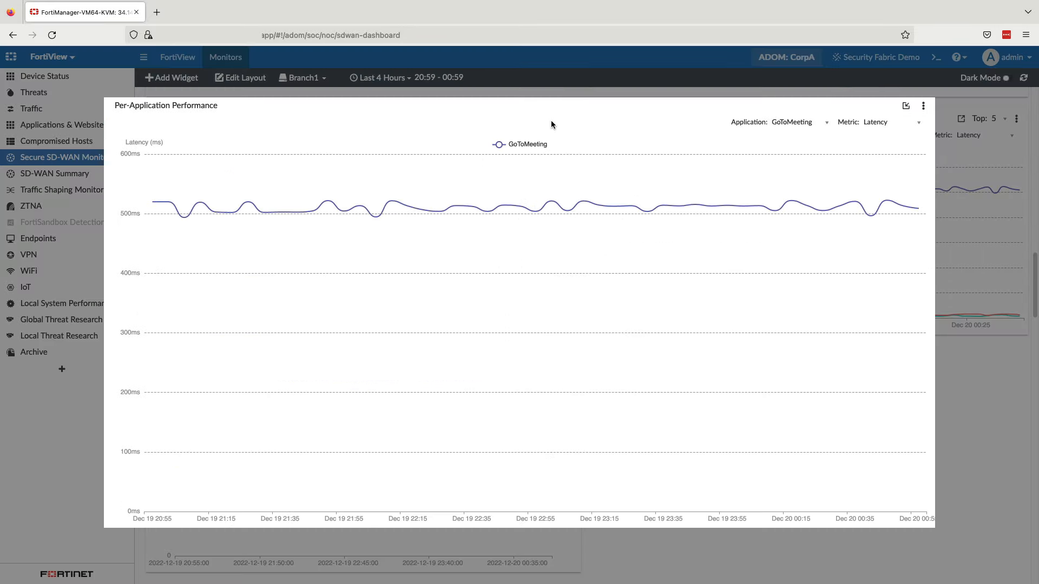
pyautogui.moveTo(648, 207)
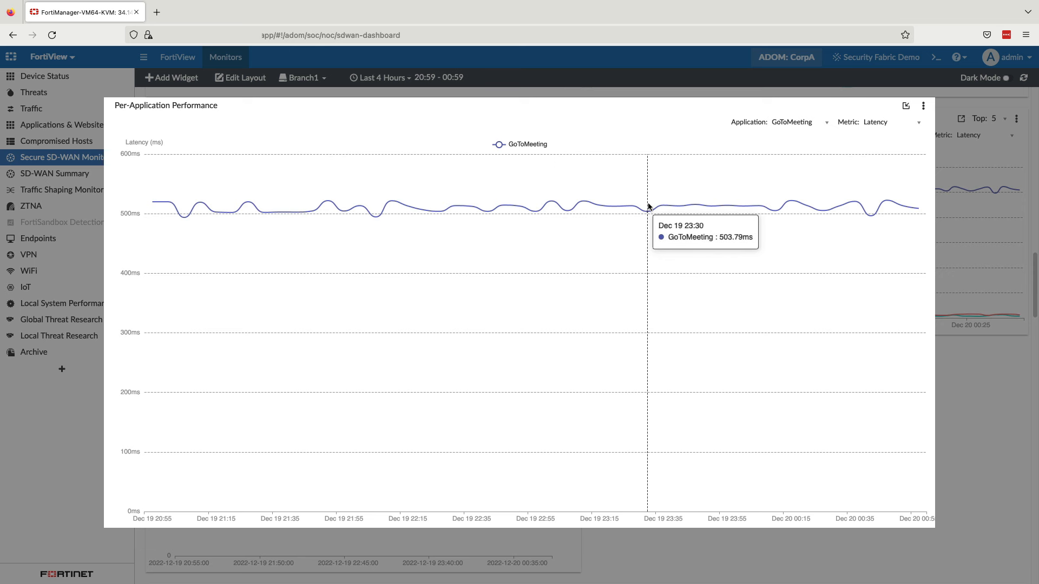
pyautogui.click(889, 123)
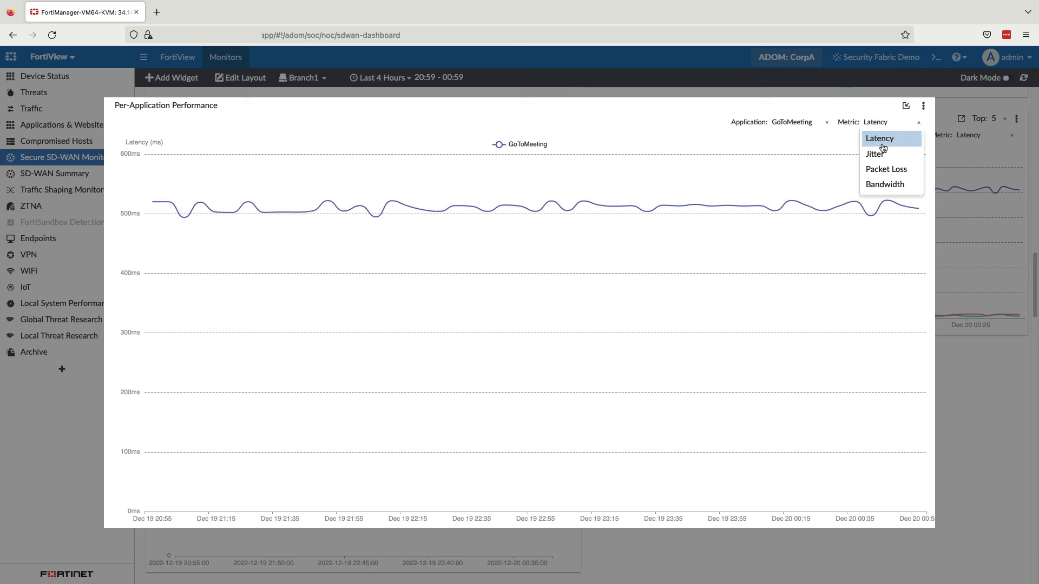
pyautogui.click(886, 169)
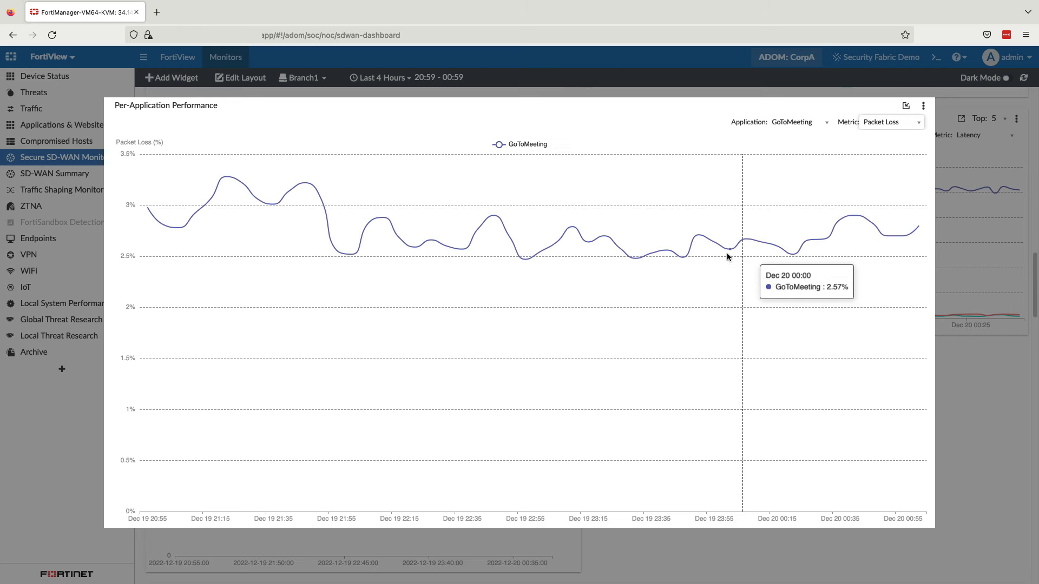
pyautogui.moveTo(913, 110)
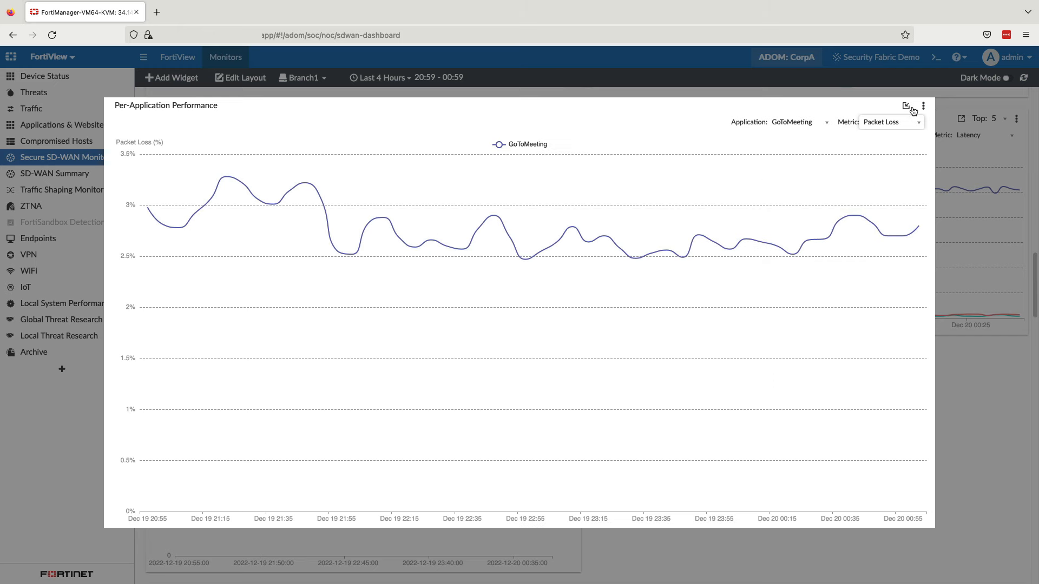
# Chart packet loss for YouTube, then return to the full monitor dashboard.
pyautogui.click(798, 122)
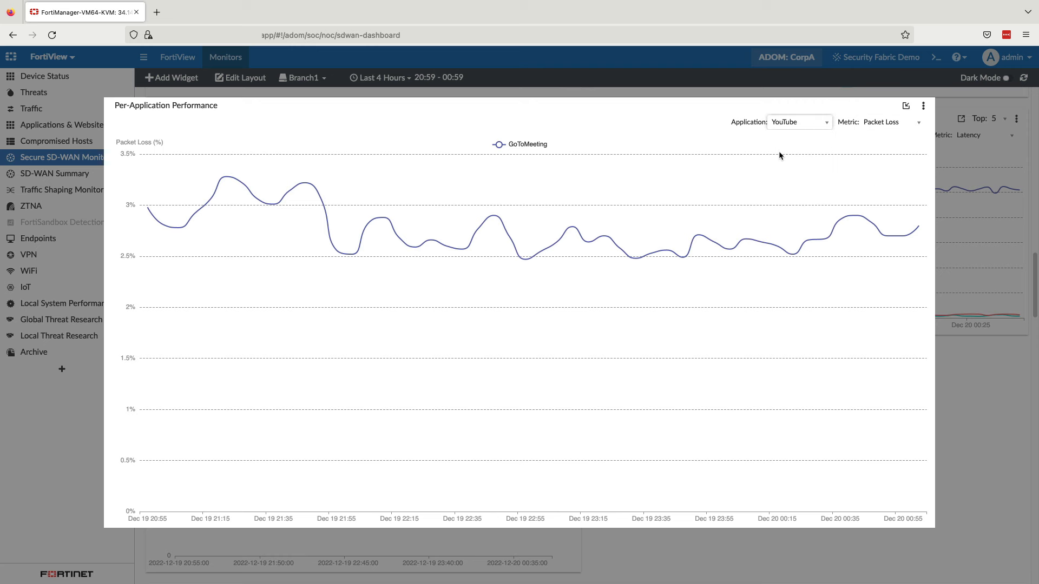
pyautogui.click(797, 122)
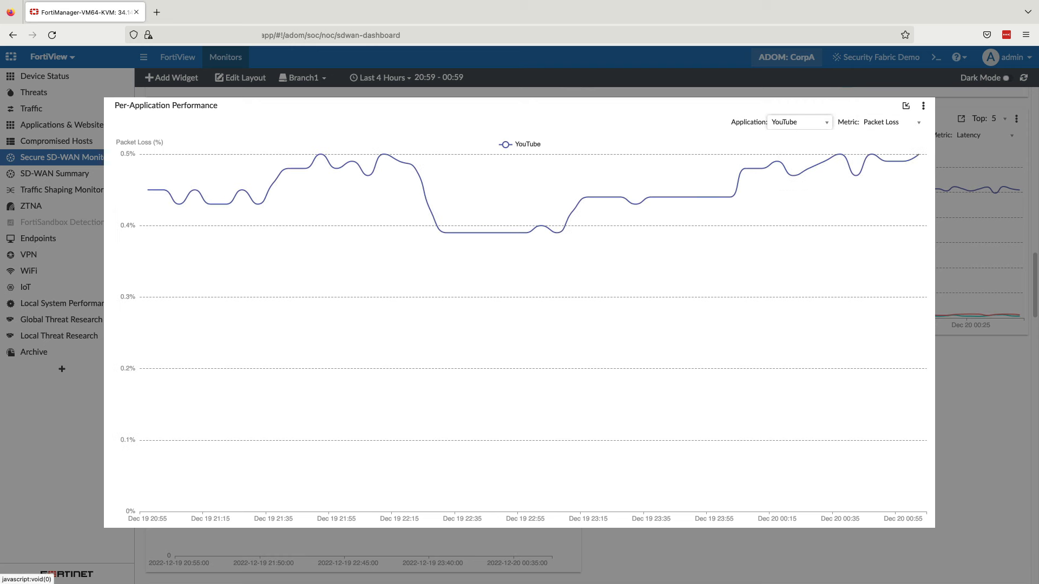
pyautogui.click(797, 122)
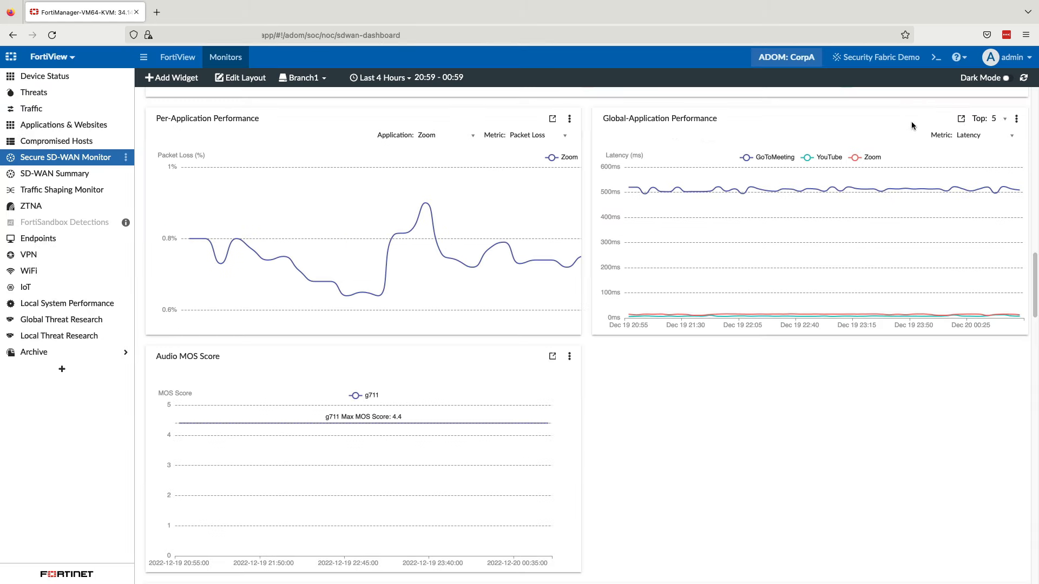
pyautogui.moveTo(972, 207)
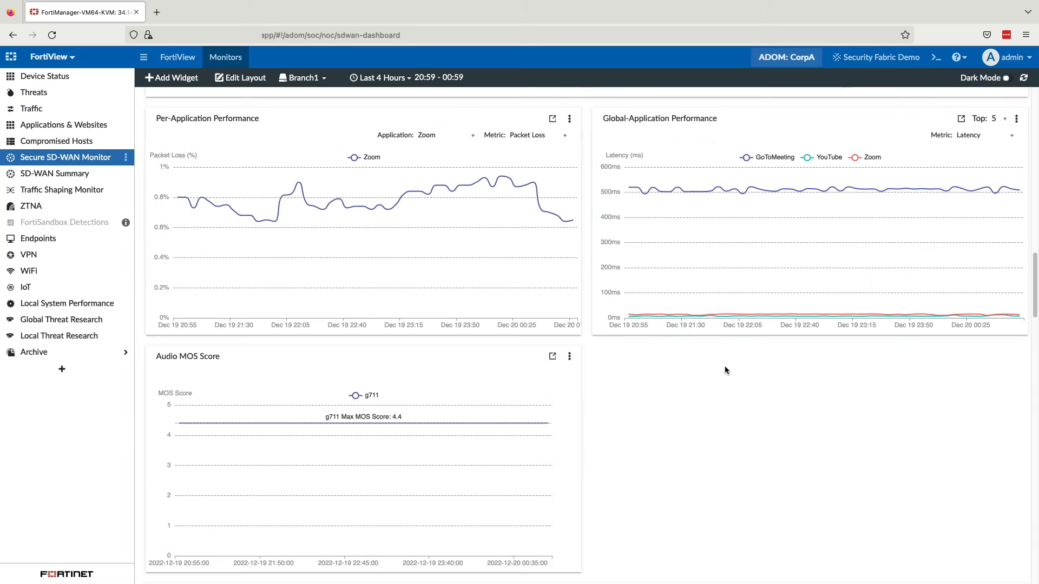
pyautogui.moveTo(576, 405)
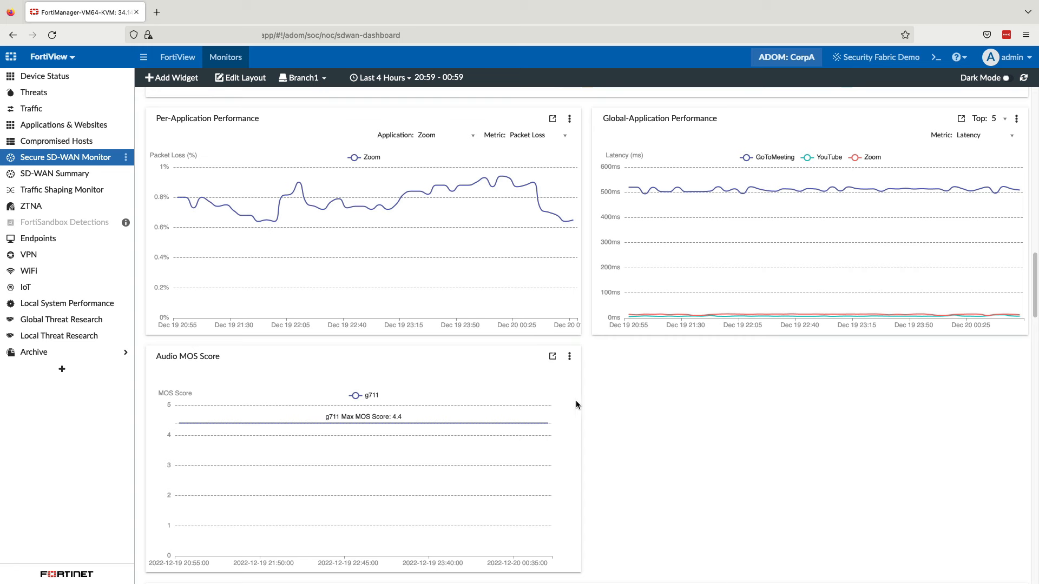
pyautogui.moveTo(477, 423)
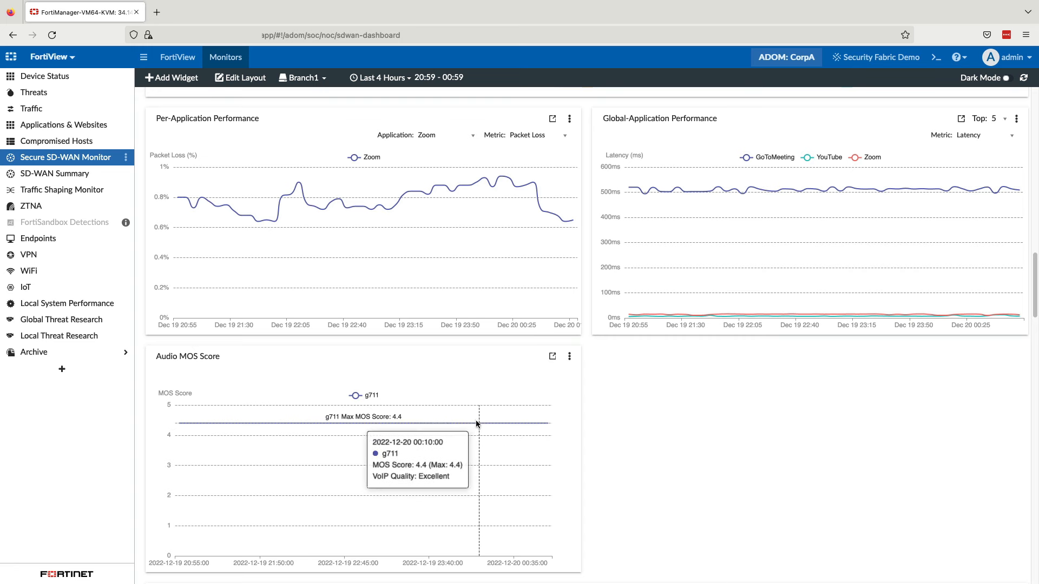
pyautogui.moveTo(474, 427)
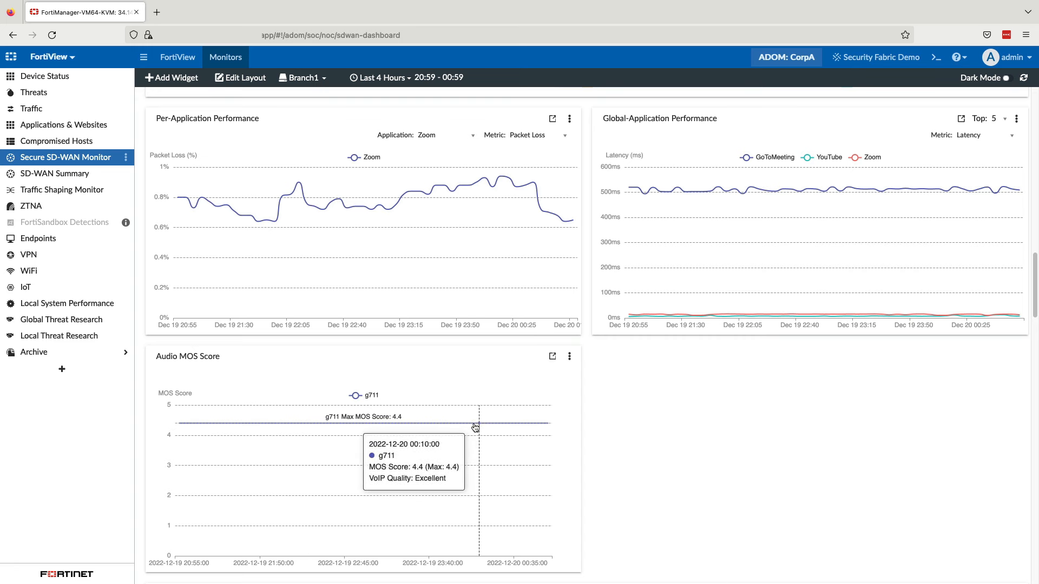
pyautogui.moveTo(471, 429)
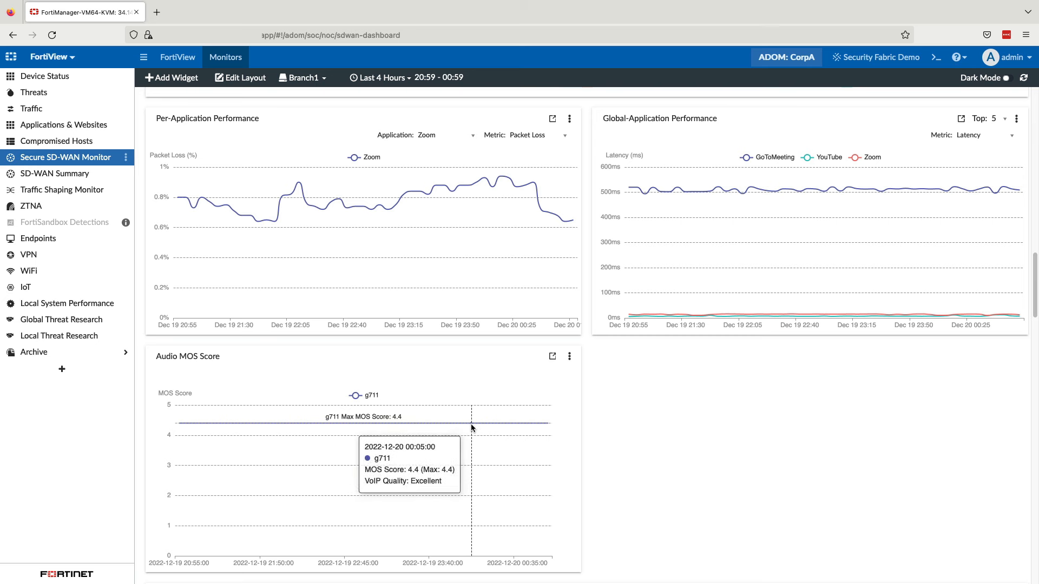
pyautogui.moveTo(1020, 312)
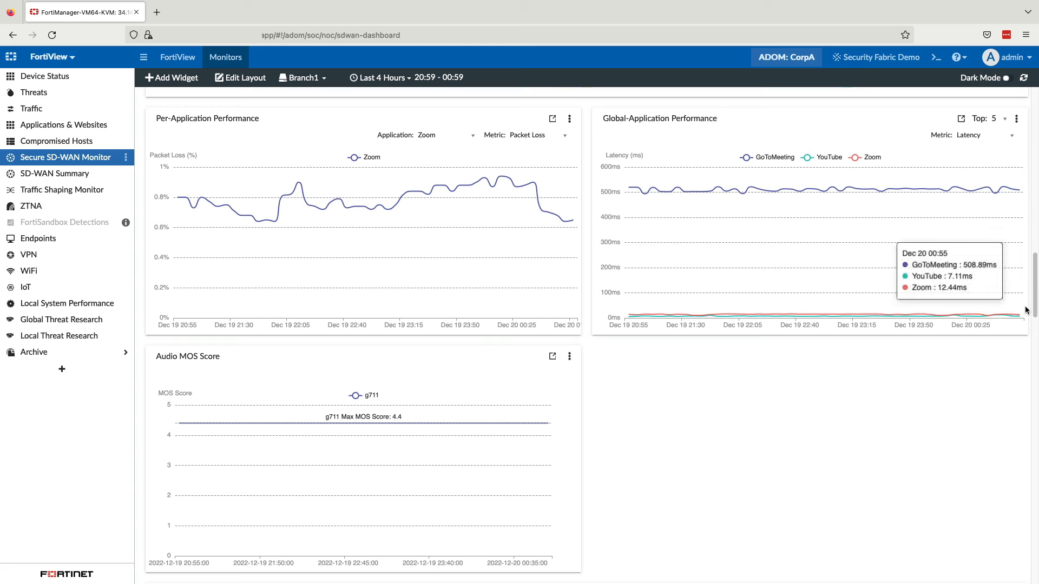
# Scroll to the Internet_Passive link metrics, then open the SD-WAN Summary dashboard from the FortiView sidebar.
pyautogui.scroll(-3)
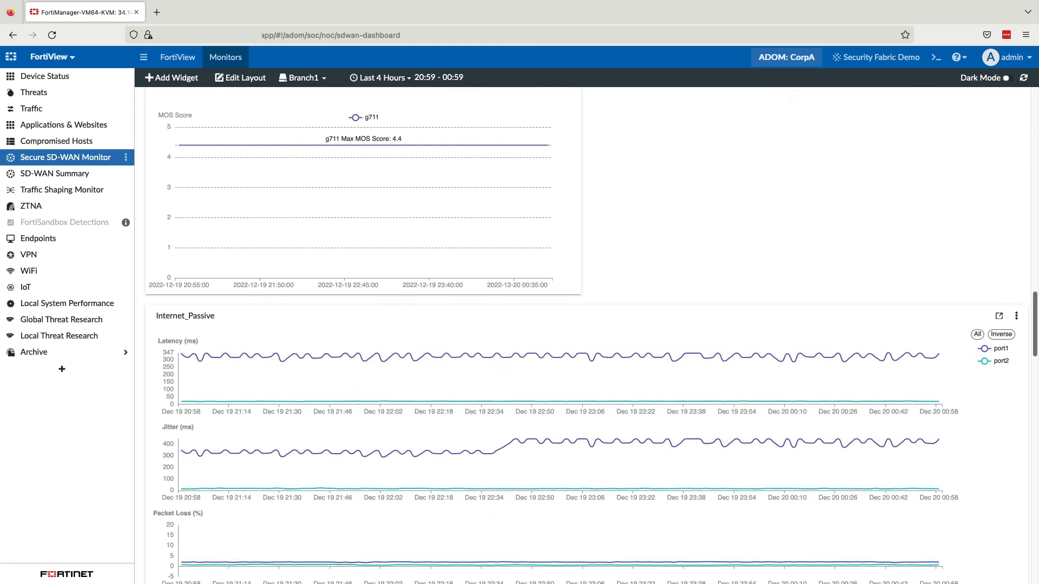
pyautogui.scroll(-3)
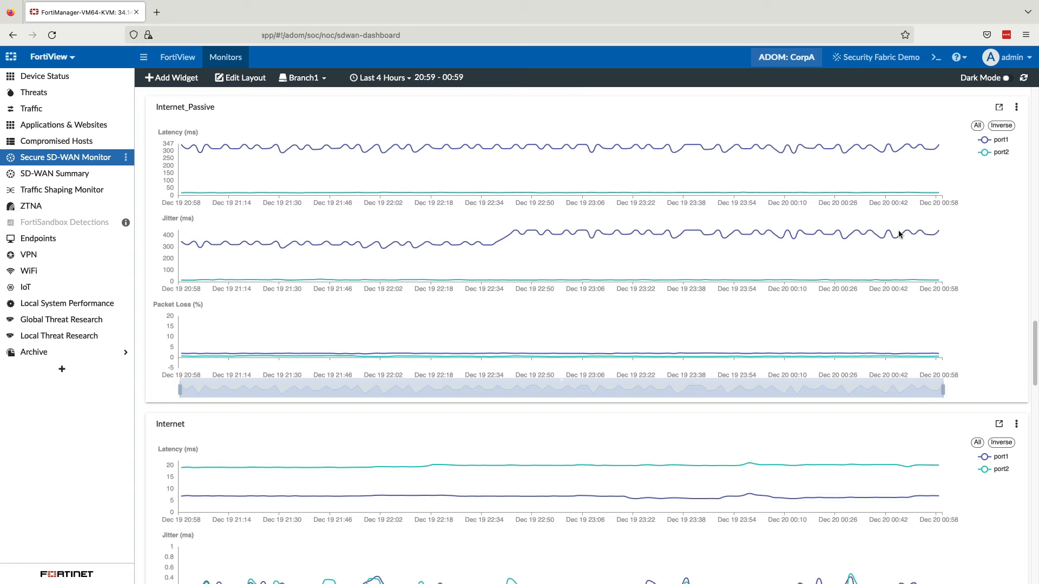
pyautogui.moveTo(748, 149)
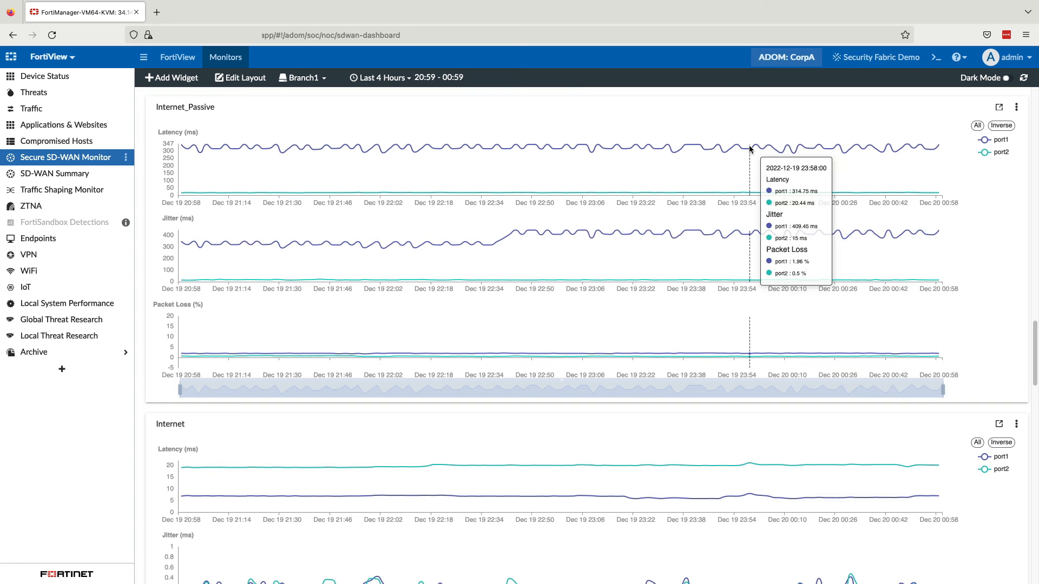
pyautogui.moveTo(742, 151)
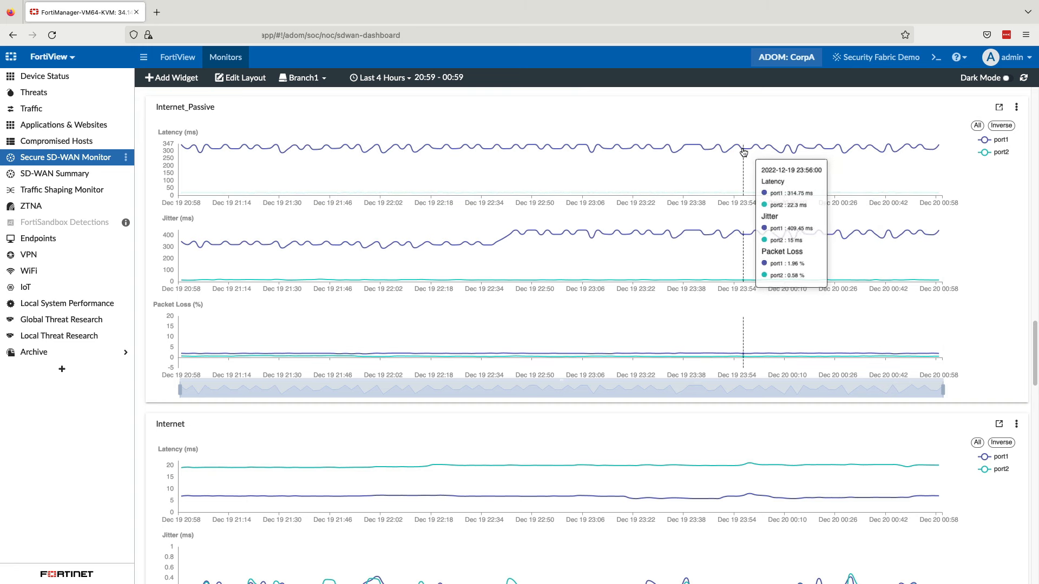
pyautogui.click(55, 173)
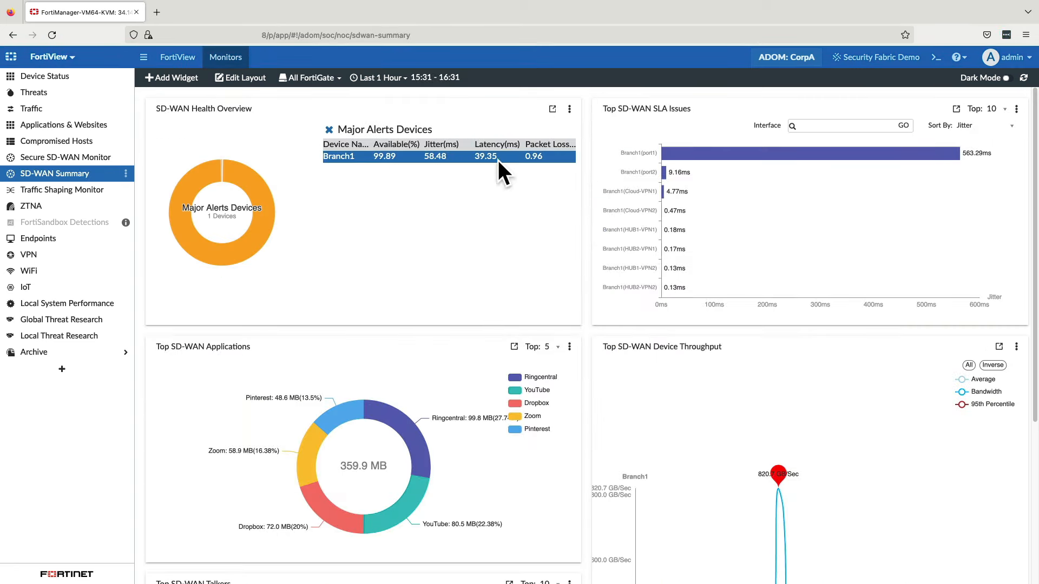
# Close the Major Alerts Devices drill-down, check Top SD-WAN Applications, and return to the FortiManager home screen.
pyautogui.click(328, 129)
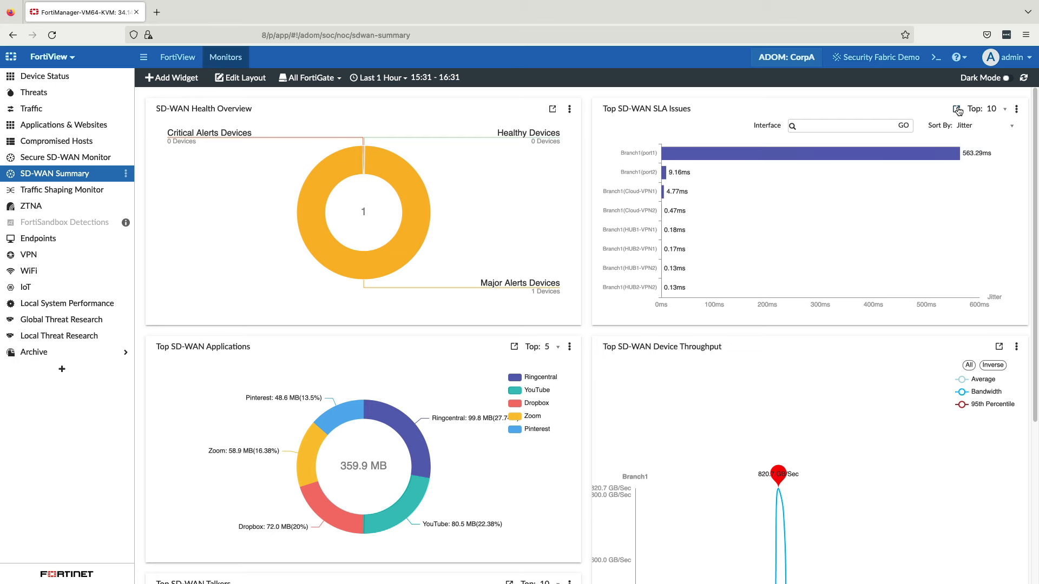
pyautogui.click(958, 109)
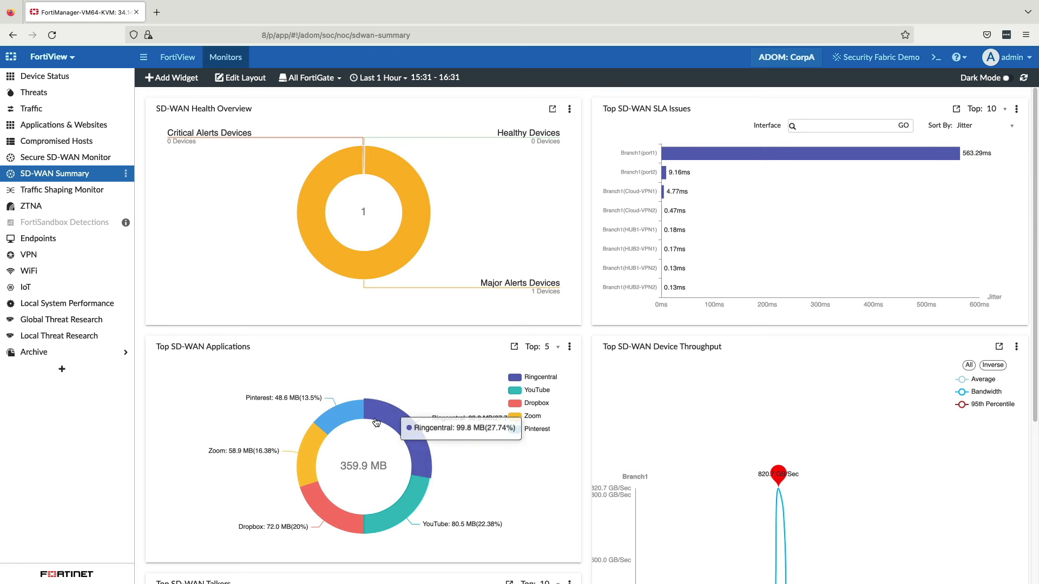
pyautogui.moveTo(306, 451)
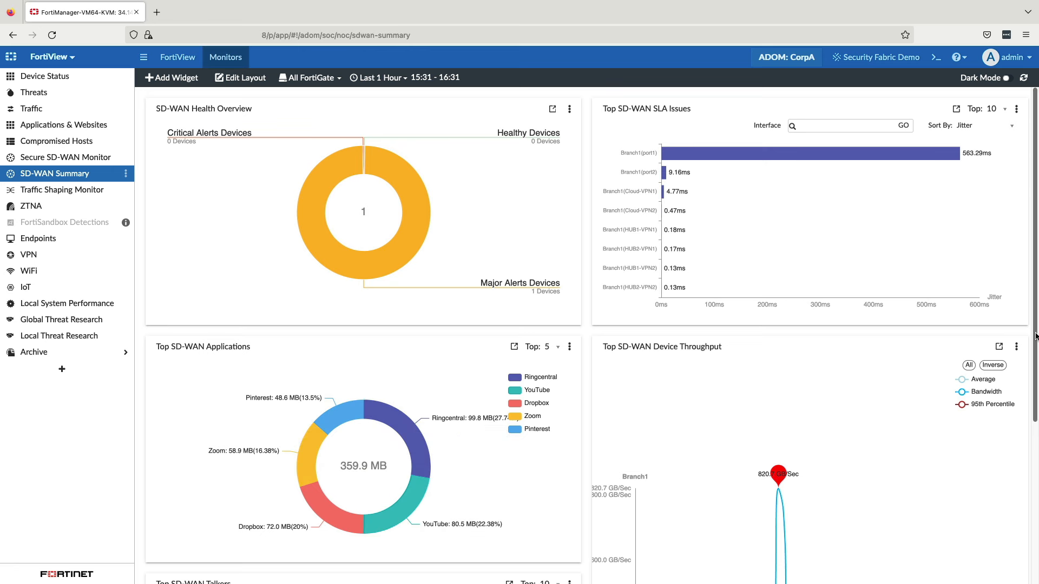
pyautogui.scroll(-3)
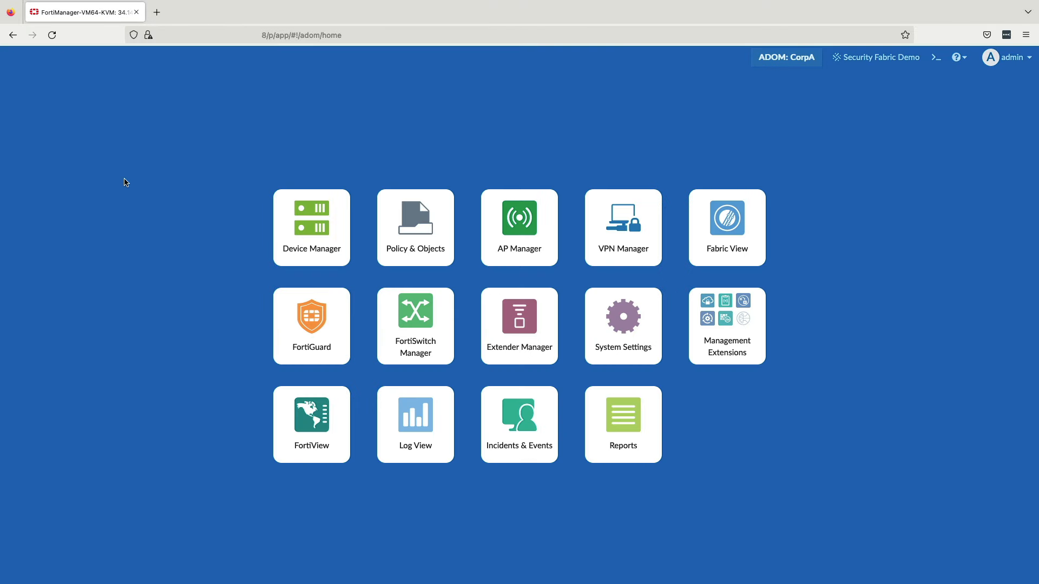
pyautogui.moveTo(436, 379)
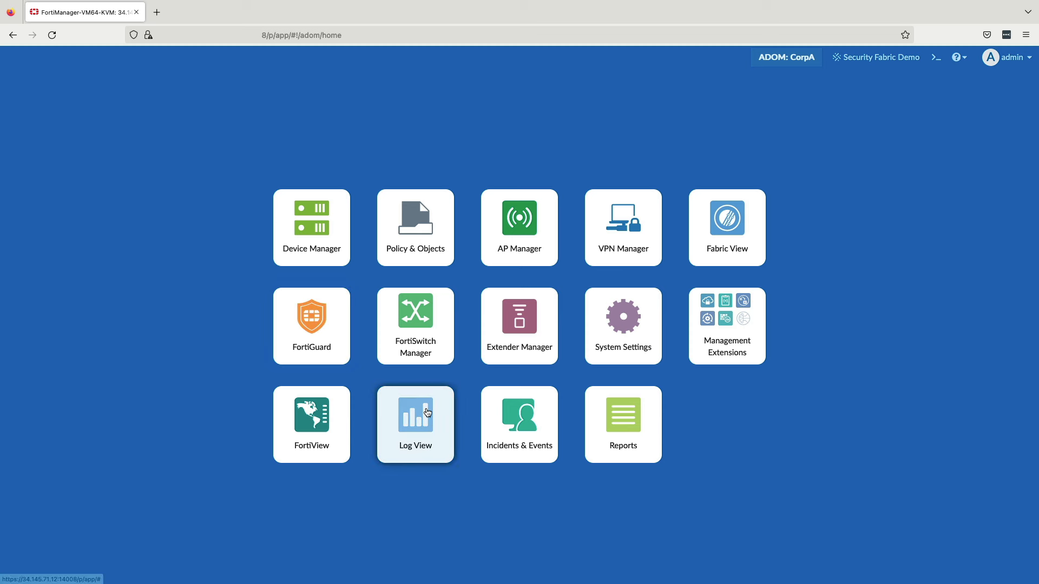
pyautogui.click(414, 424)
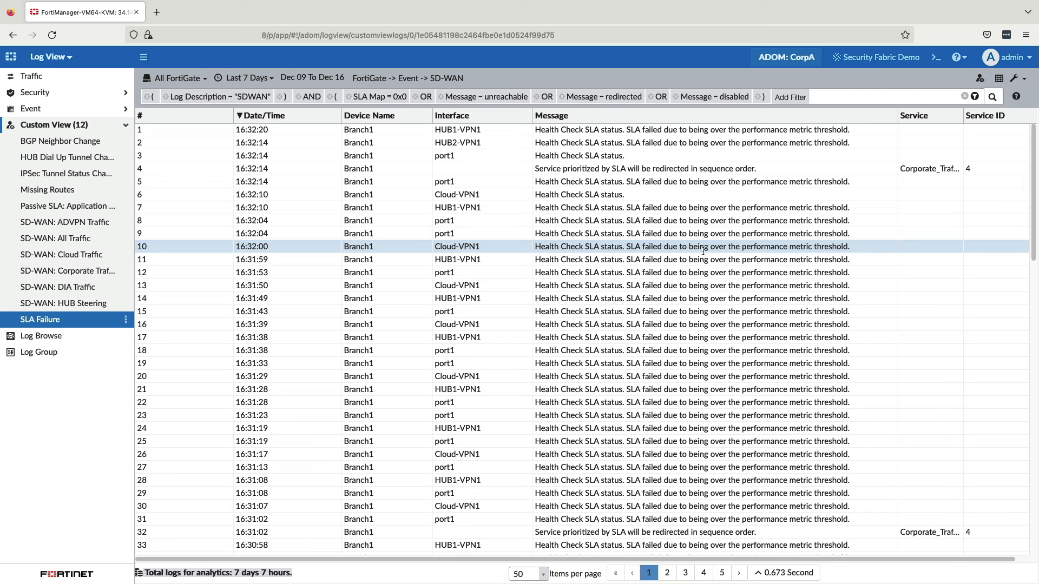
pyautogui.moveTo(703, 253)
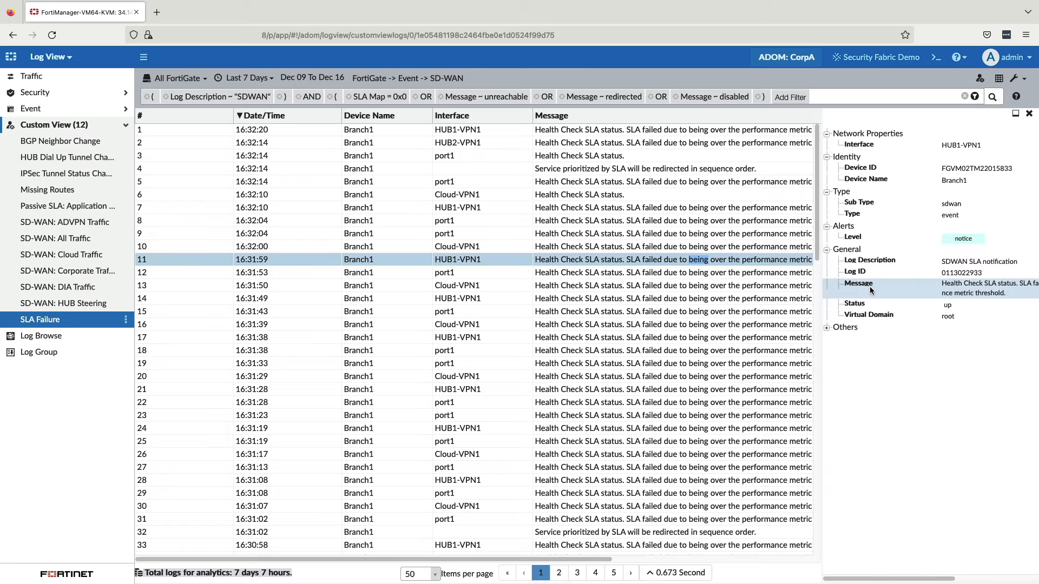
pyautogui.click(844, 327)
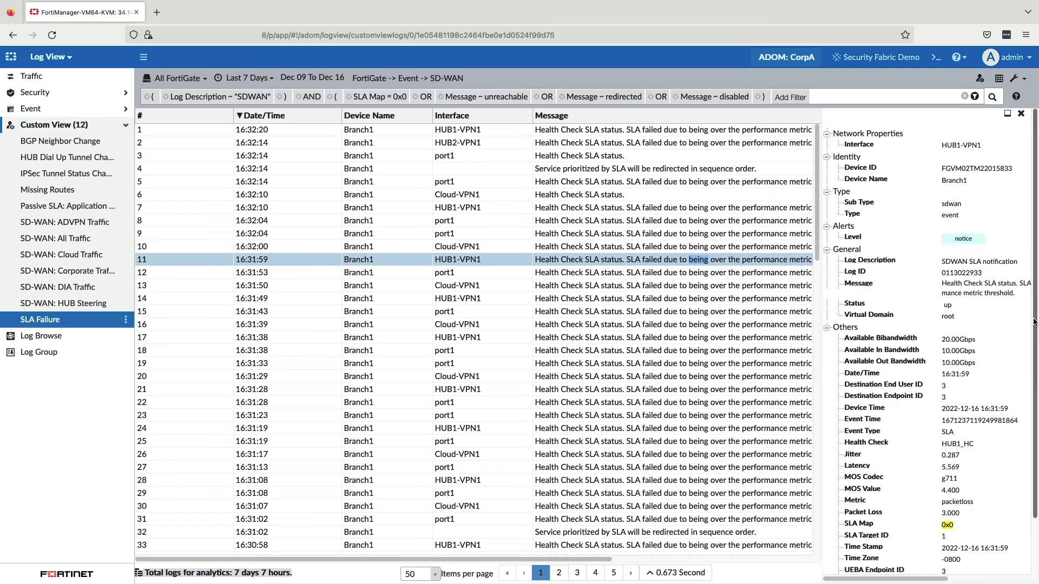
pyautogui.click(57, 287)
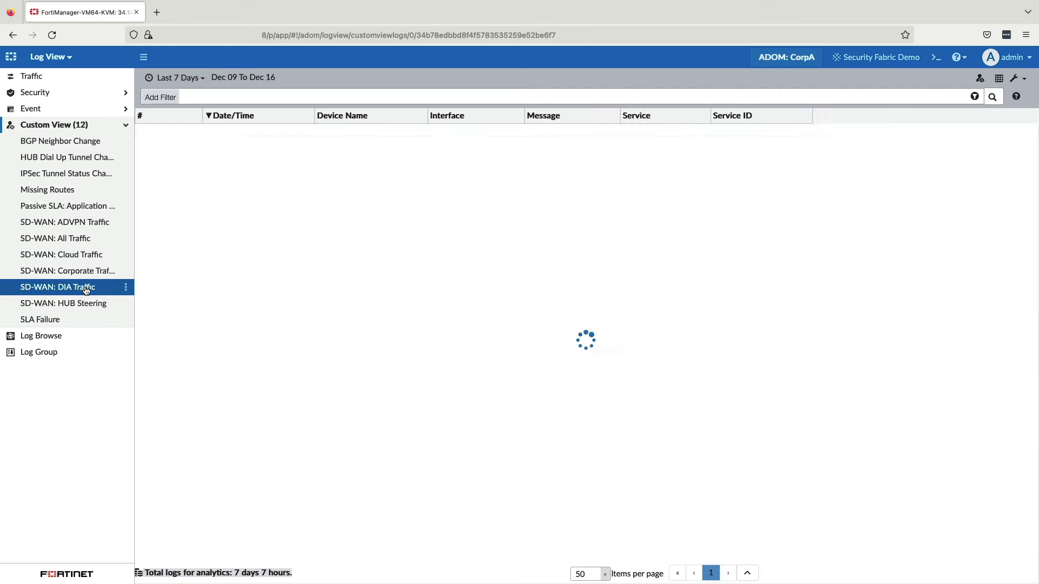
pyautogui.click(58, 287)
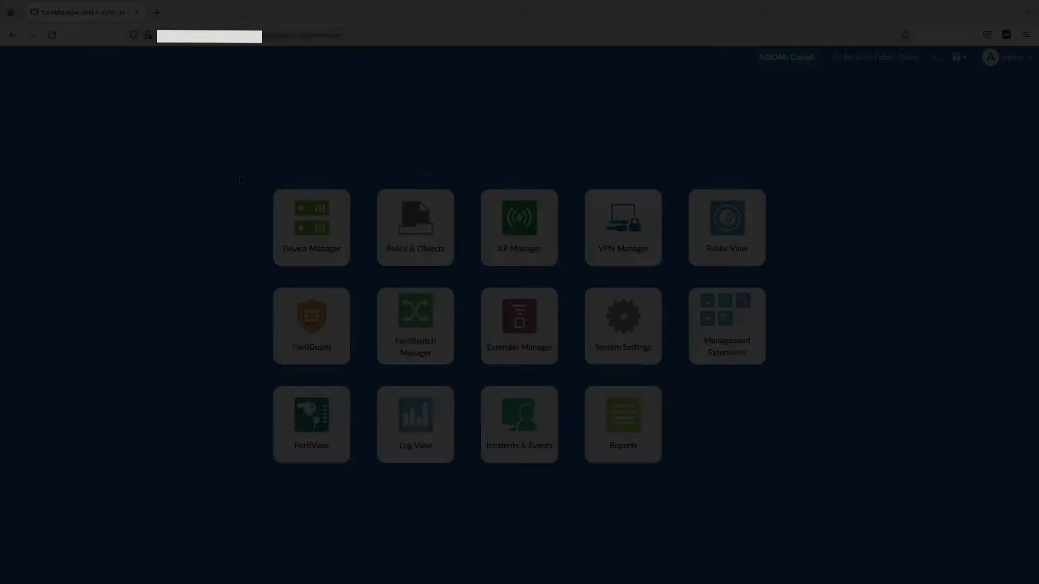
pyautogui.click(518, 424)
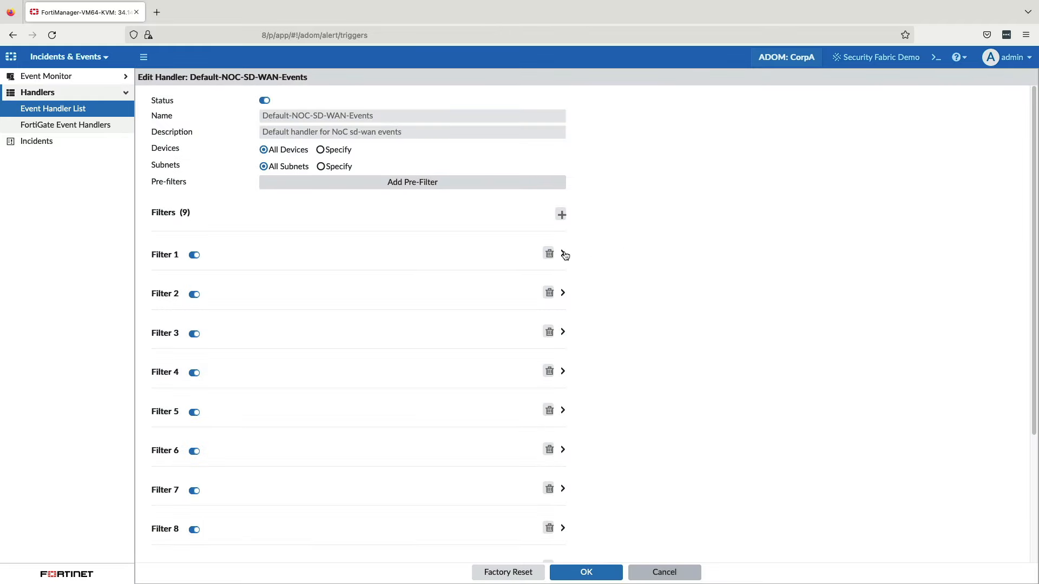
pyautogui.click(563, 253)
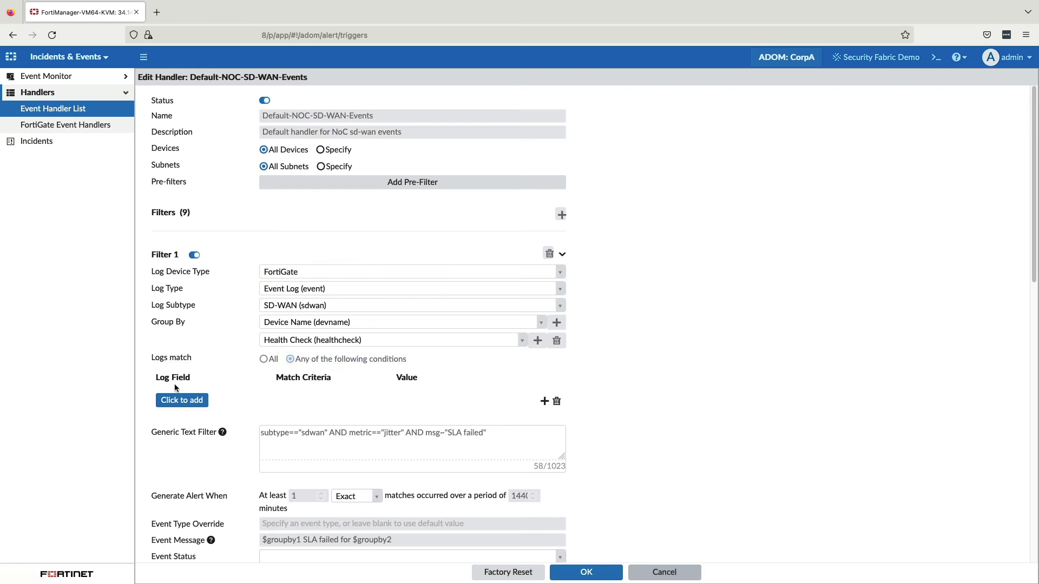
pyautogui.moveTo(925, 320)
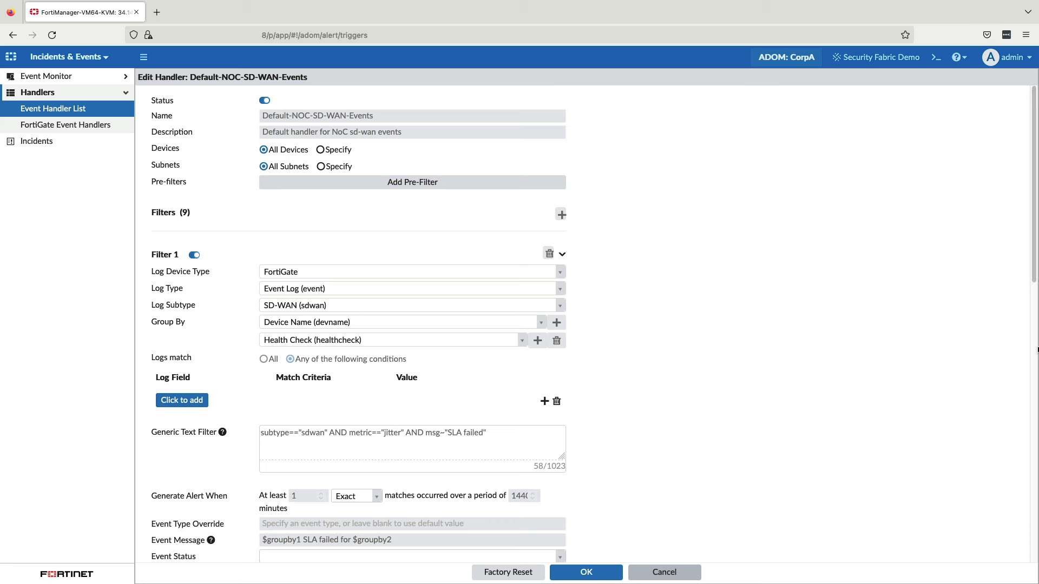
pyautogui.scroll(-3)
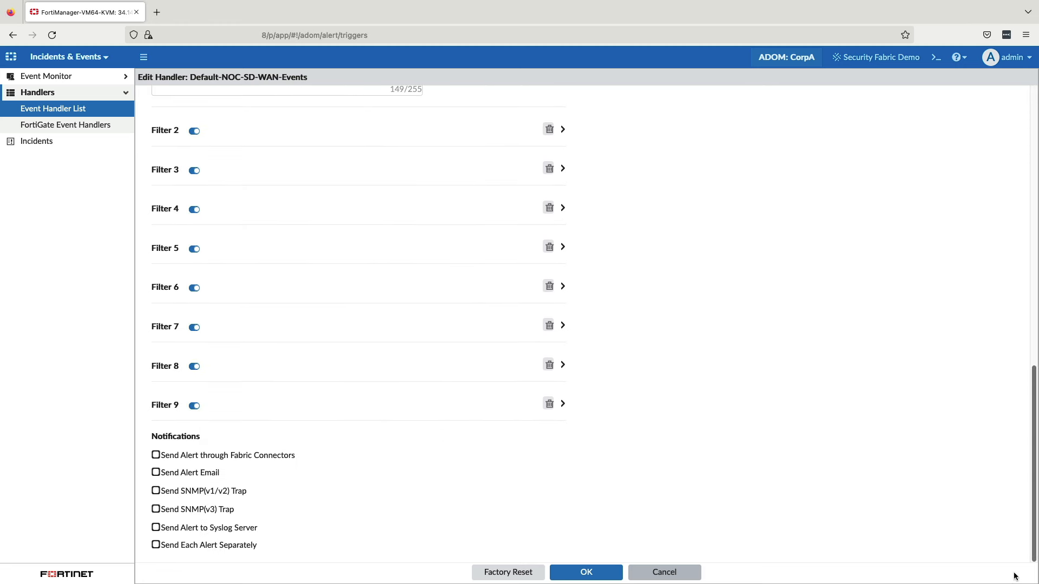
pyautogui.moveTo(257, 480)
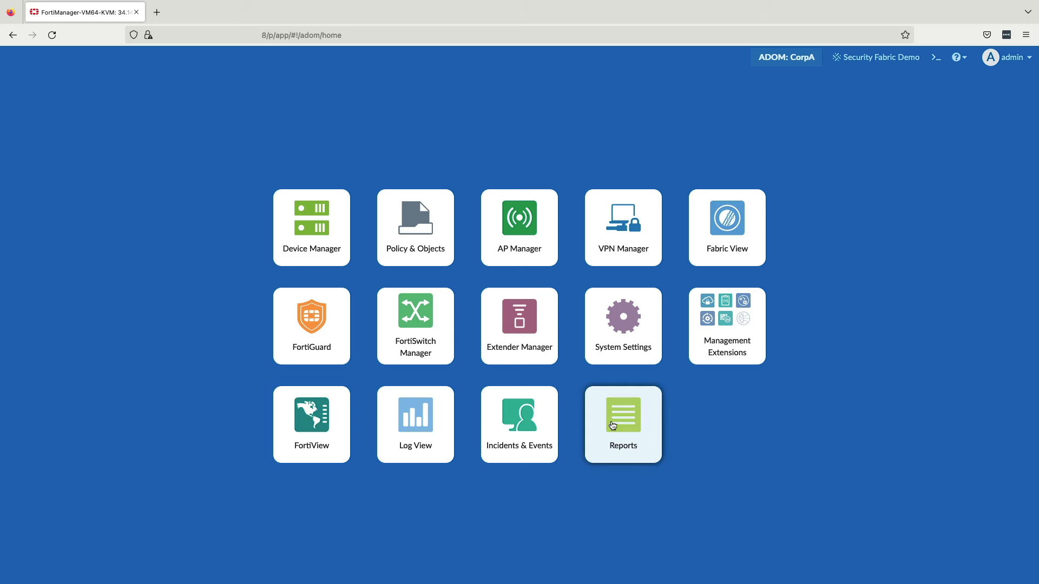
# Open the Secure SD-WAN report under Network Reports, refresh last week's generated runs and review its Editor layout.
pyautogui.click(623, 424)
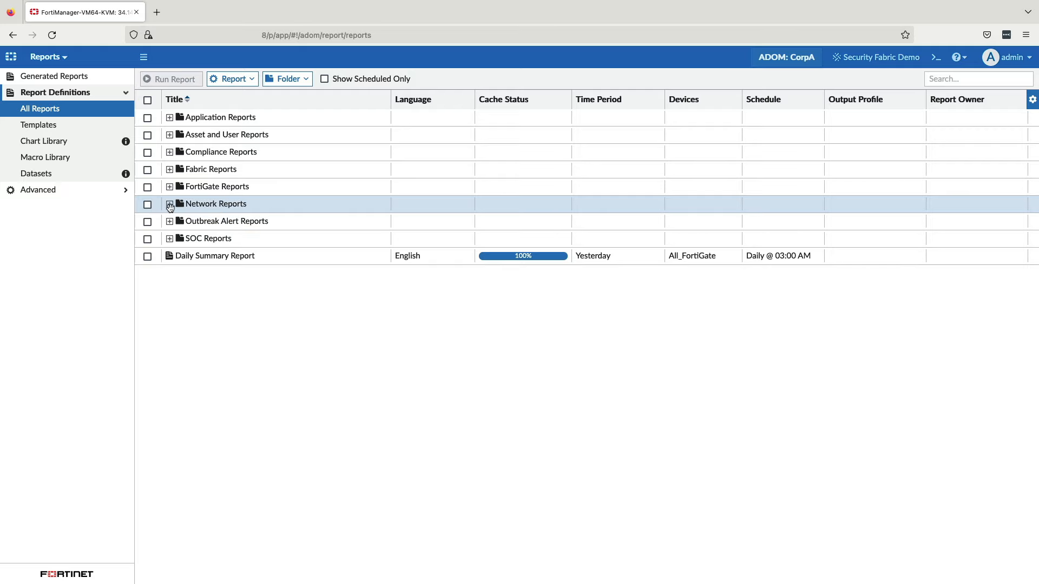
pyautogui.click(170, 204)
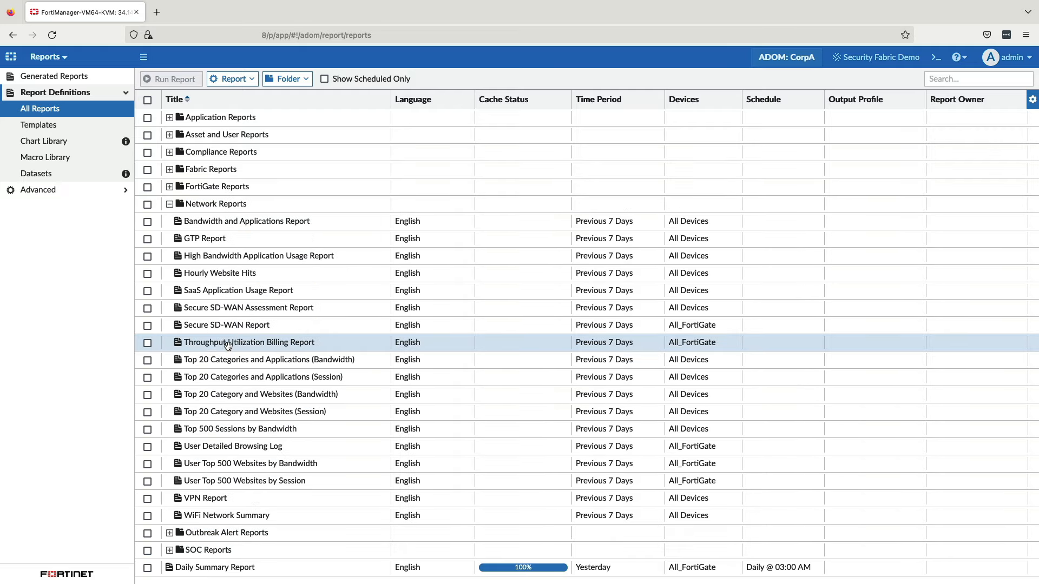
pyautogui.doubleClick(249, 342)
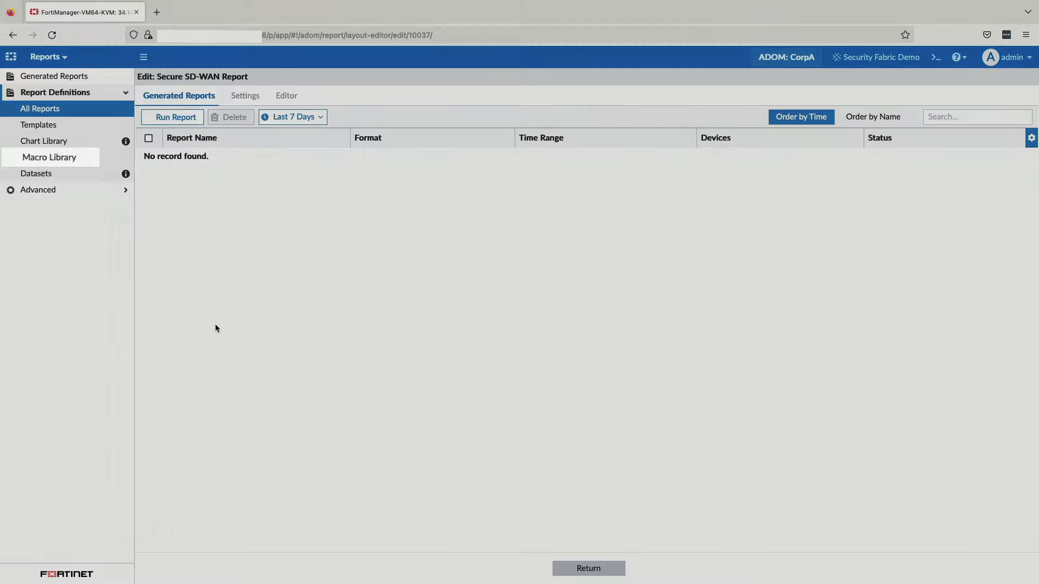
pyautogui.click(175, 117)
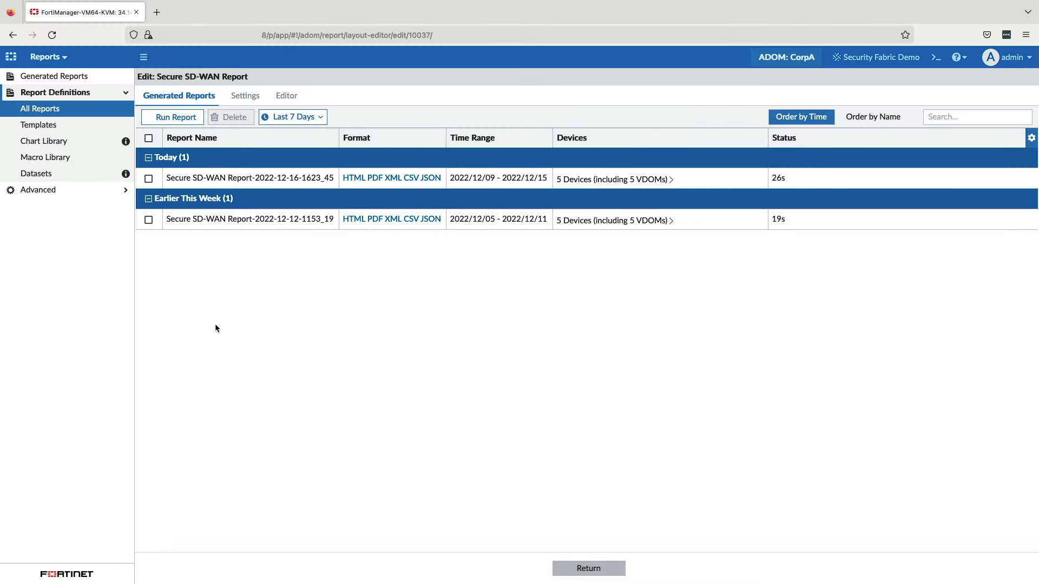
pyautogui.moveTo(285, 131)
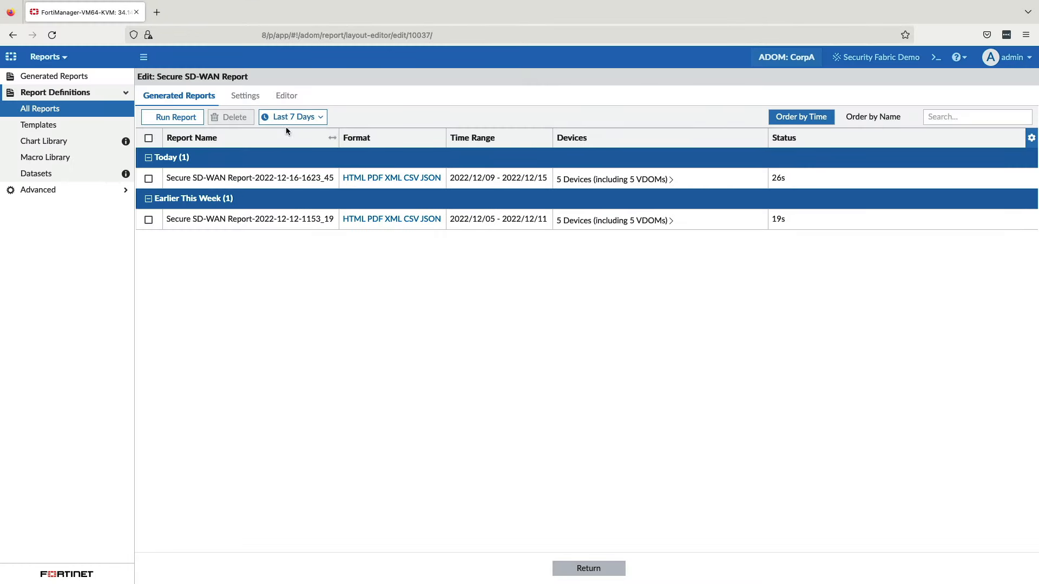
pyautogui.click(282, 95)
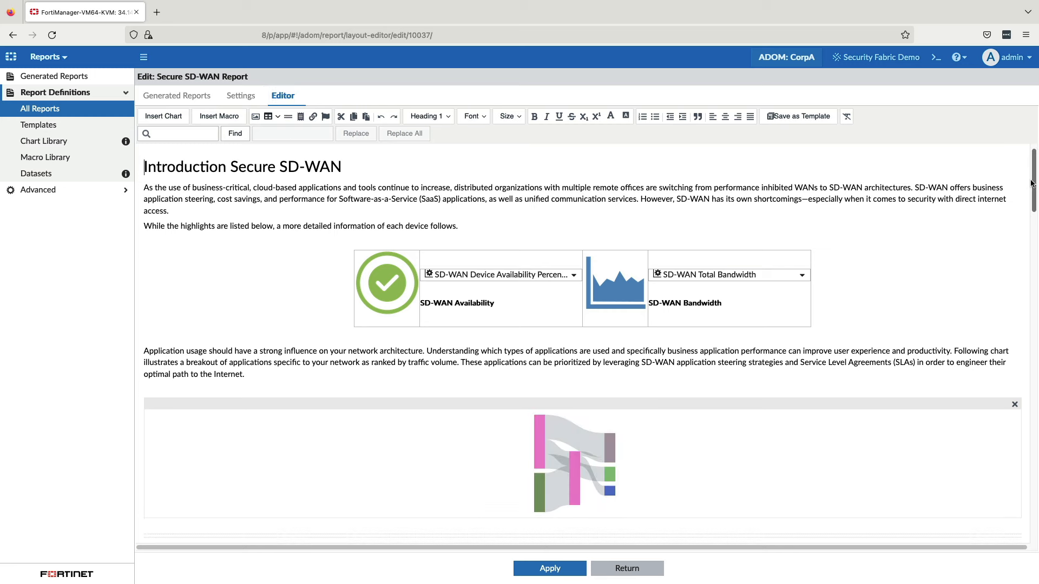
pyautogui.scroll(-3)
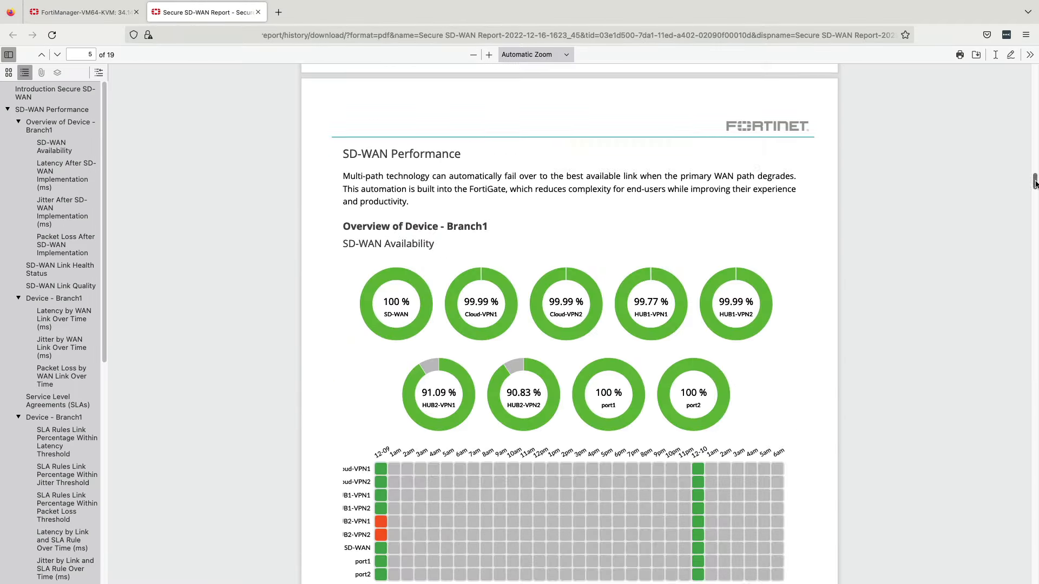
# Page through the PDF from SD-WAN Performance to SD-WAN Users, close it and go to the firewall policy packages.
pyautogui.scroll(-3)
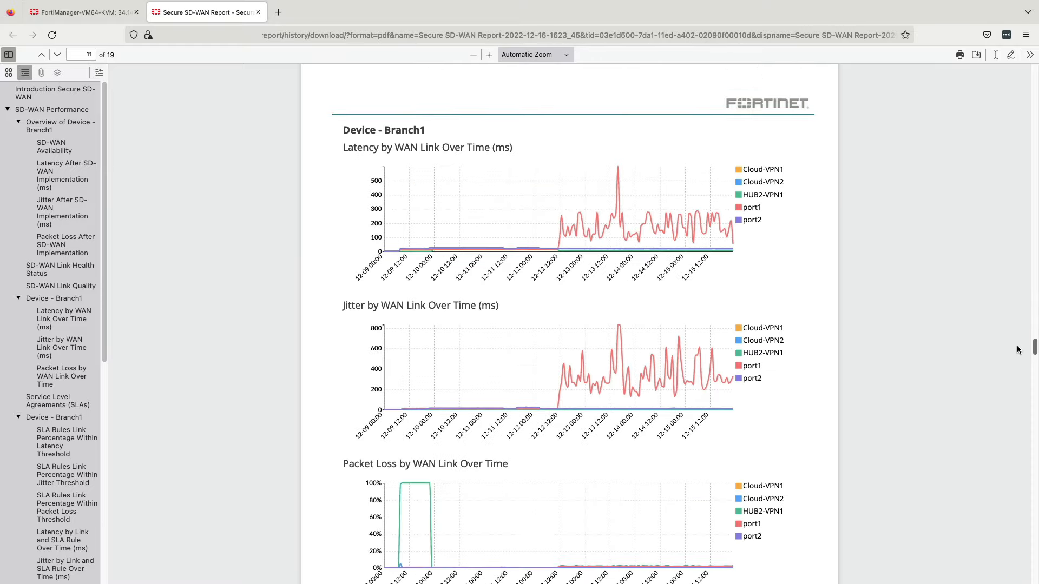
pyautogui.scroll(-3)
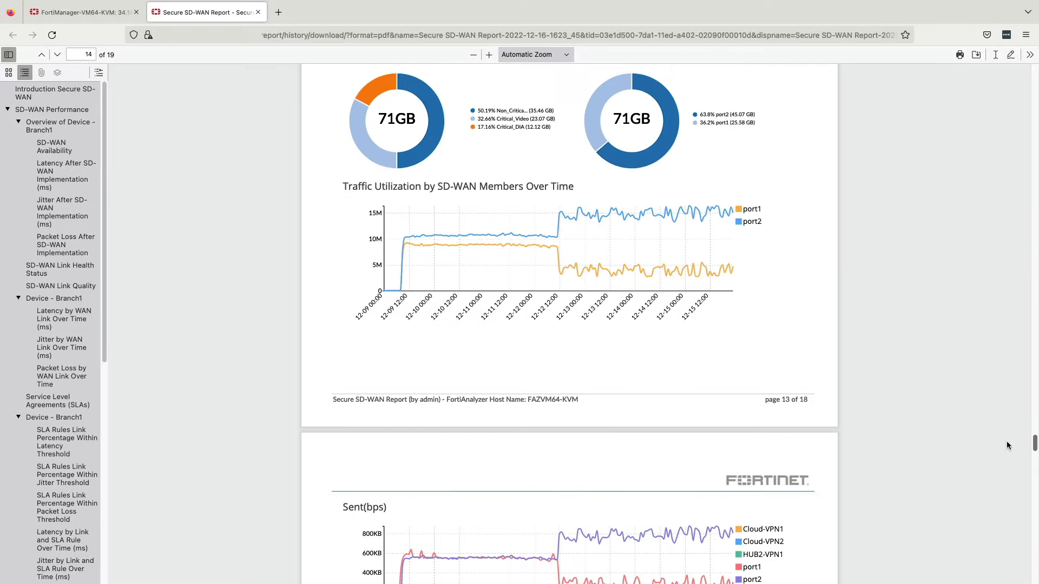
pyautogui.scroll(-3)
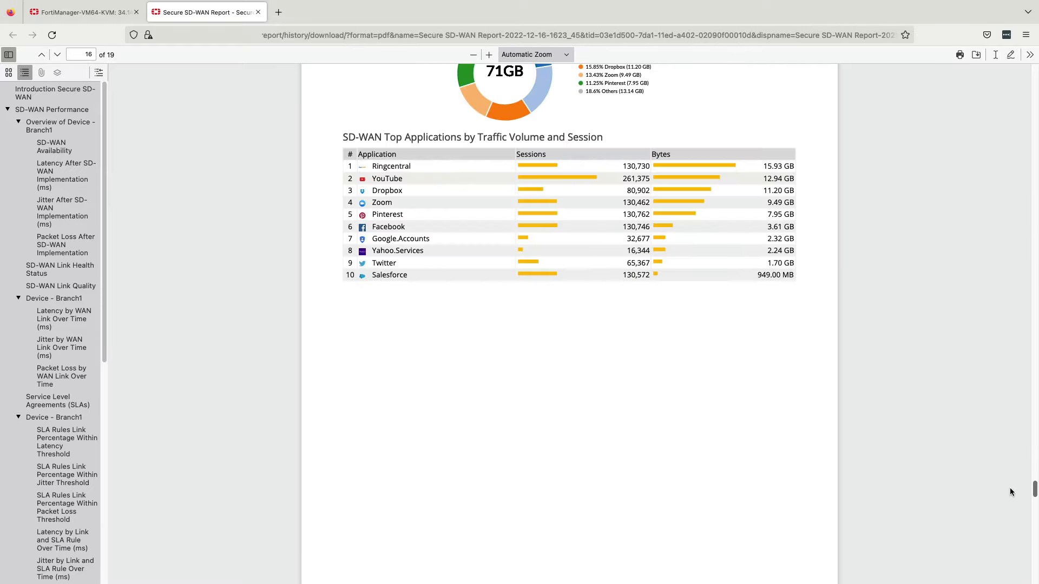
pyautogui.scroll(-3)
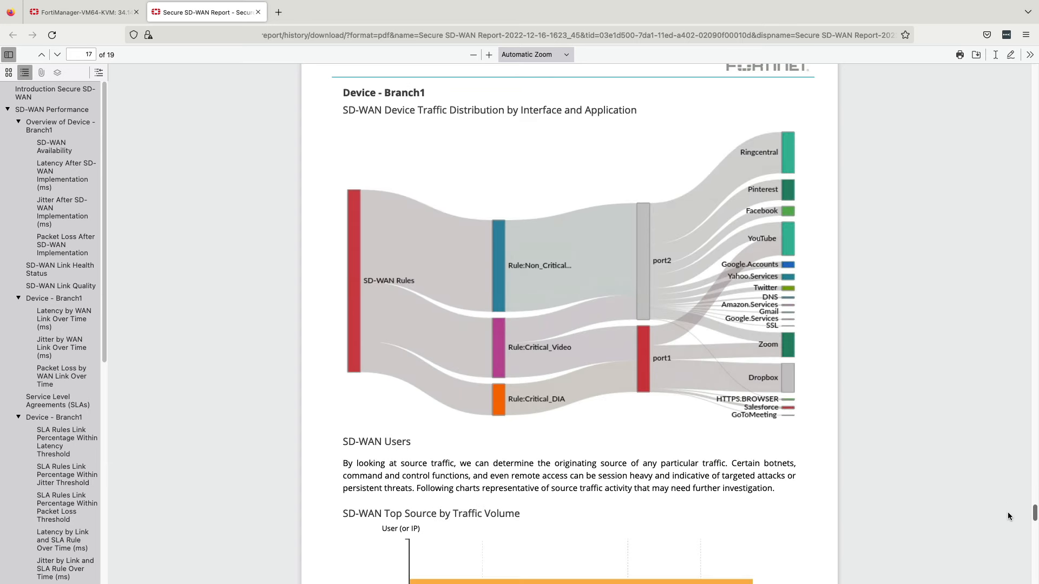
pyautogui.scroll(-3)
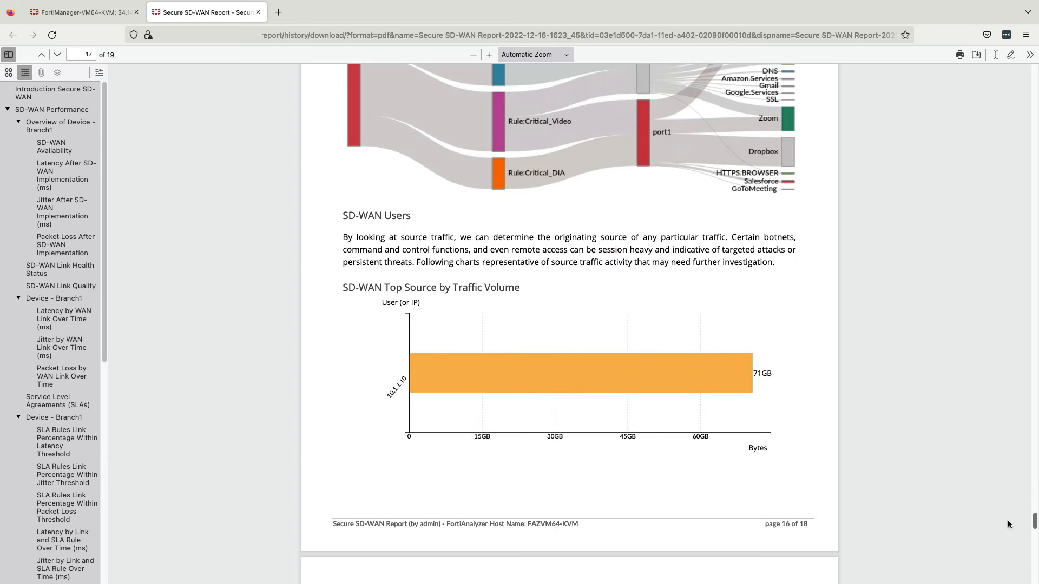
pyautogui.click(79, 12)
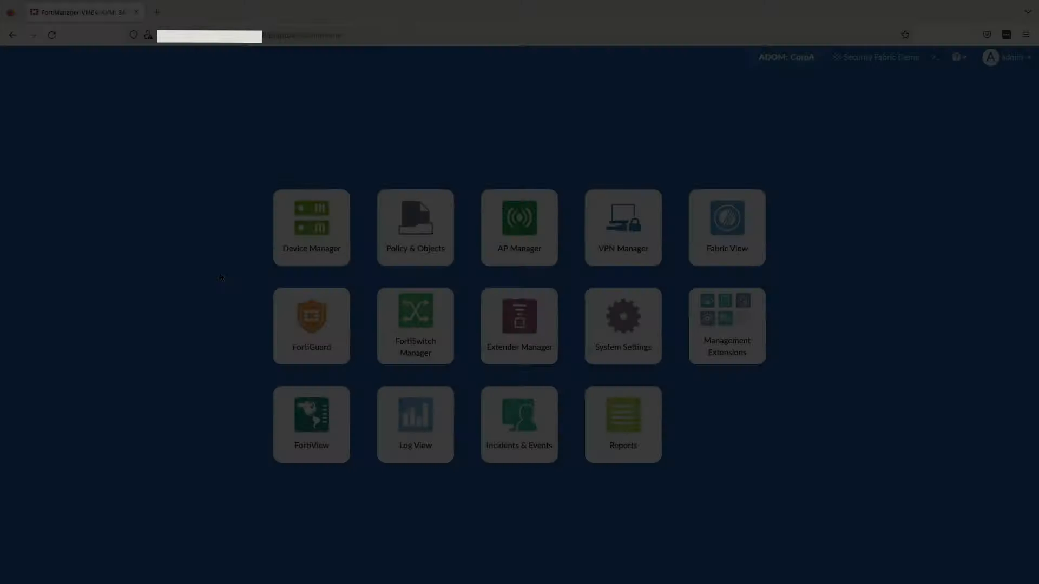
pyautogui.click(414, 227)
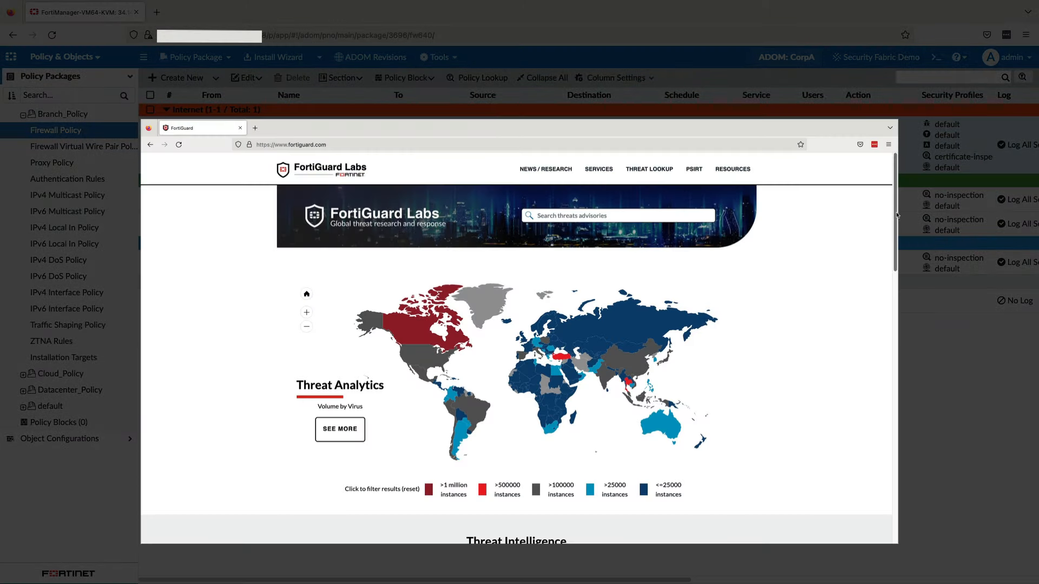
# Scroll the FortiGuard Labs page down to its Threat Intelligence section.
pyautogui.scroll(-3)
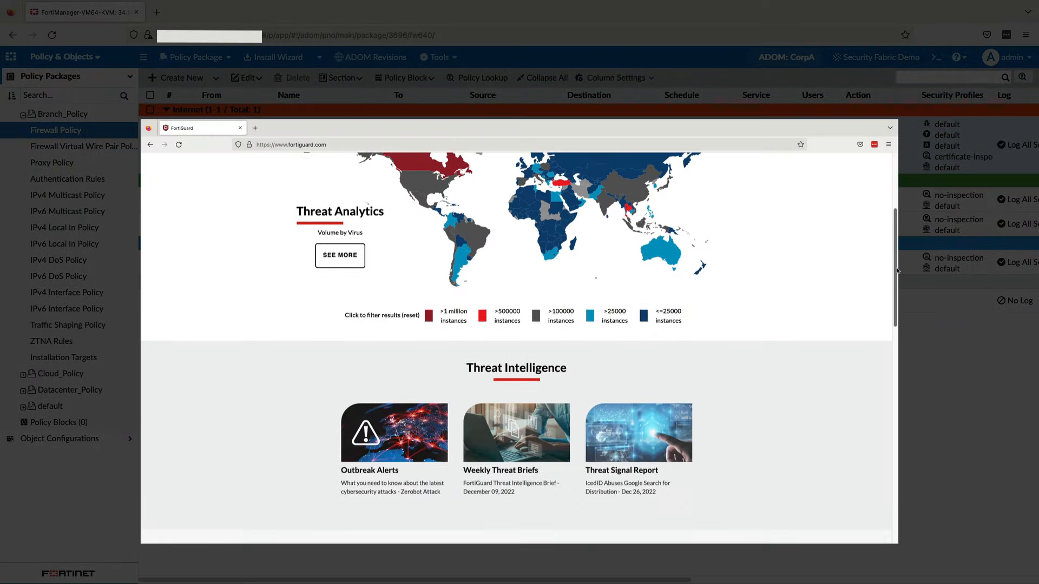
# Scroll FortiGuard Labs down to Certifications, return to FortiManager and open the Direct Internet Access policy for editing.
pyautogui.scroll(-3)
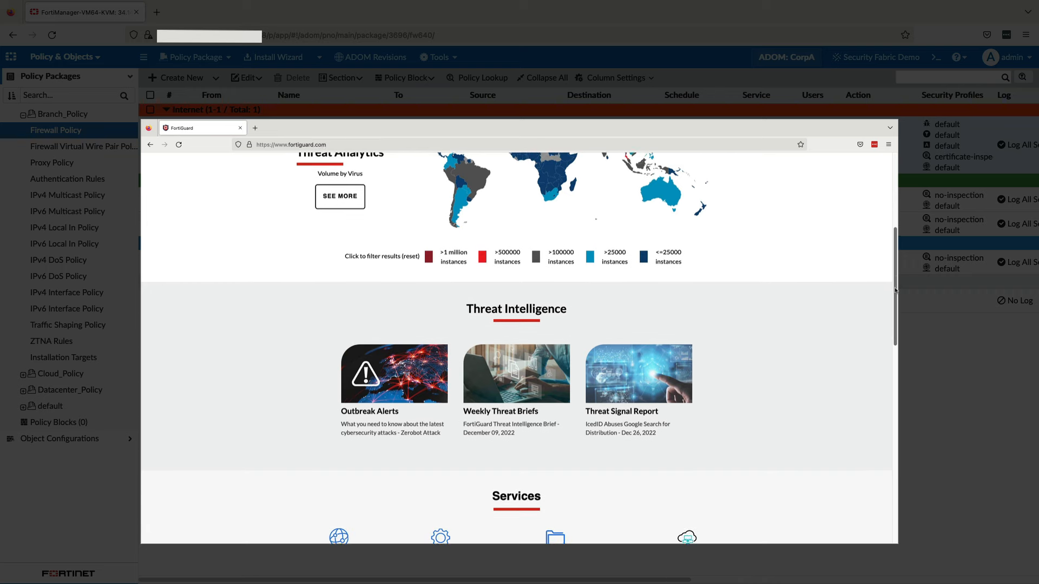
pyautogui.scroll(-3)
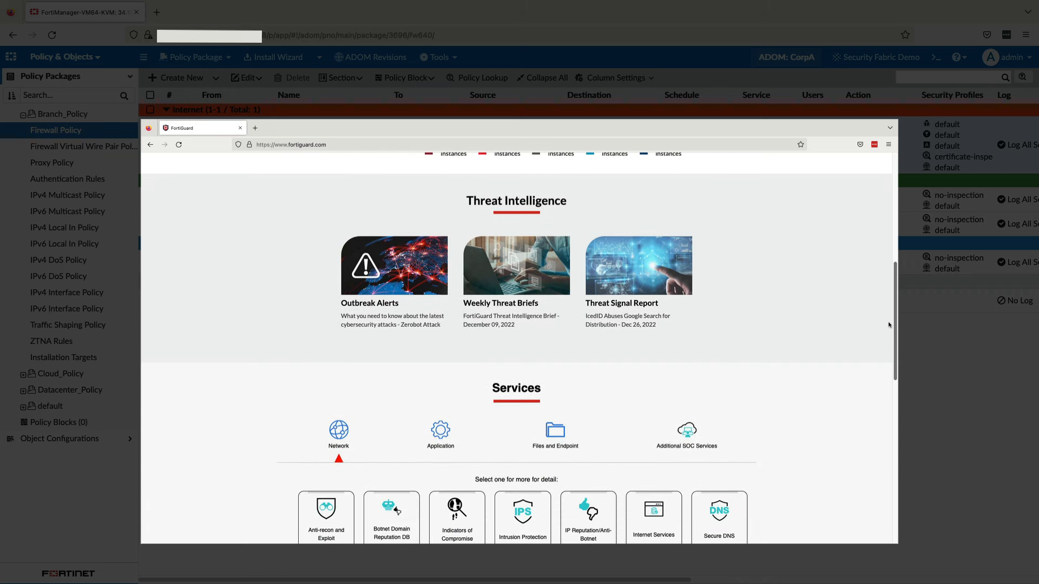
pyautogui.scroll(-3)
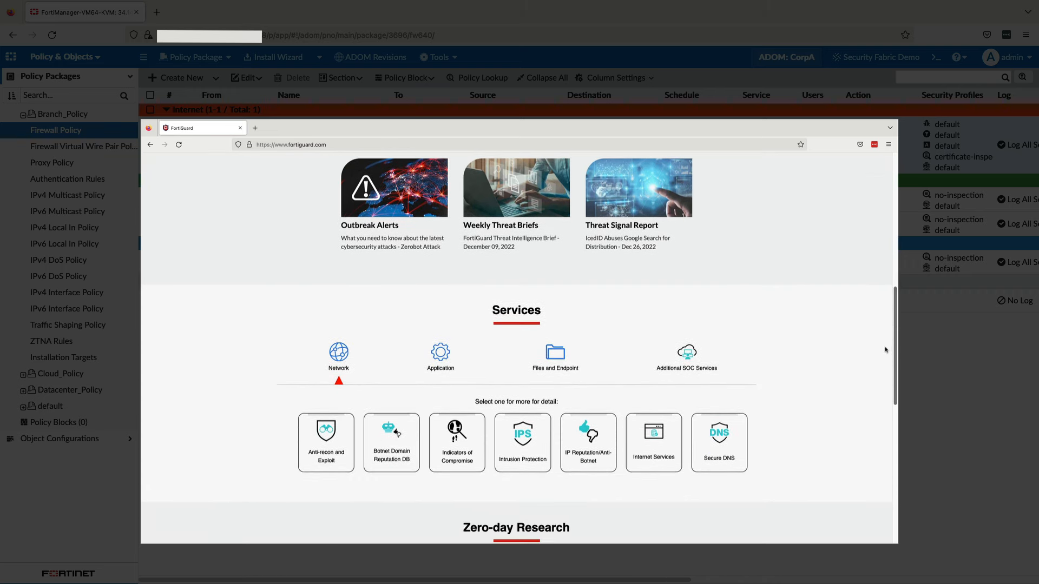
pyautogui.scroll(-3)
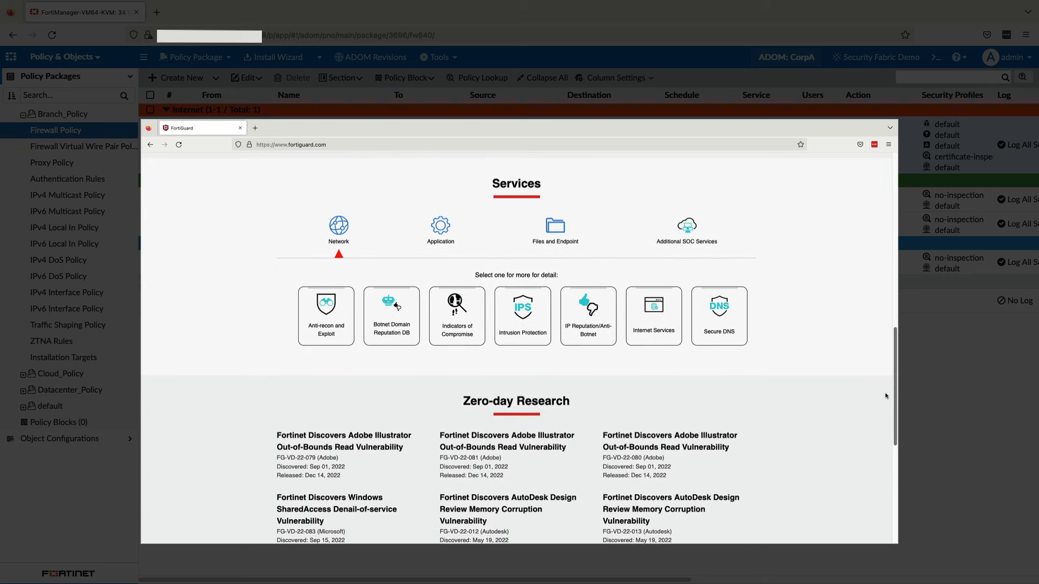
pyautogui.scroll(-3)
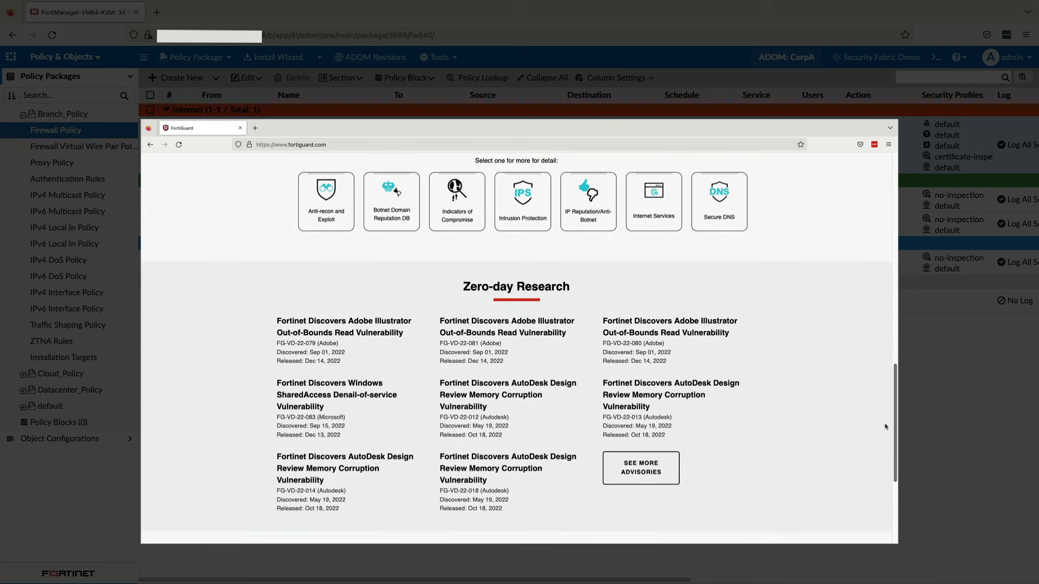
pyautogui.scroll(-3)
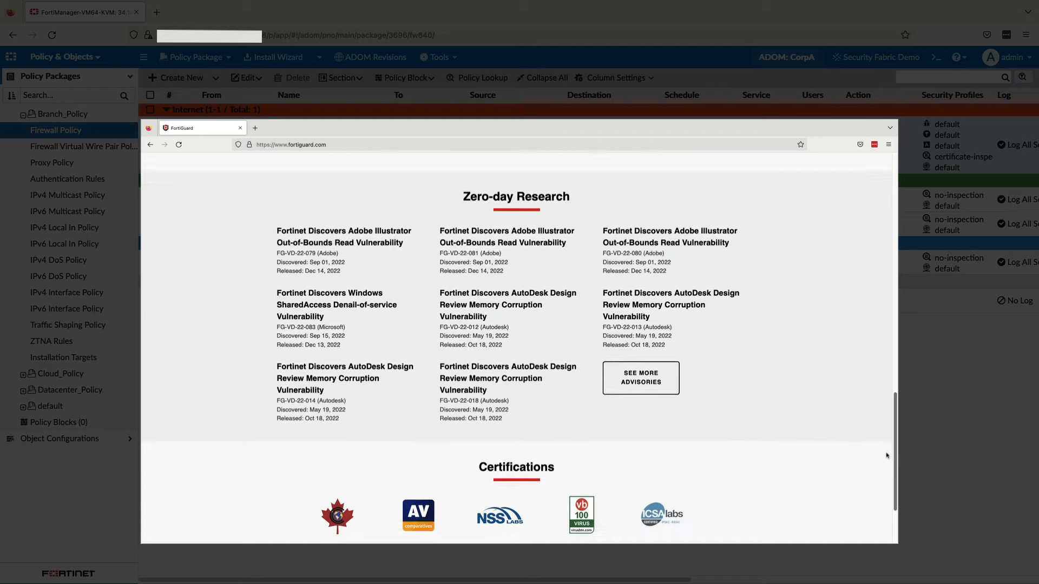
pyautogui.click(240, 127)
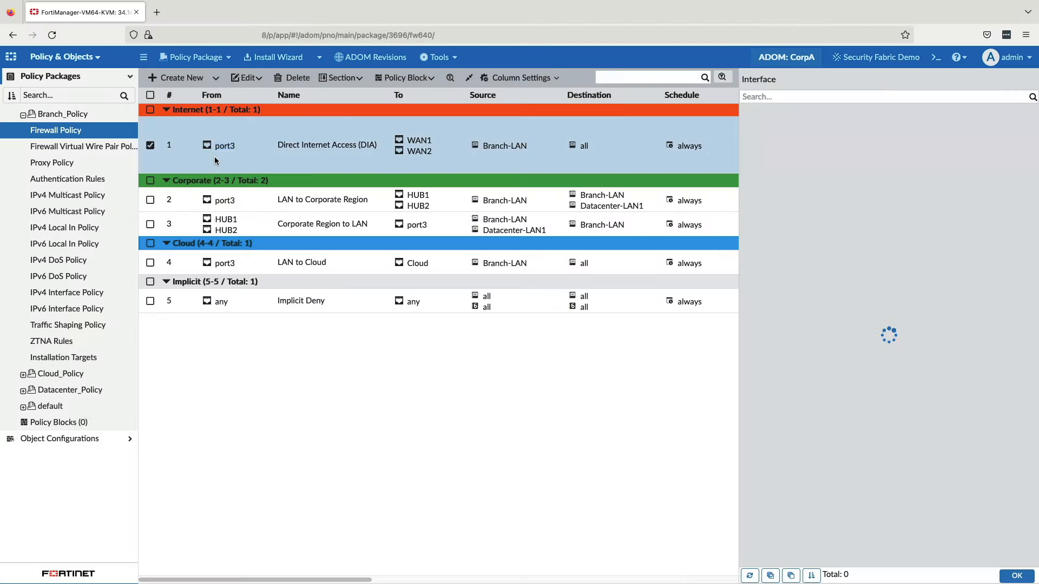
pyautogui.doubleClick(327, 145)
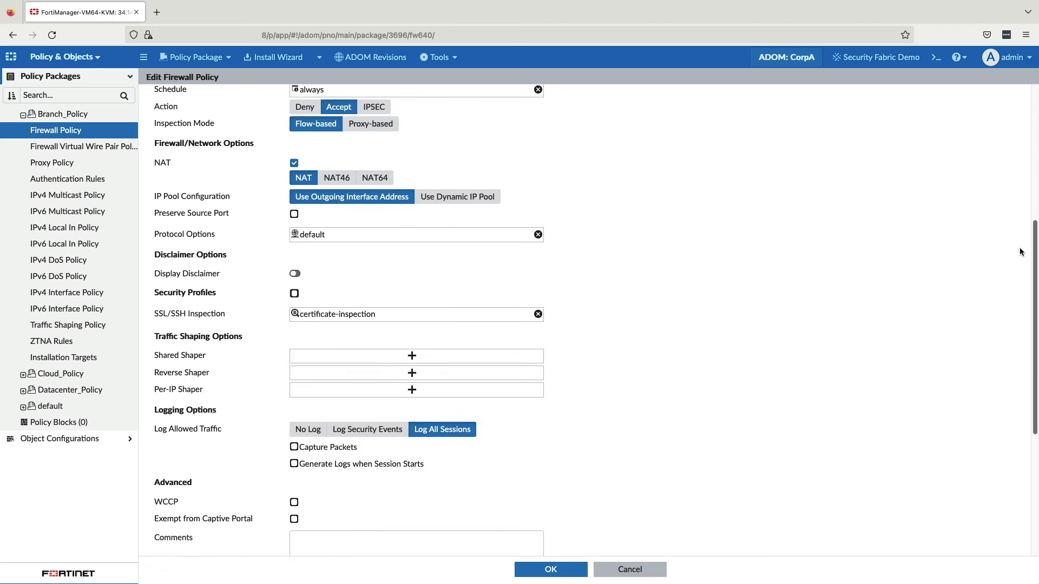
# Enable Security Profiles with default antivirus, web filter, app control, DNS filter, all_default IPS and certificate-inspection.
pyautogui.click(295, 294)
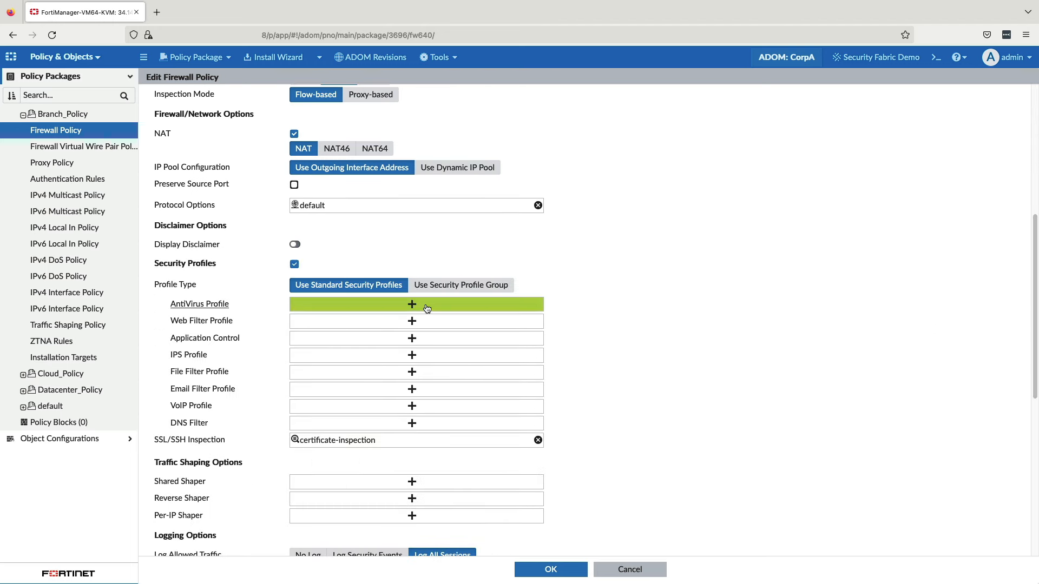
pyautogui.click(411, 322)
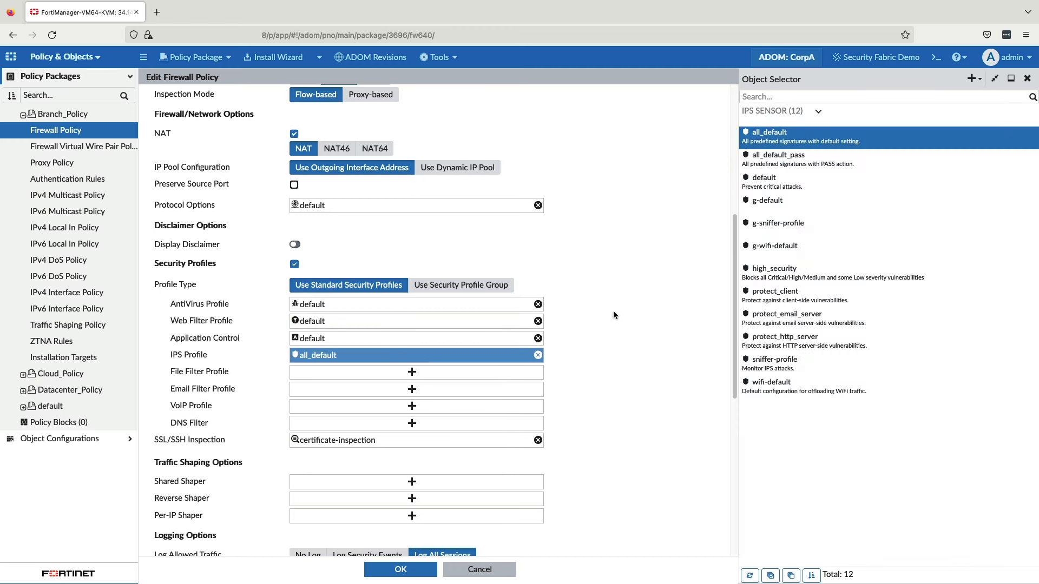
pyautogui.click(411, 423)
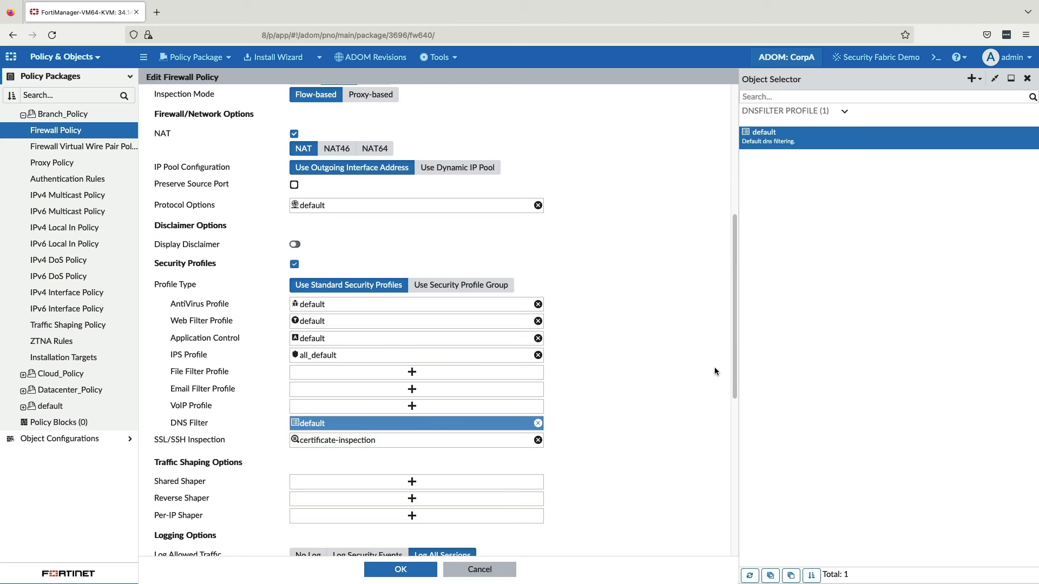
pyautogui.click(416, 440)
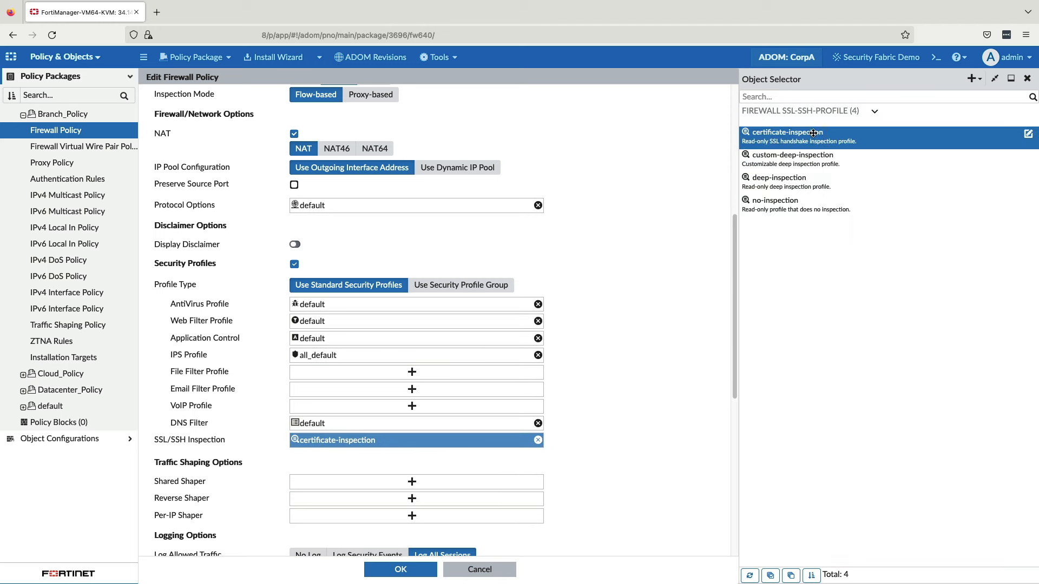
pyautogui.click(778, 176)
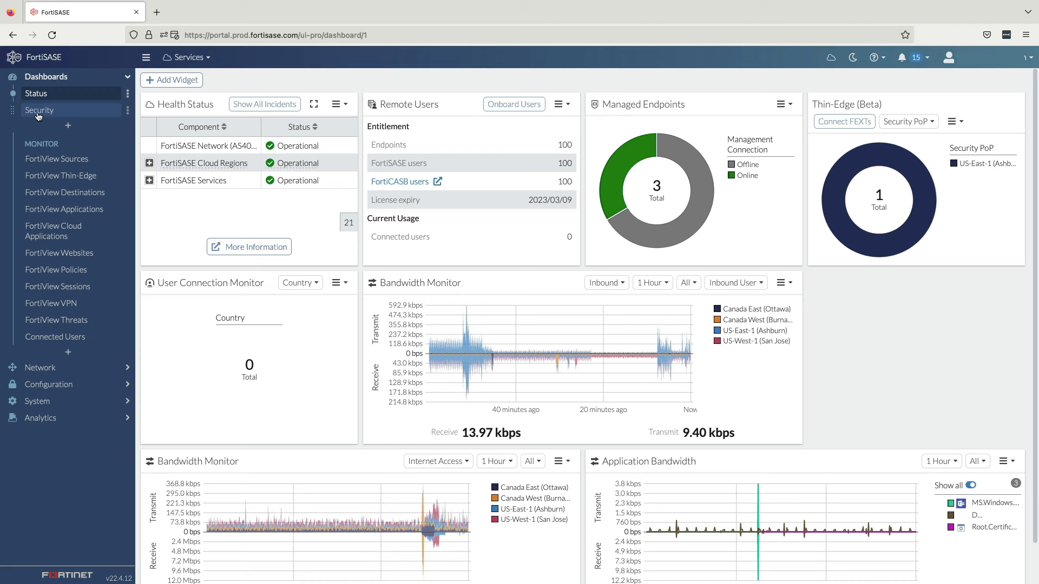
pyautogui.moveTo(39, 113)
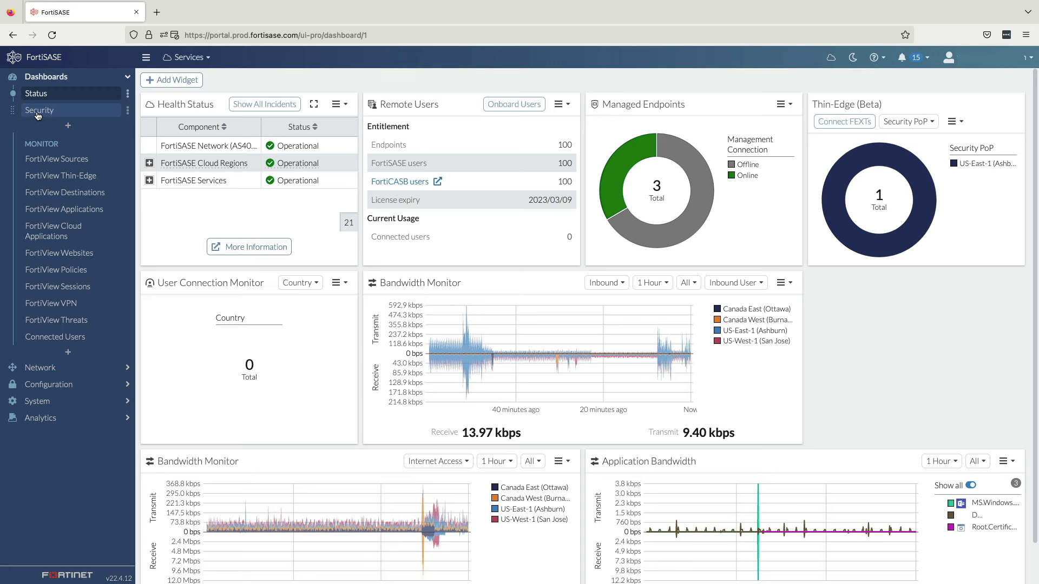
# View the Security dashboard's medium-severity vulnerability list, then go to the internet access security profile configuration.
pyautogui.click(39, 111)
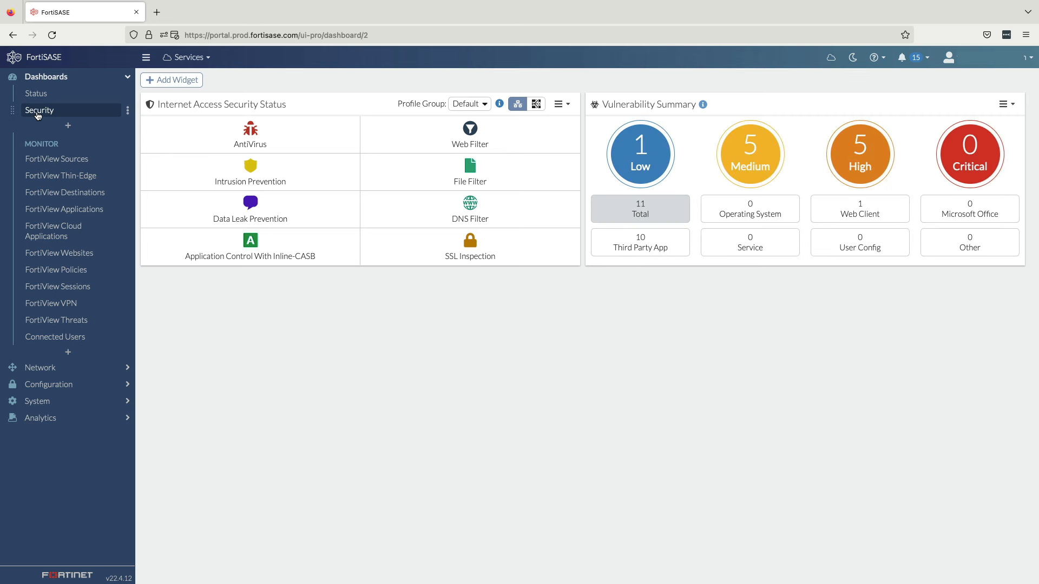
pyautogui.moveTo(639, 155)
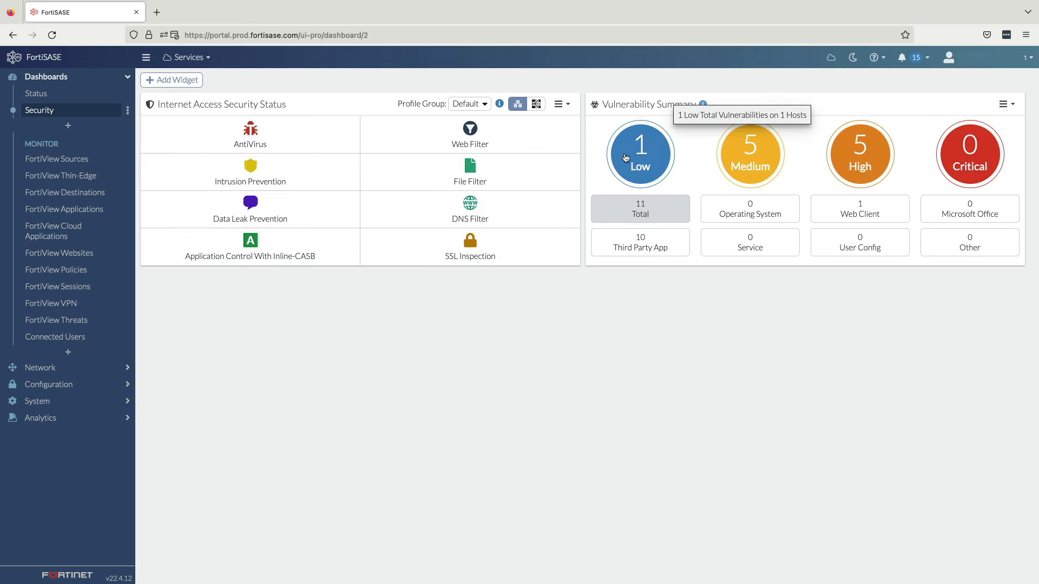
pyautogui.click(749, 153)
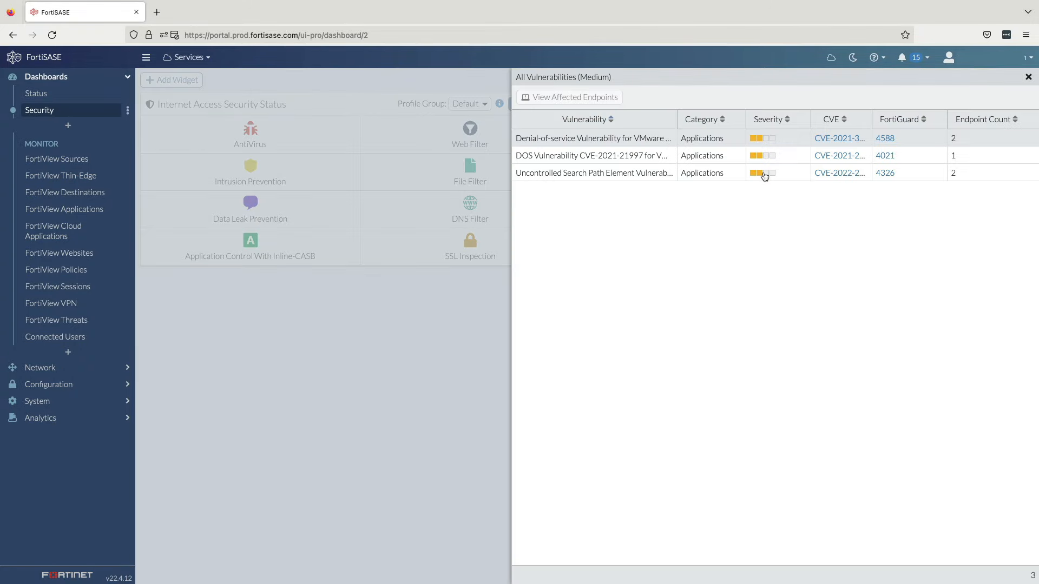
pyautogui.click(1027, 77)
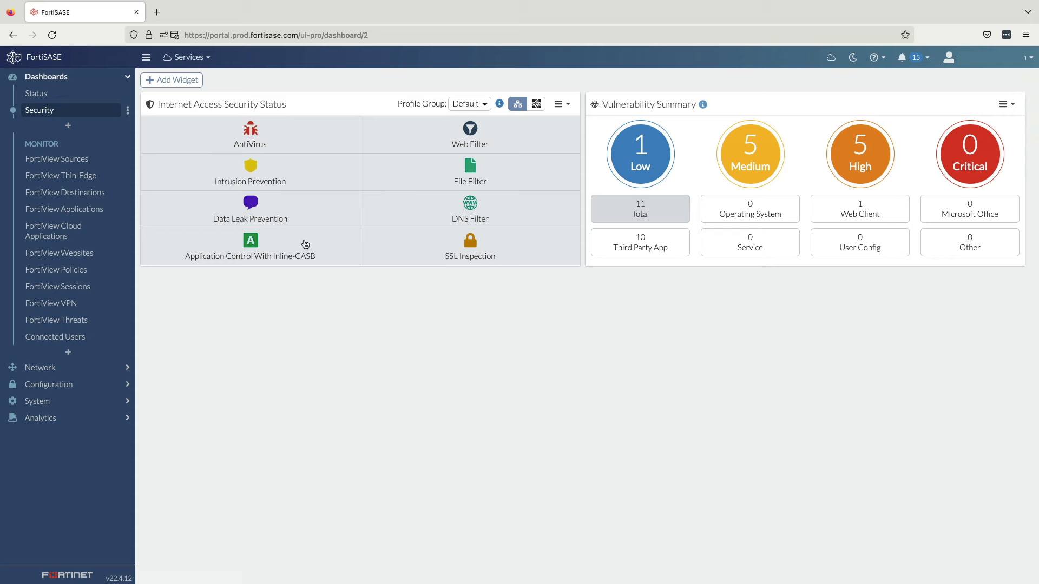
pyautogui.click(40, 111)
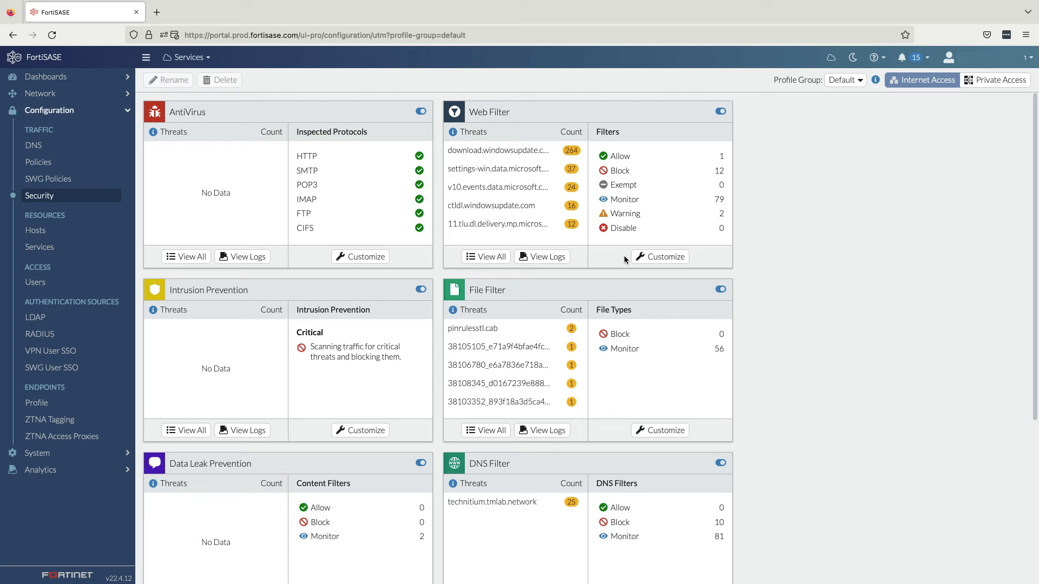
# Check the Web Filter threats view, then bring up the Secure Web Gateway policies list.
pyautogui.click(485, 257)
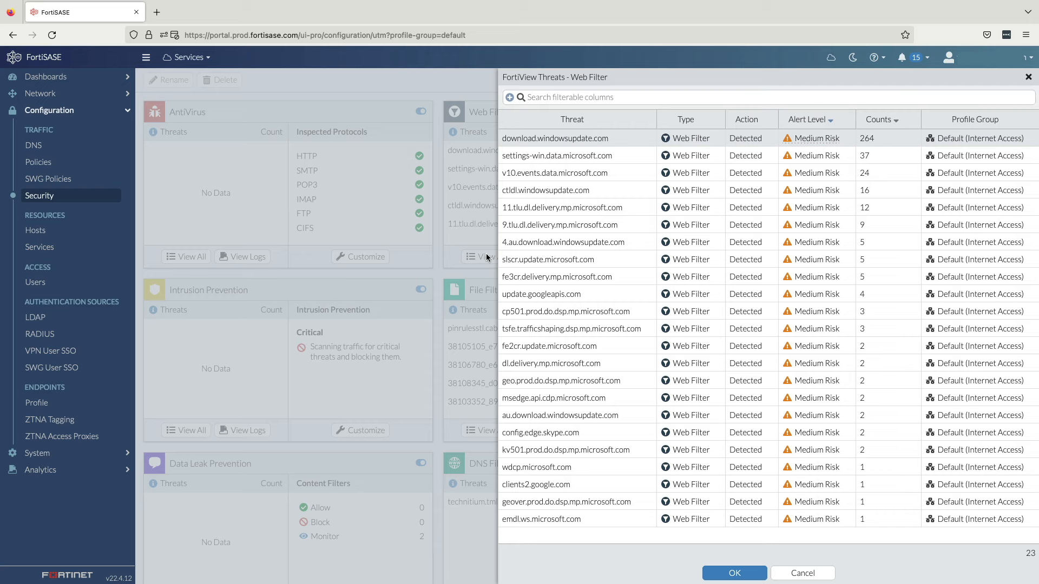
pyautogui.moveTo(486, 258)
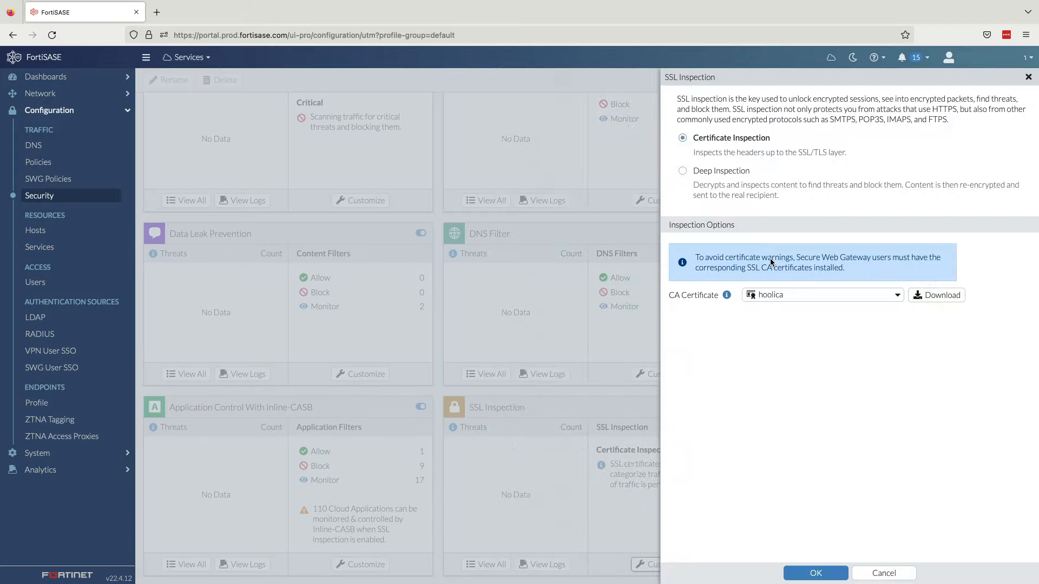
pyautogui.click(814, 573)
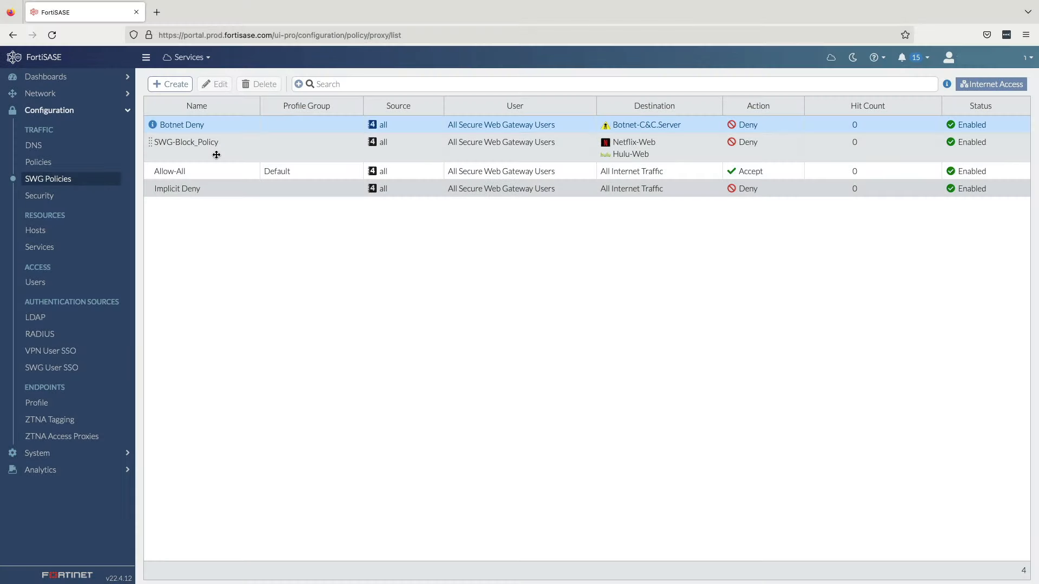
# Inspect SWG-Block_Policy's addable destinations, then list the Default, Best Practices, Hooli-Profile and Off profile groups.
pyautogui.doubleClick(185, 141)
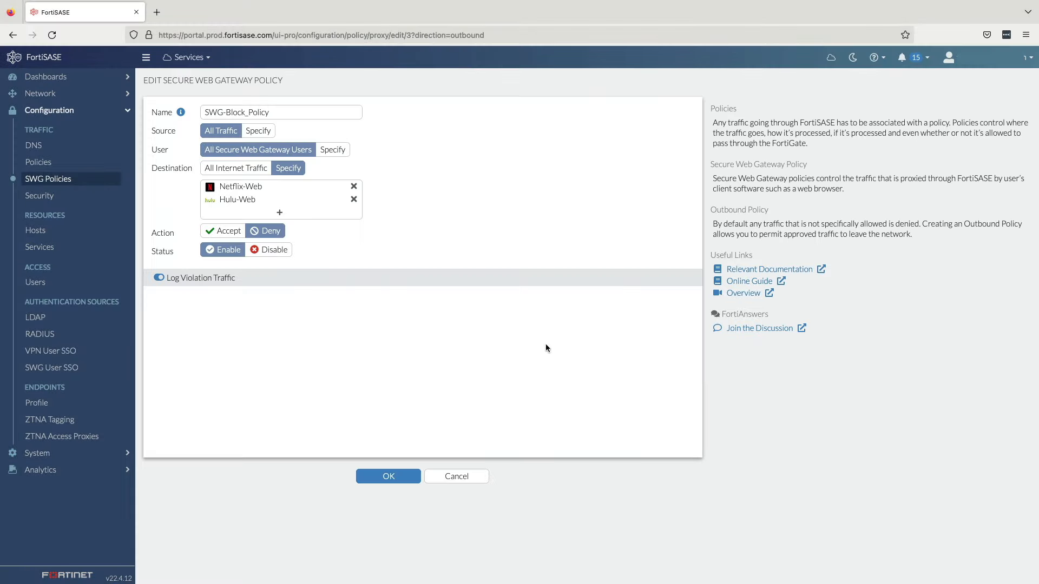
pyautogui.click(279, 213)
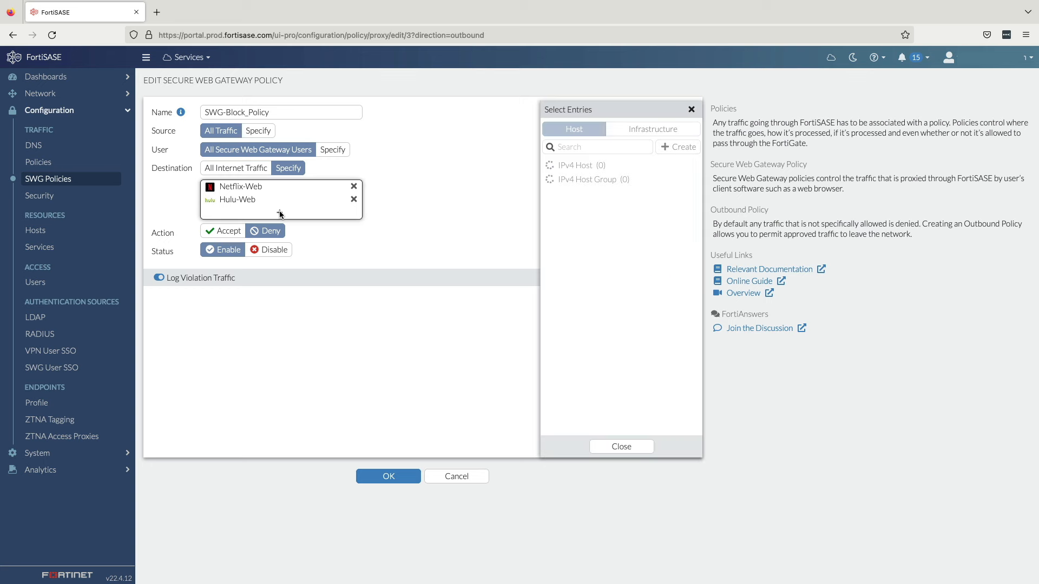
pyautogui.click(620, 445)
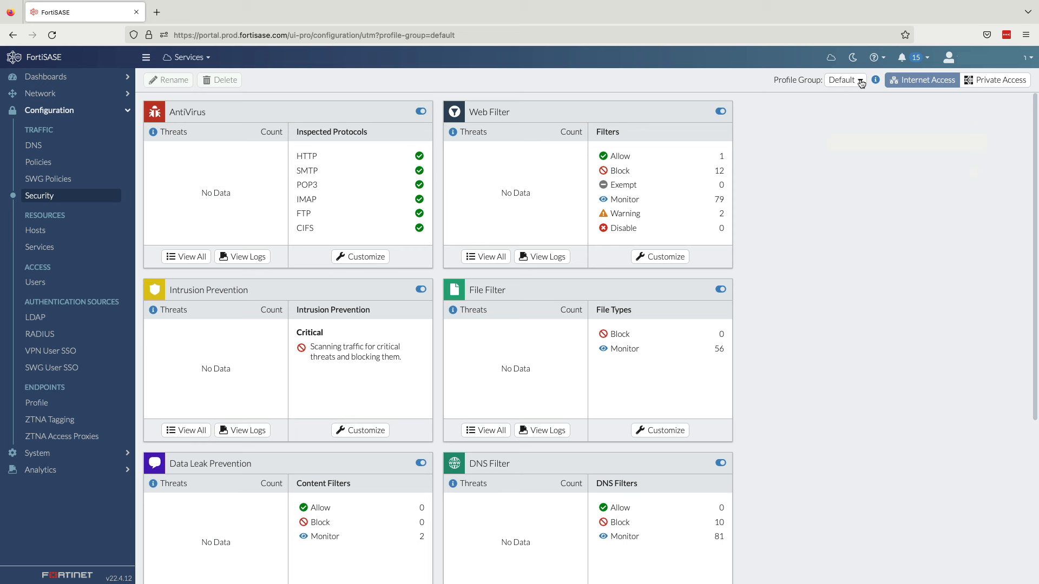
pyautogui.click(844, 79)
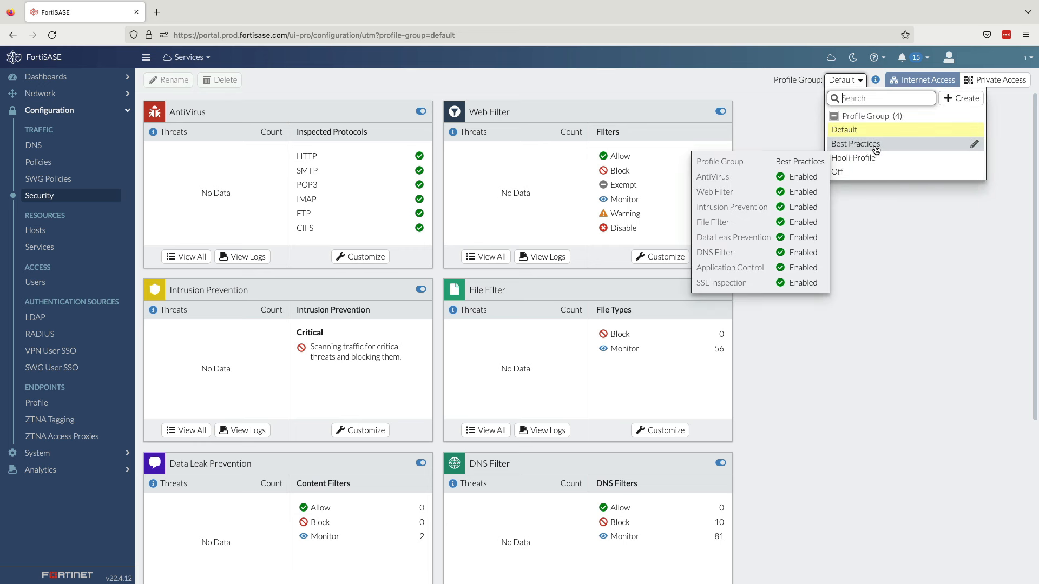
pyautogui.moveTo(876, 151)
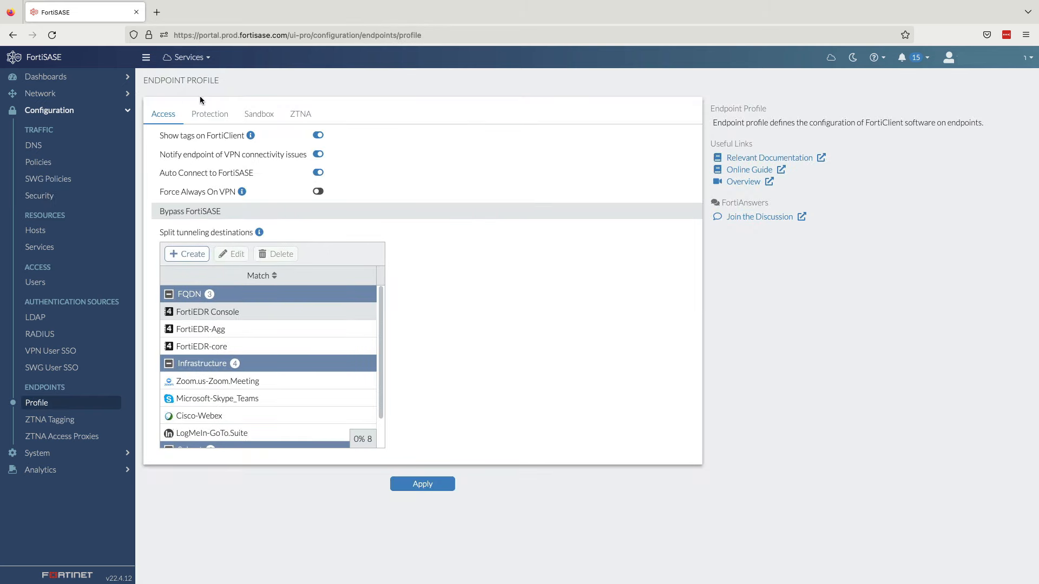
# Review the endpoint profile's Protection and ZTNA tabs, then open the BitLocker rule set under ZTNA Tagging.
pyautogui.click(209, 114)
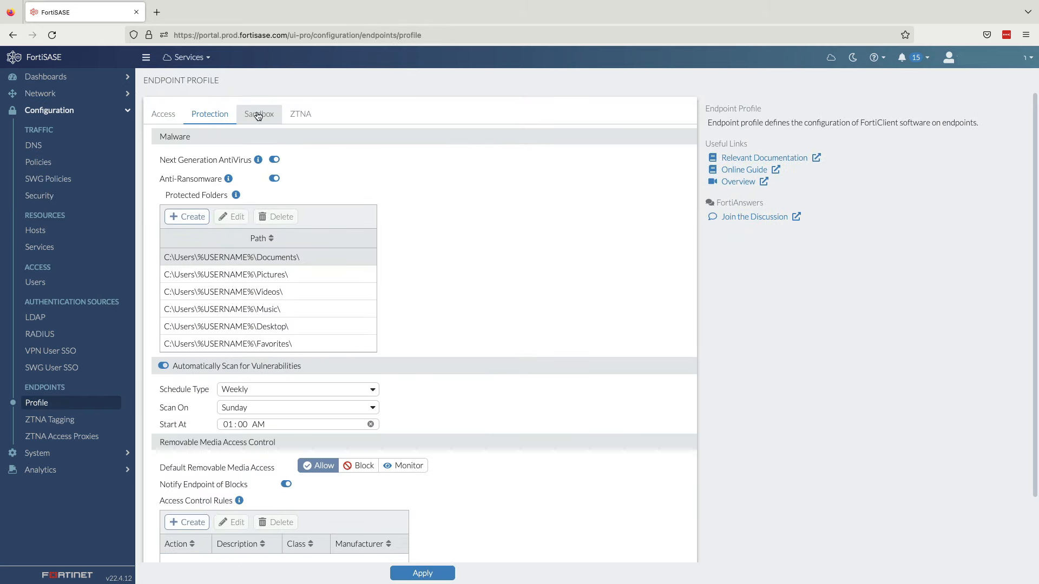
pyautogui.click(299, 114)
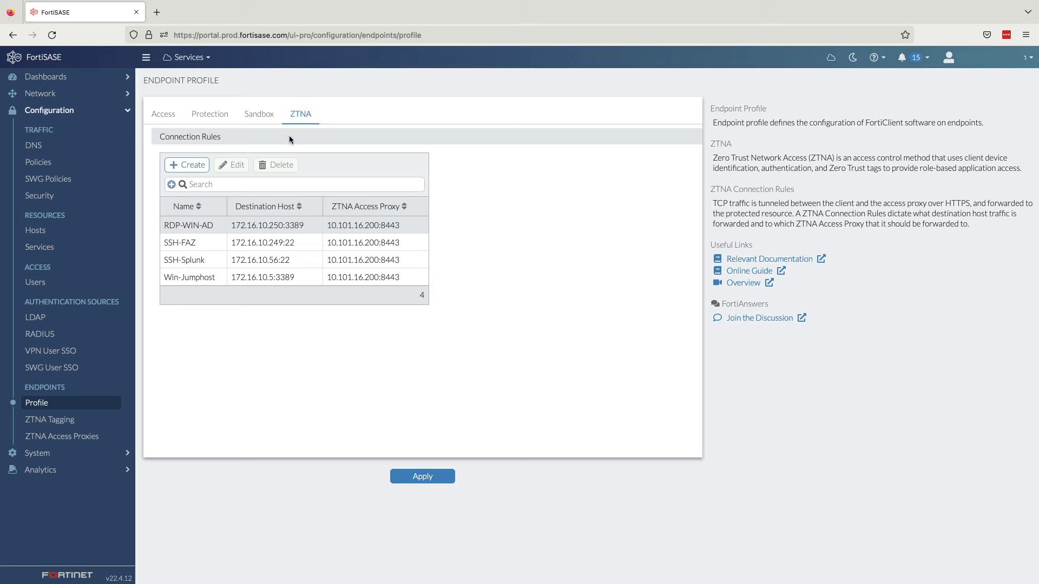
pyautogui.click(48, 419)
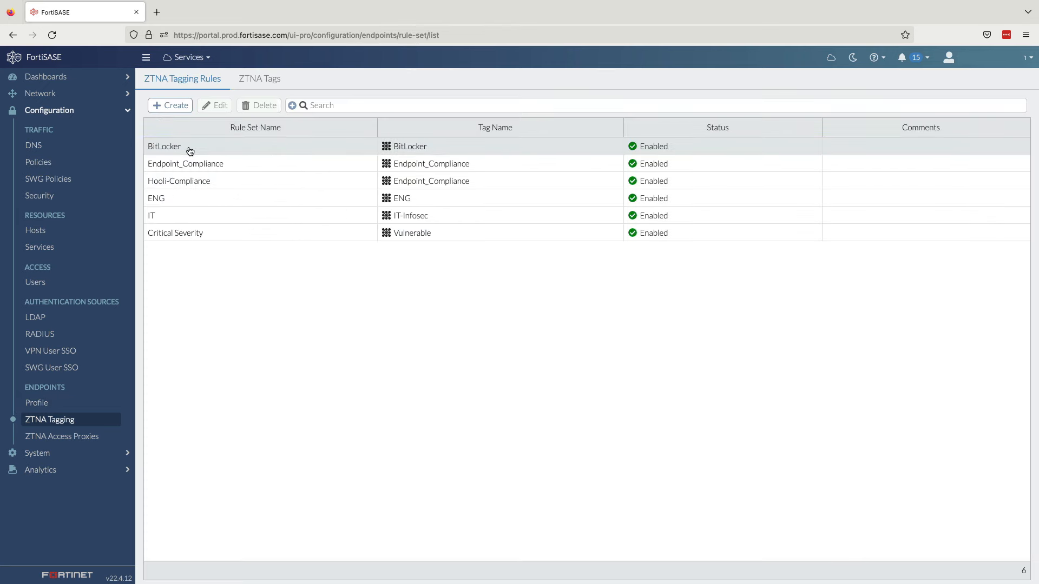
pyautogui.doubleClick(164, 146)
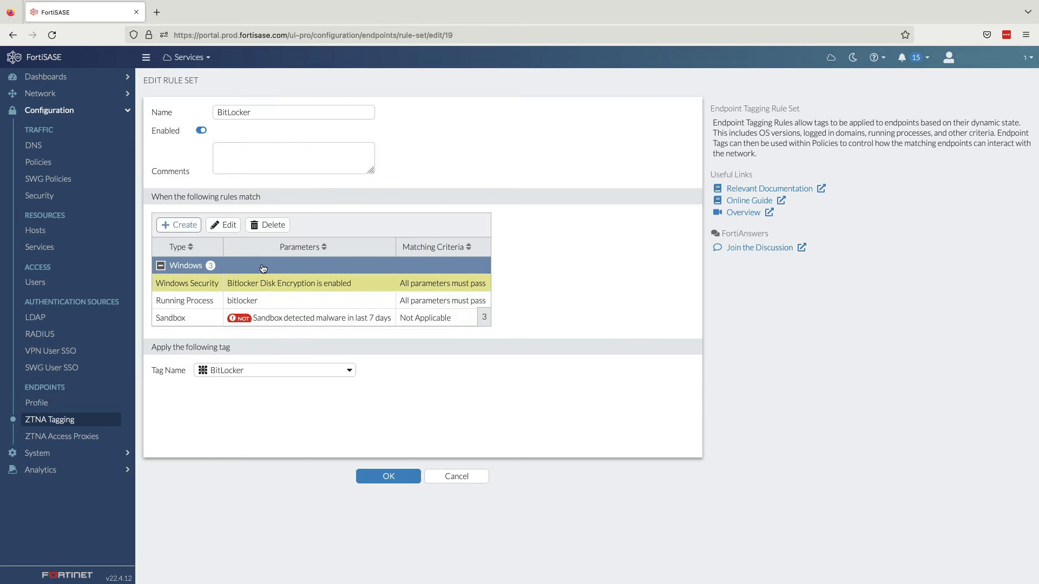
pyautogui.click(223, 225)
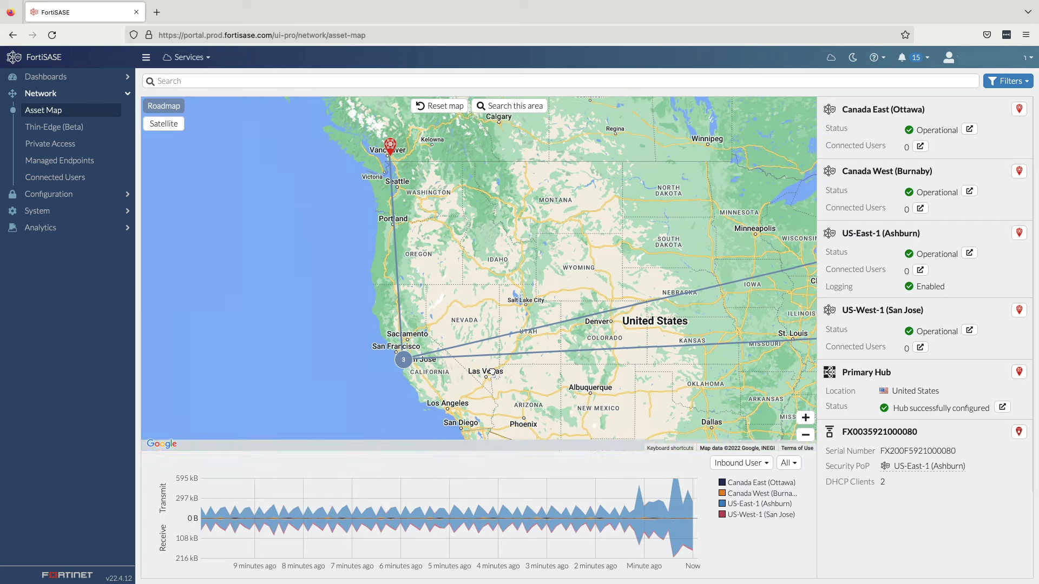
# Review the Private Access primary hub configuration, then move to Managed Endpoints.
pyautogui.click(805, 417)
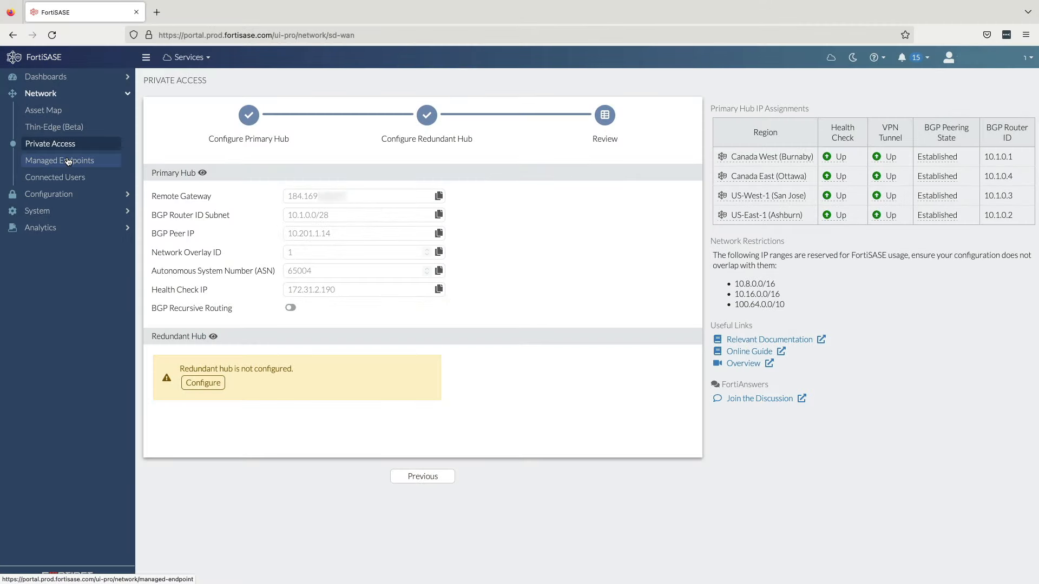
pyautogui.click(61, 160)
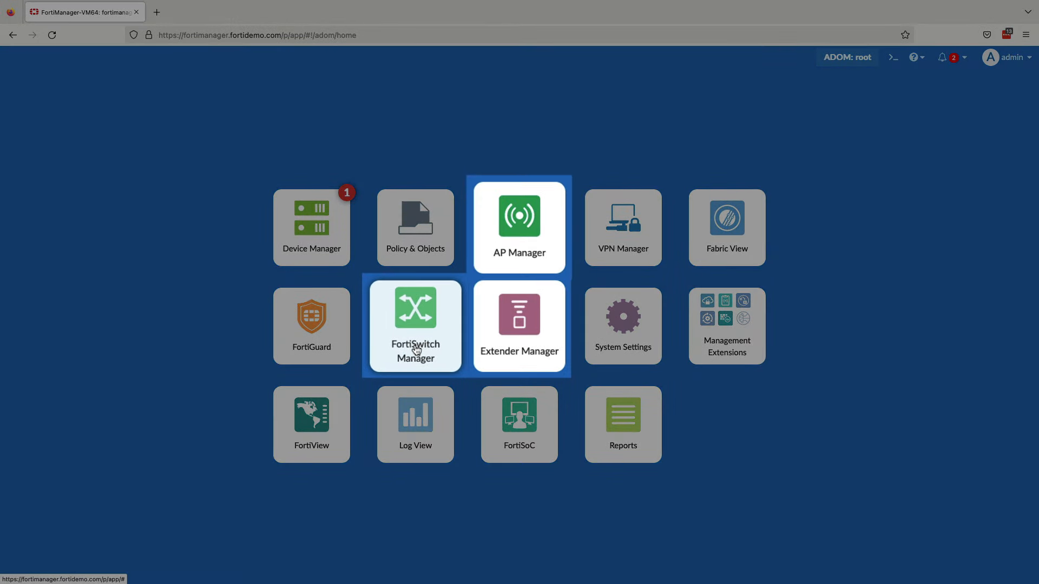
# Review the managed switches, the ports of BLDG-E_FS224EP, and the VLAN template list in FortiSwitch Manager.
pyautogui.click(414, 326)
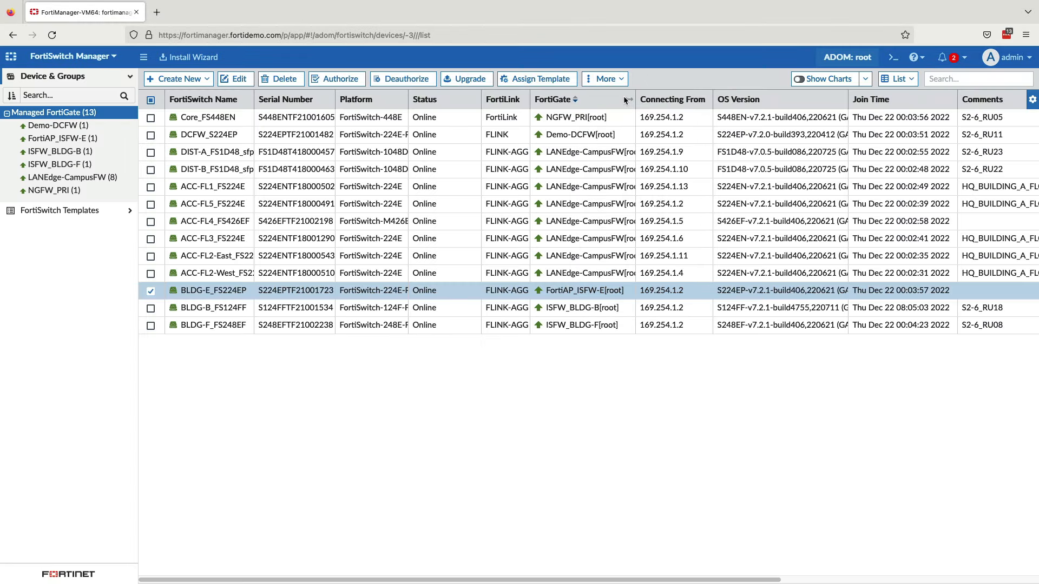
pyautogui.doubleClick(212, 290)
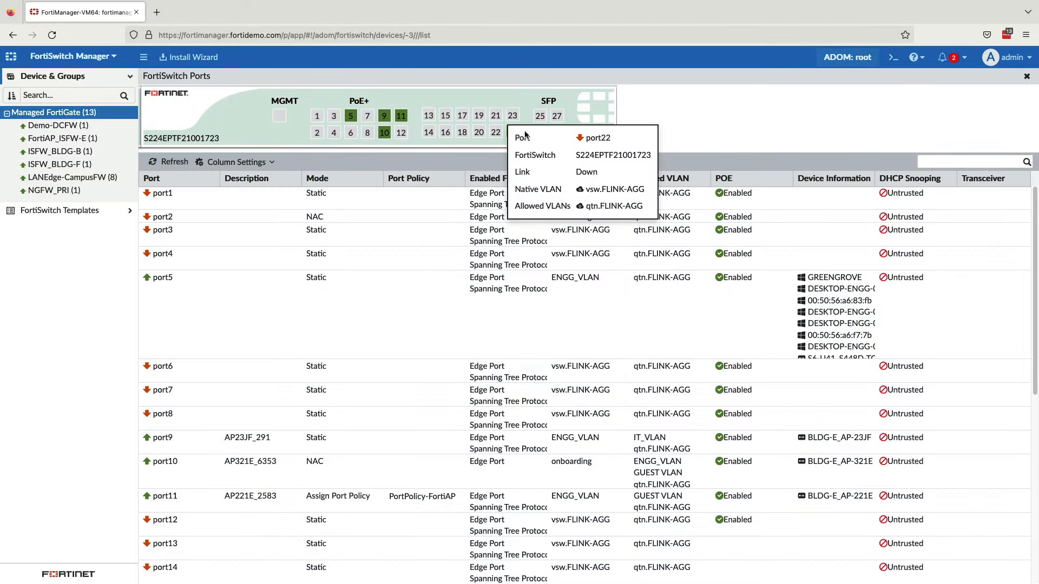
pyautogui.click(30, 124)
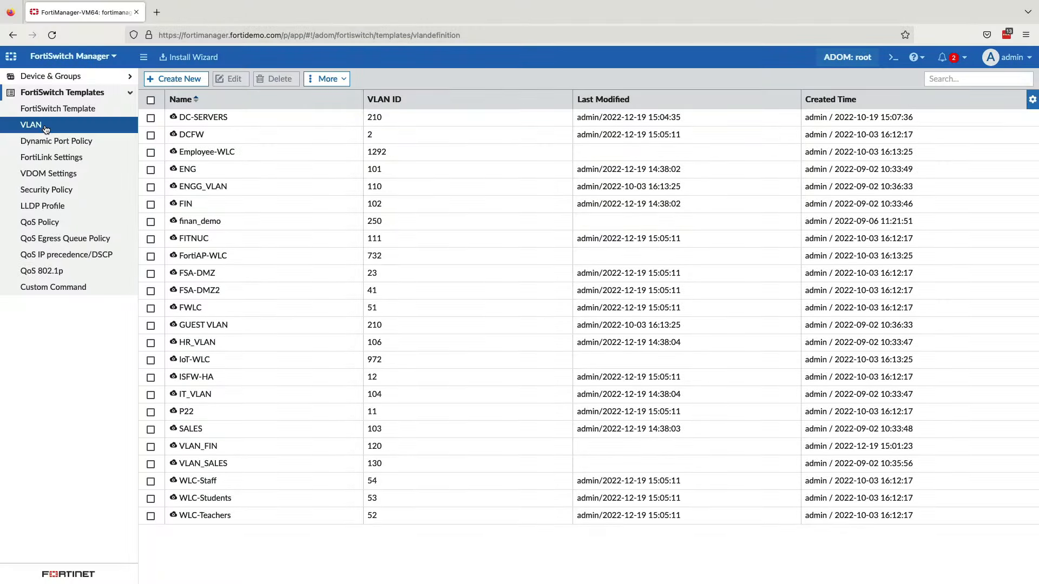
# Review the FortiSwitch templates and bring up the FortiLink switch topology view.
pyautogui.click(57, 108)
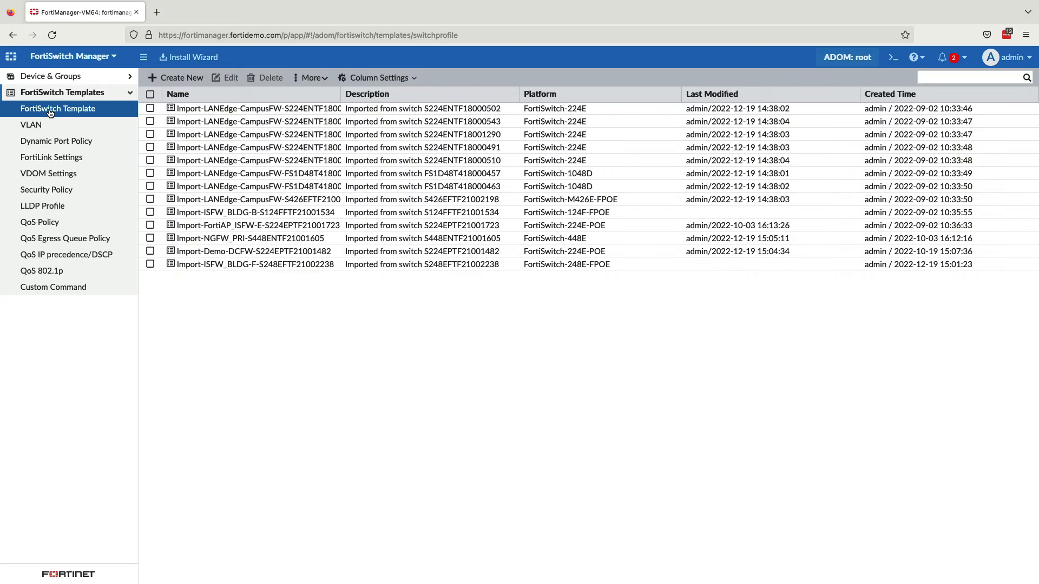
pyautogui.moveTo(46, 189)
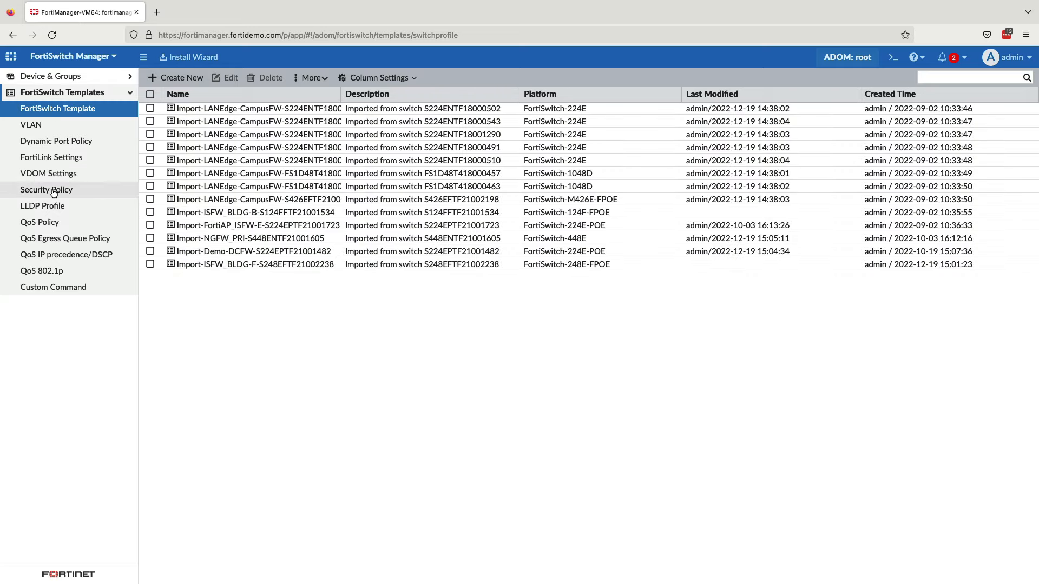
pyautogui.click(42, 205)
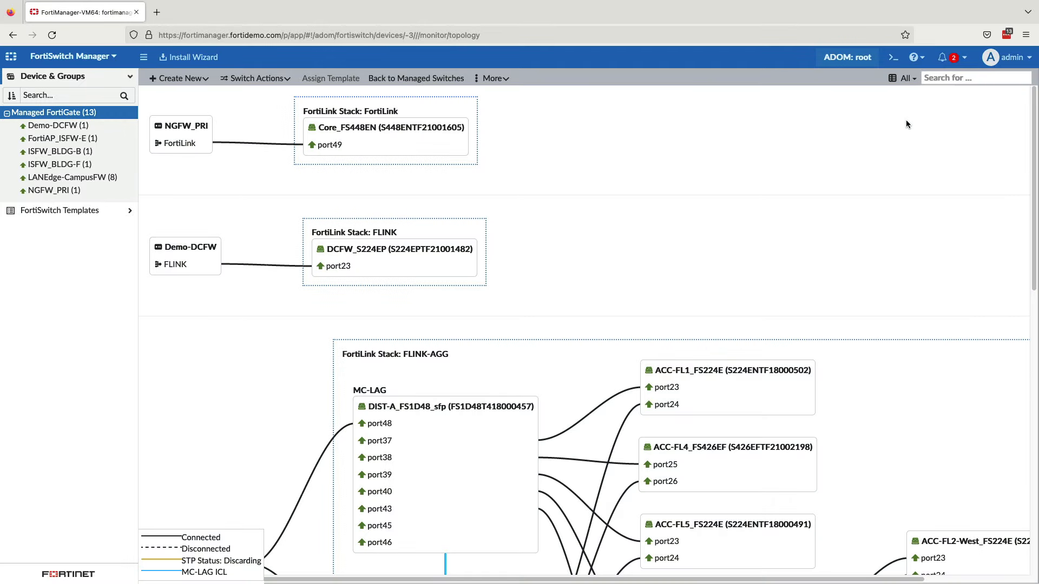
pyautogui.scroll(-3)
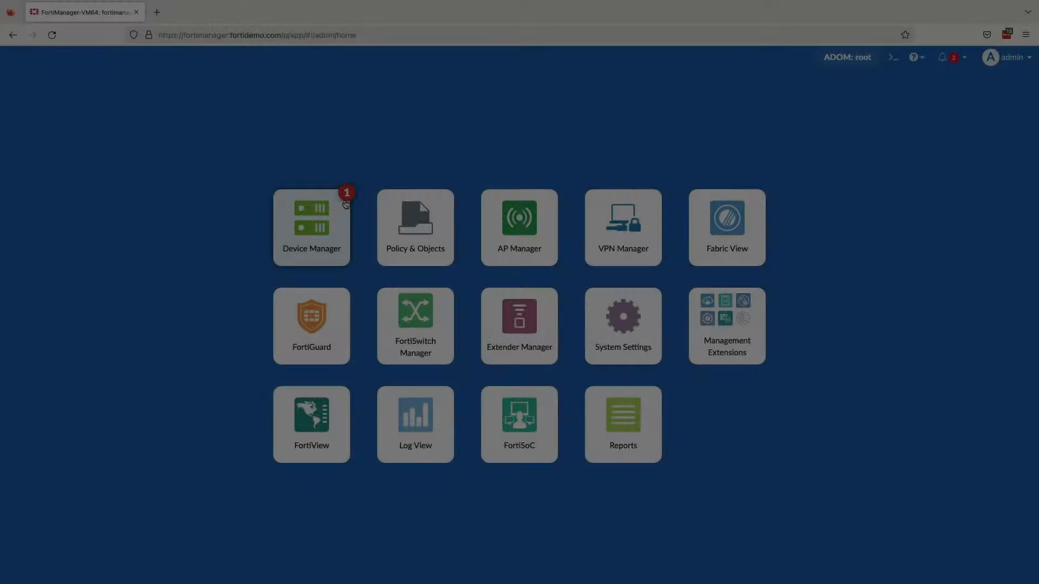
# Review managed access points in AP Manager, including actions for LAN-E_U431F_46110, and go to WiFi SSID templates.
pyautogui.click(518, 227)
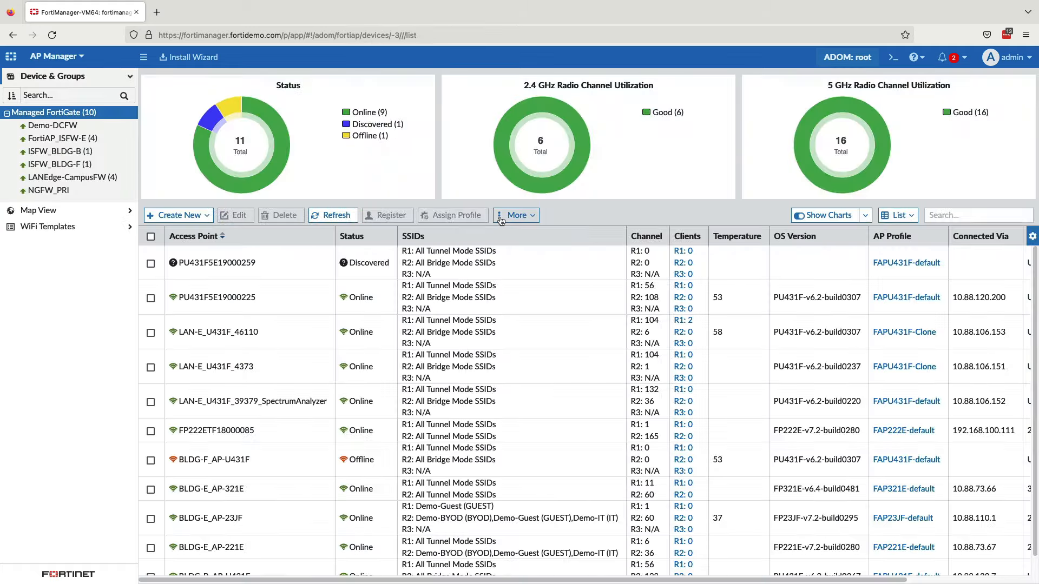
pyautogui.rightClick(215, 332)
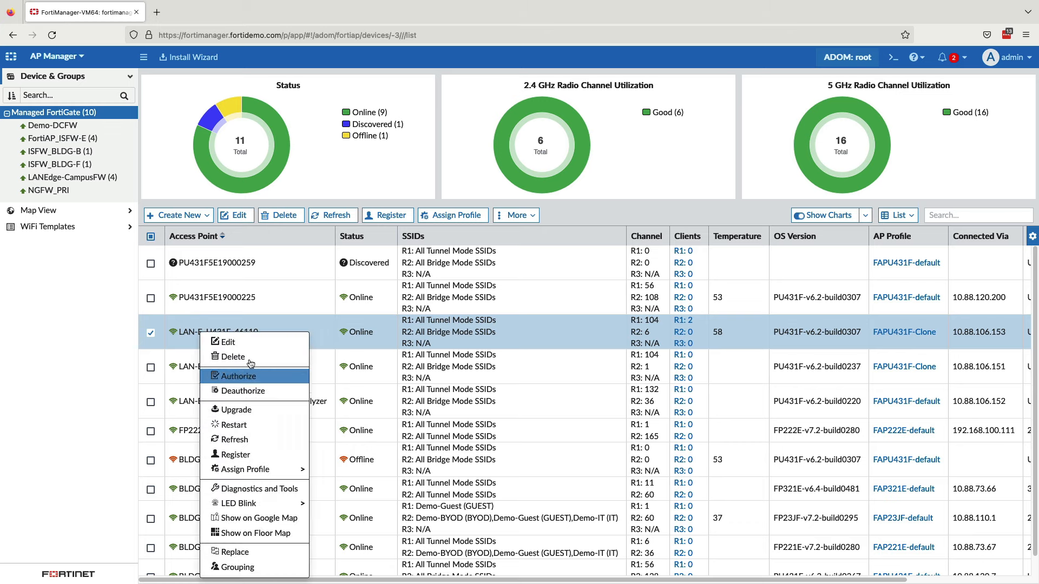
pyautogui.moveTo(245, 468)
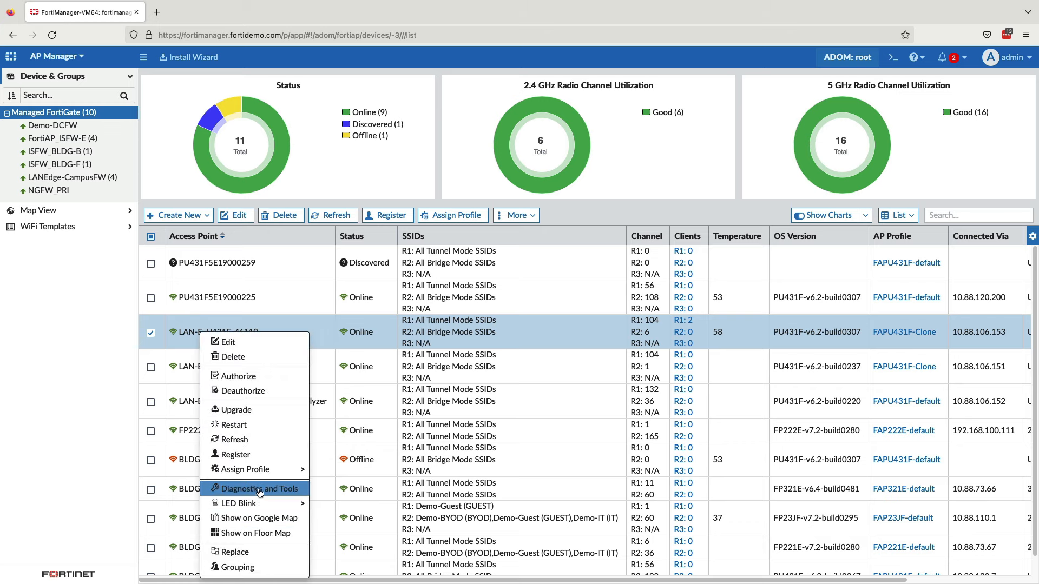
pyautogui.click(258, 487)
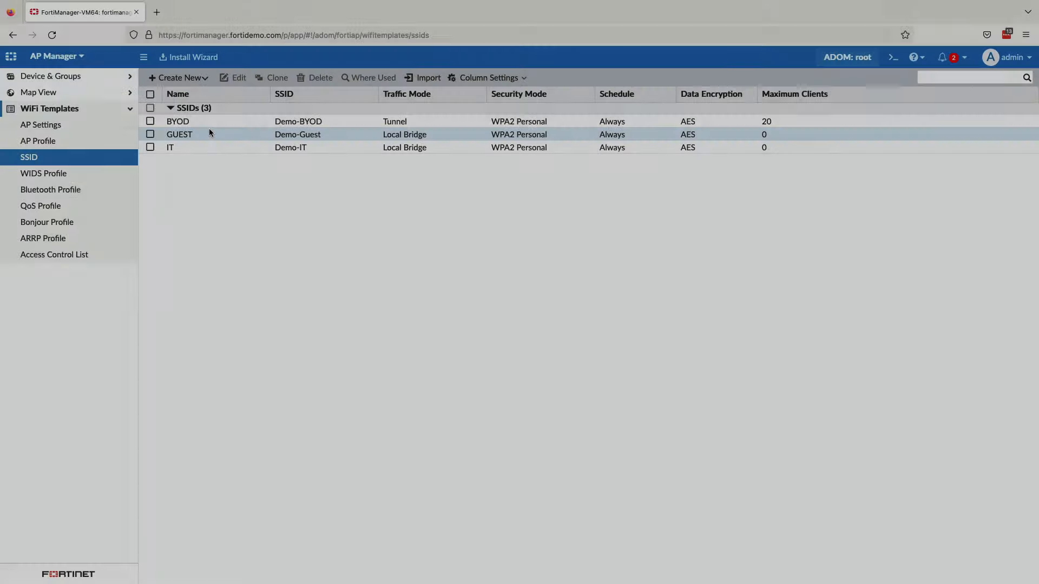
# Review the BYOD SSID settings, then switch to AP Profile templates for FAP222E-default.
pyautogui.doubleClick(178, 121)
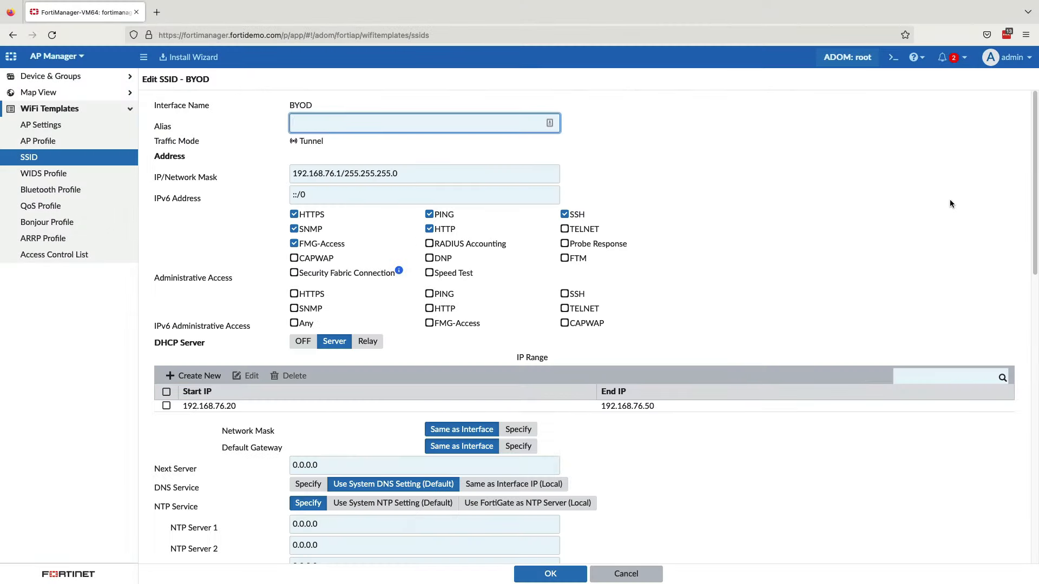
pyautogui.scroll(-3)
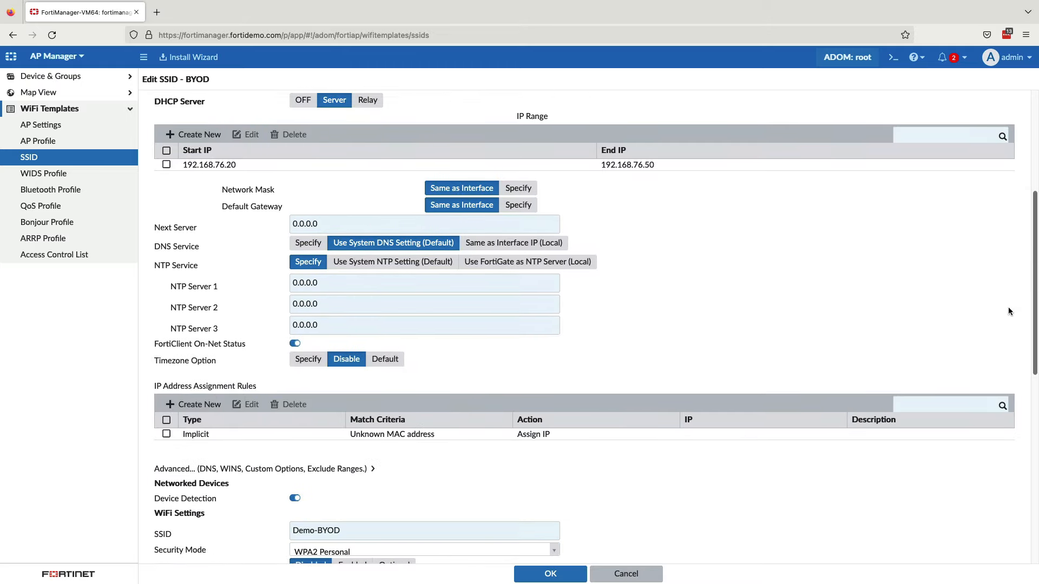
pyautogui.scroll(-3)
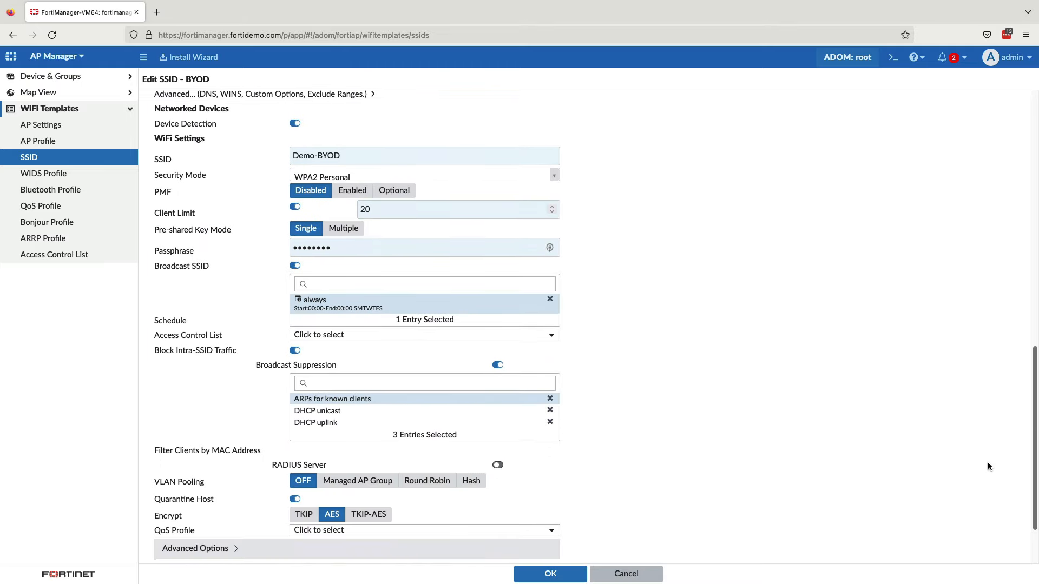
pyautogui.scroll(-3)
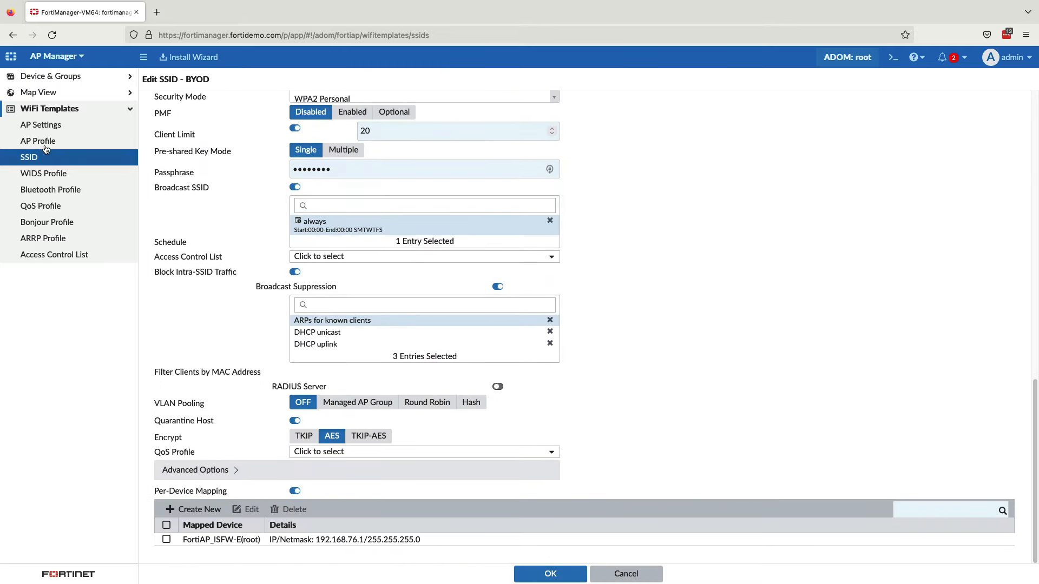
pyautogui.click(38, 140)
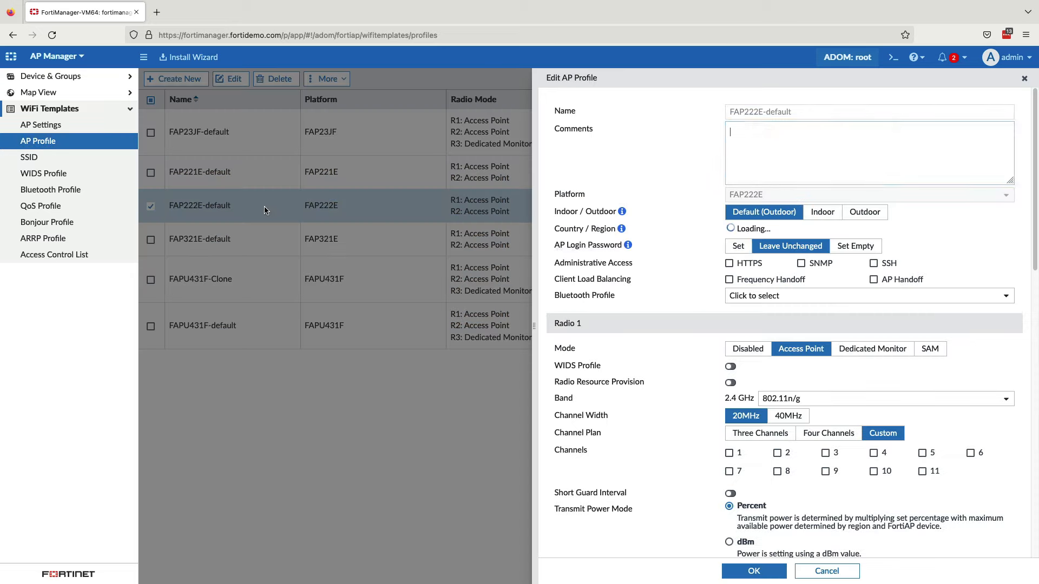